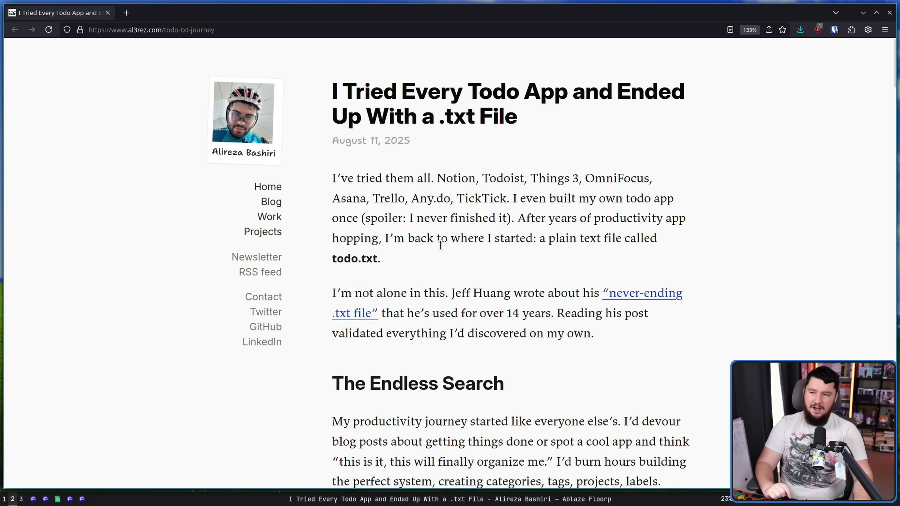
mouse_move(551, 207)
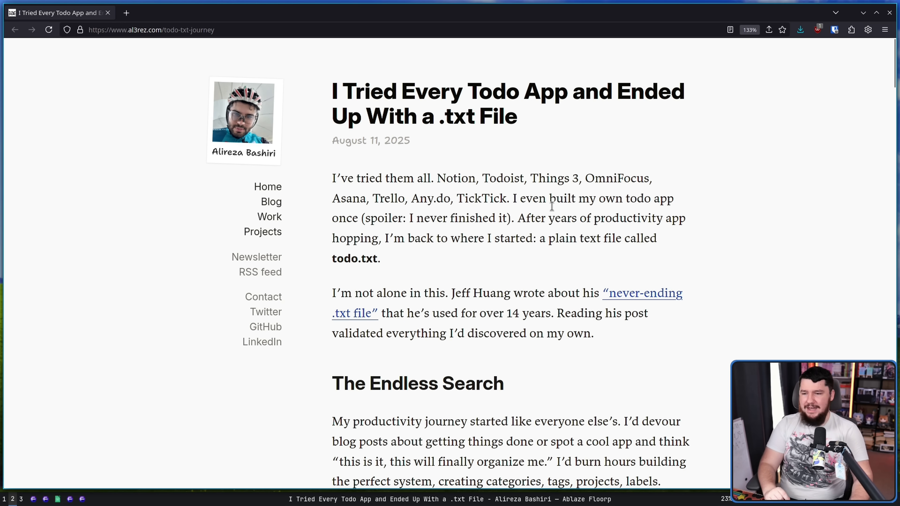
mouse_move(576, 159)
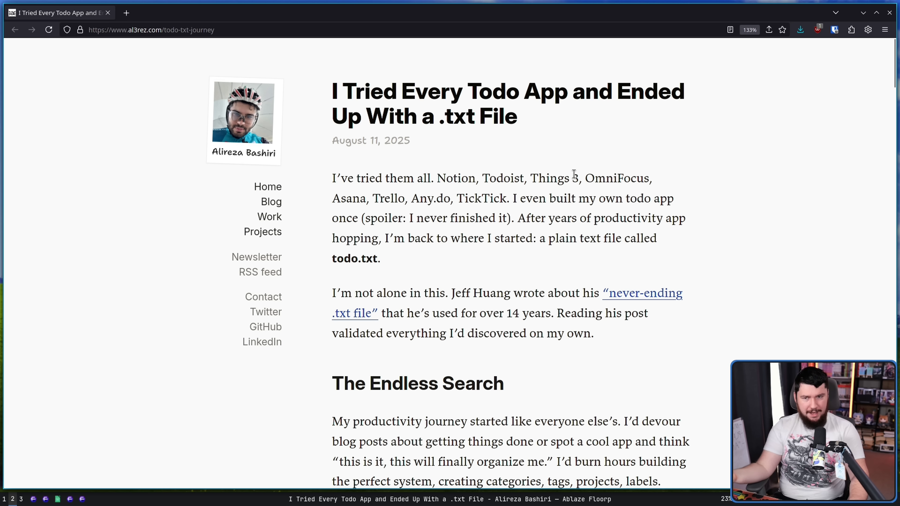
mouse_move(576, 160)
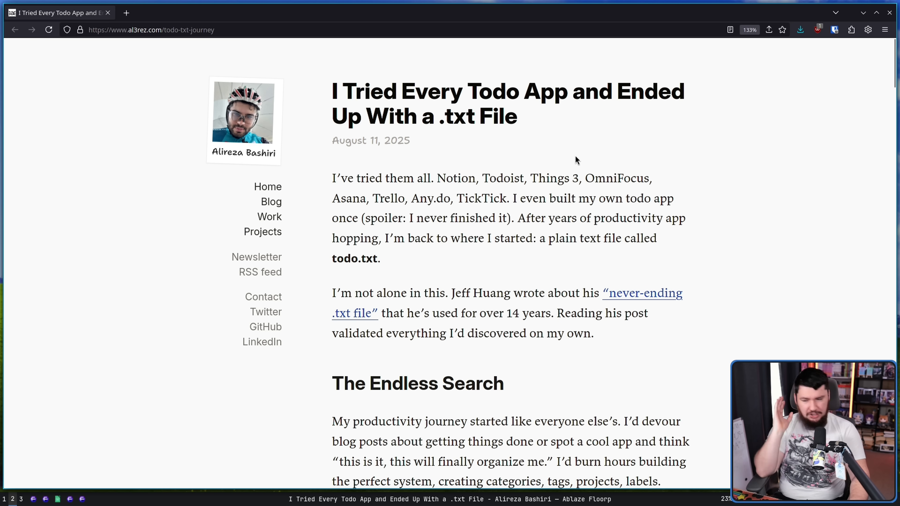
mouse_move(565, 215)
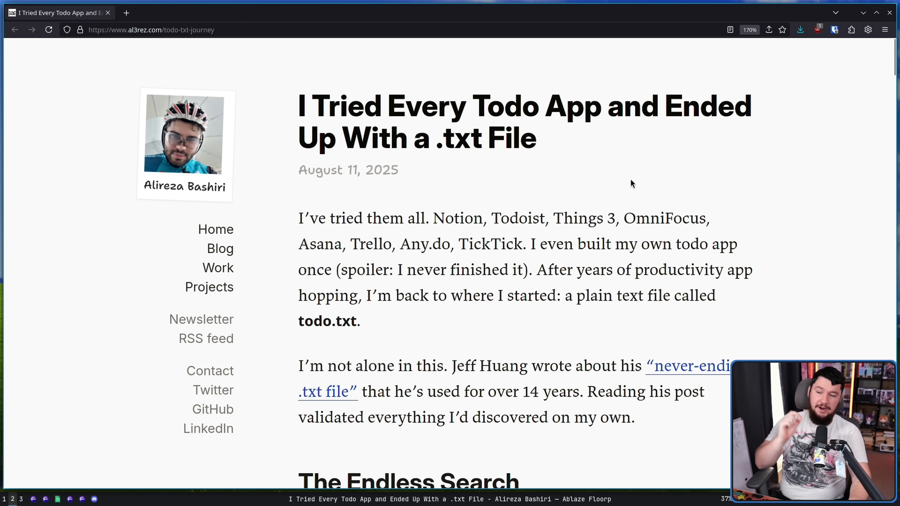
mouse_move(619, 190)
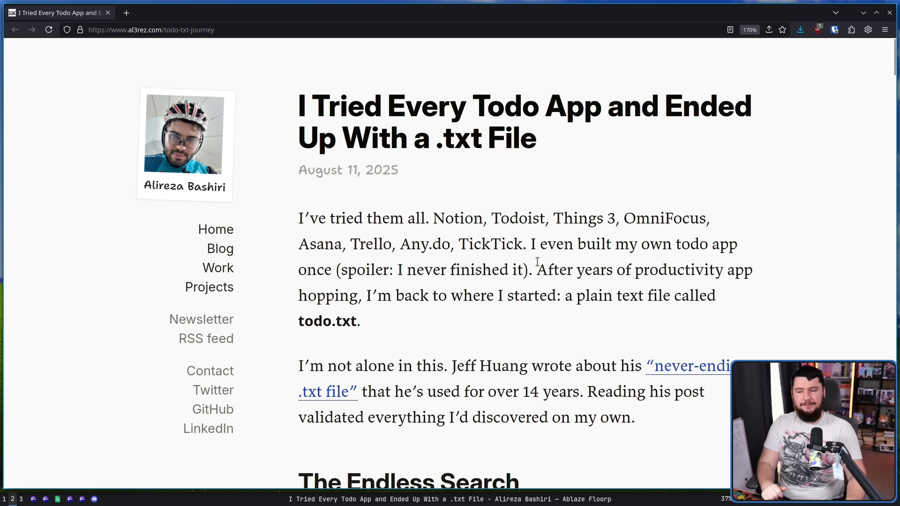
mouse_move(524, 212)
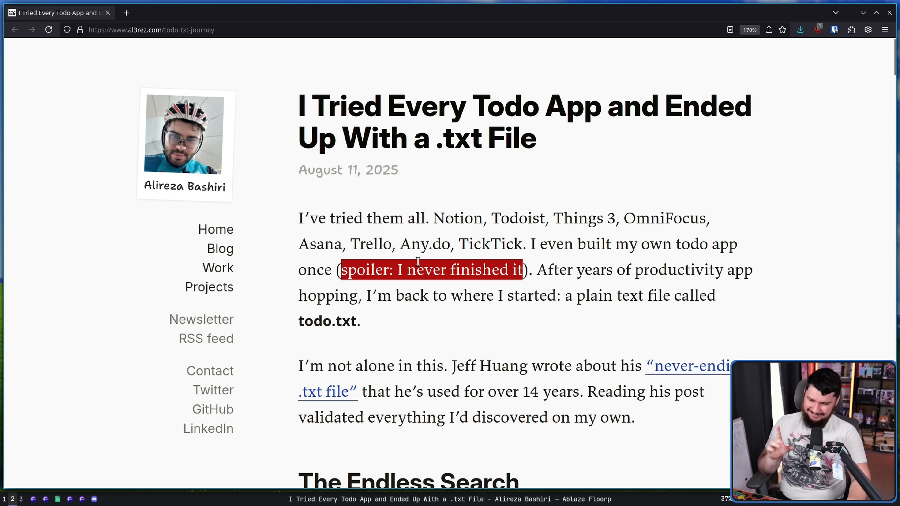
Clear the highlight on the spoiler phrase while reading the zoomed-in opening paragraphs.
left_click(576, 248)
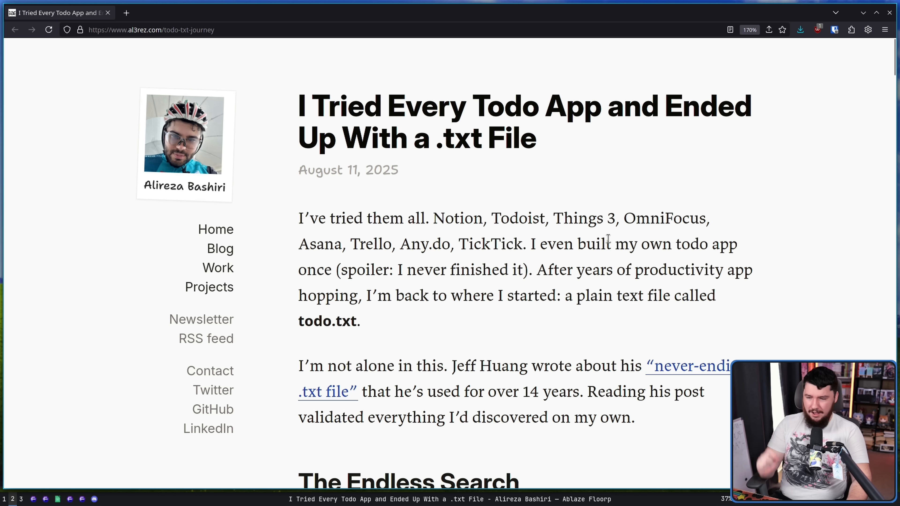
mouse_move(642, 311)
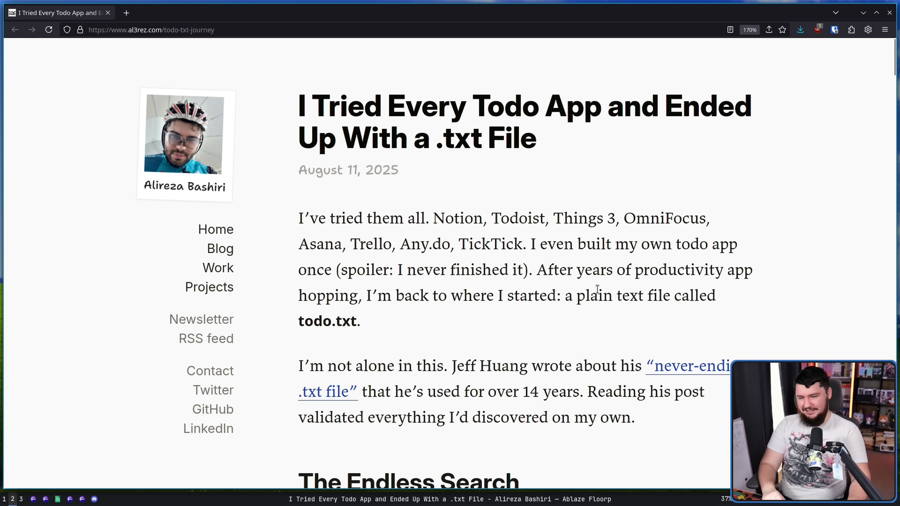
mouse_move(560, 146)
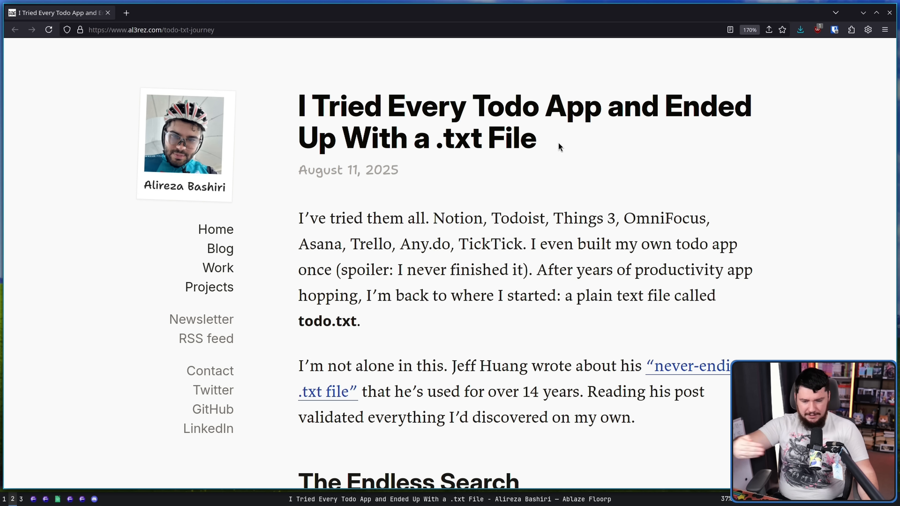
mouse_move(722, 229)
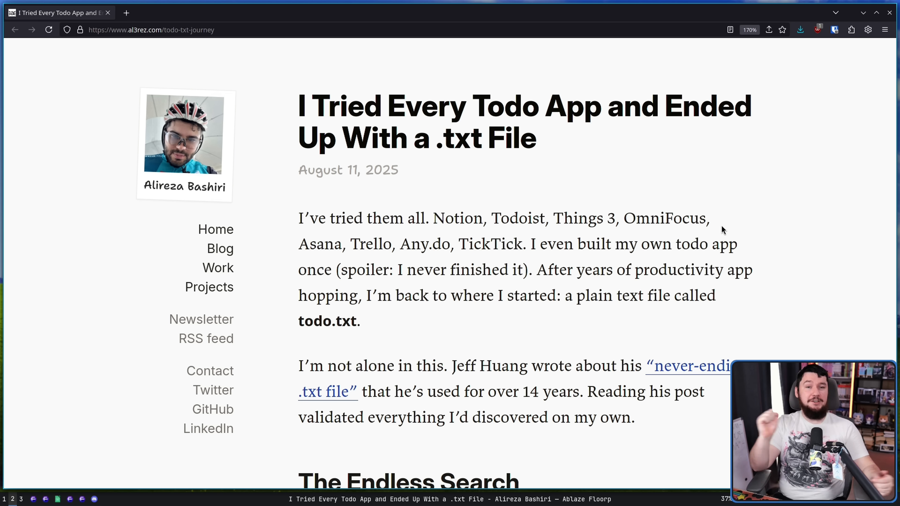
Scroll down past the introduction to The Endless Search section.
scroll("down", 3)
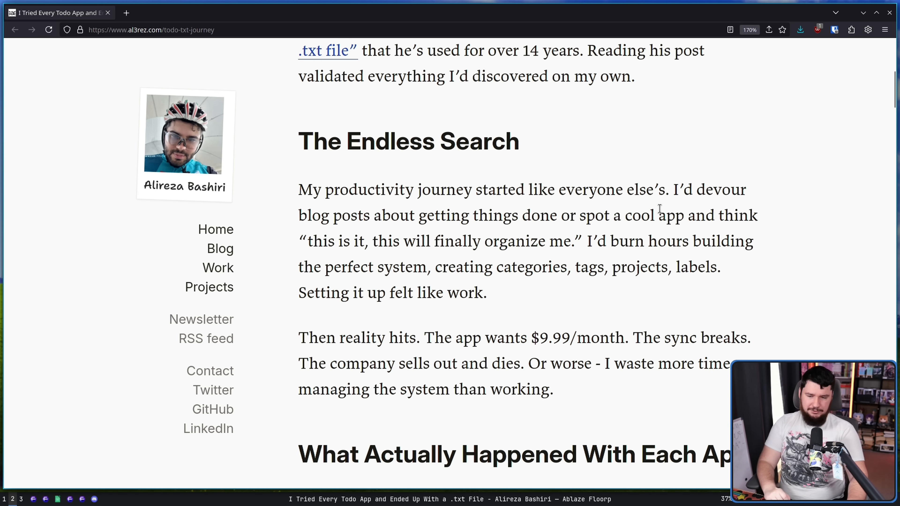
mouse_move(642, 203)
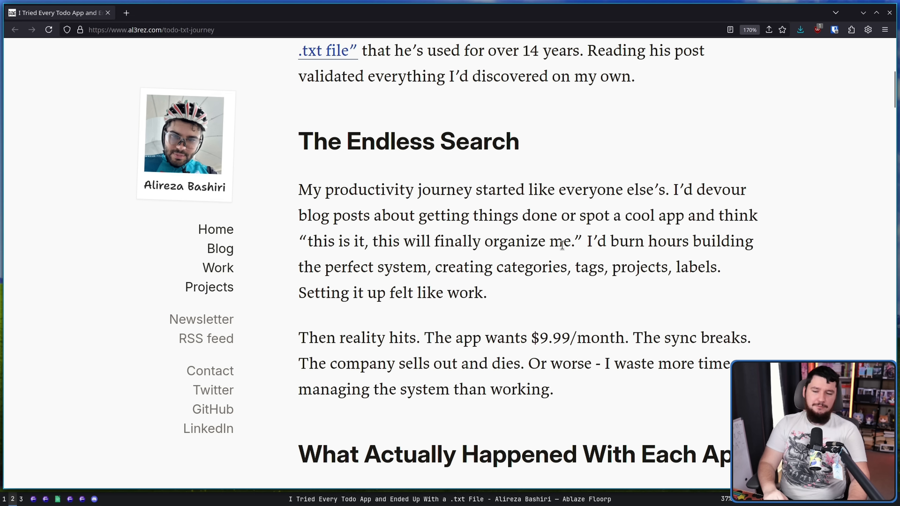
mouse_move(527, 260)
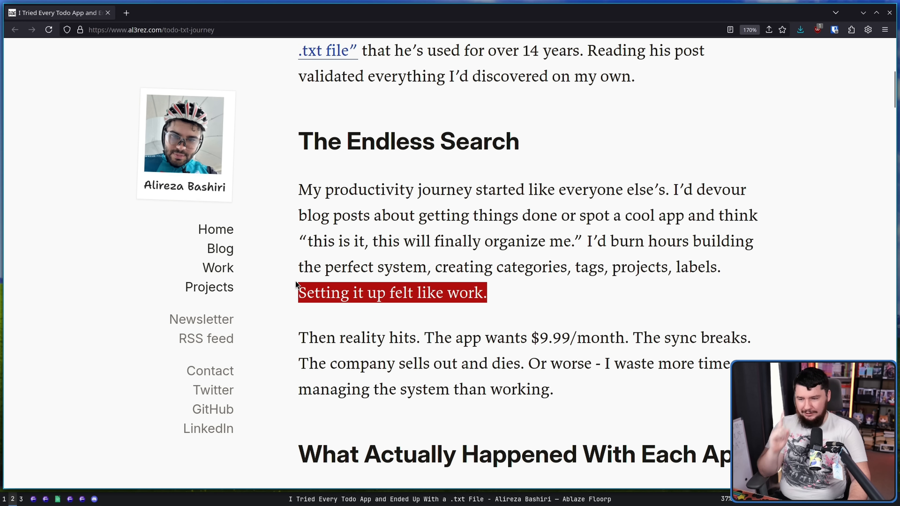
mouse_move(491, 304)
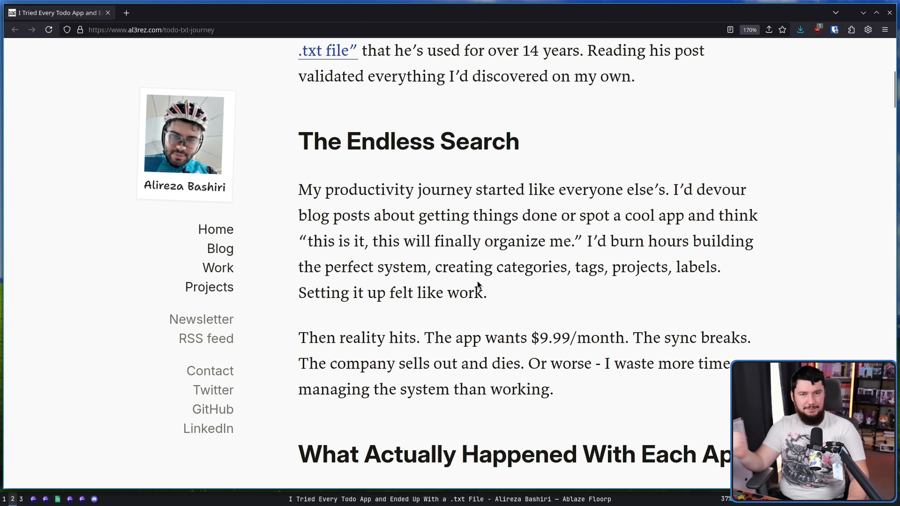
scroll("down", 3)
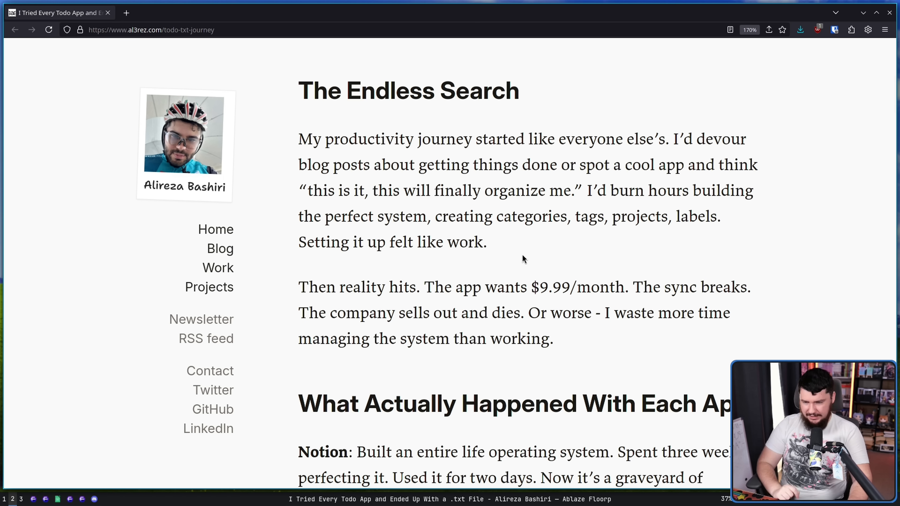
mouse_move(573, 251)
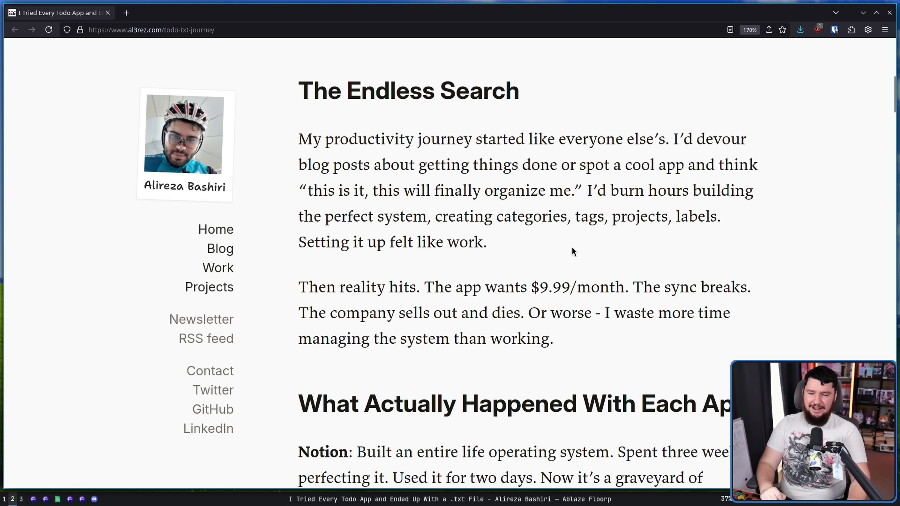
mouse_move(607, 264)
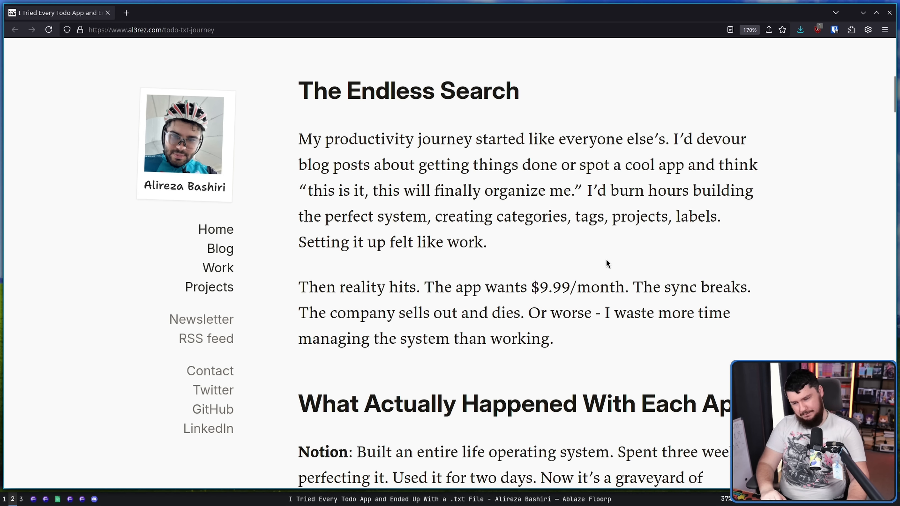
mouse_move(600, 270)
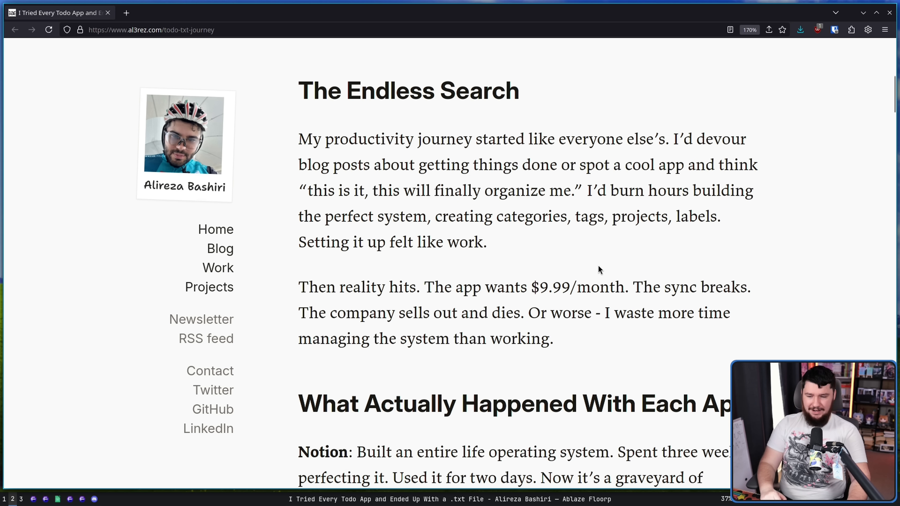
mouse_move(598, 265)
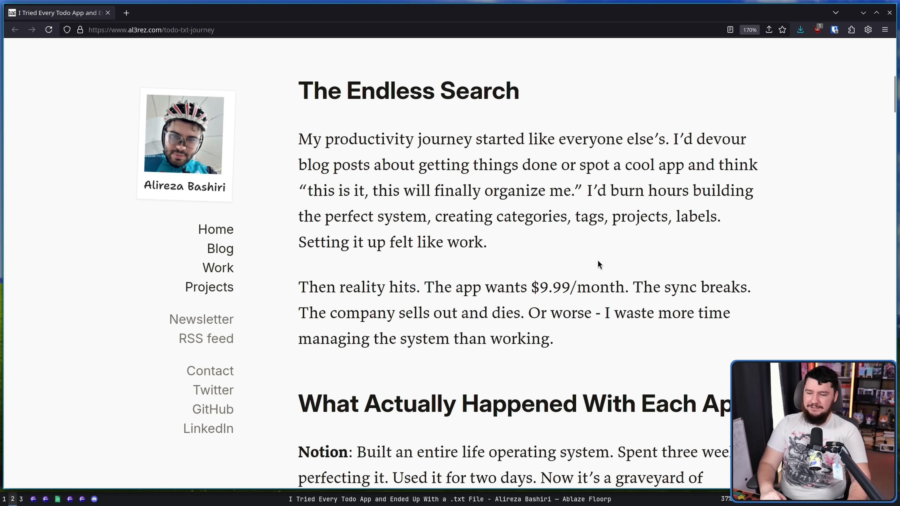
mouse_move(559, 340)
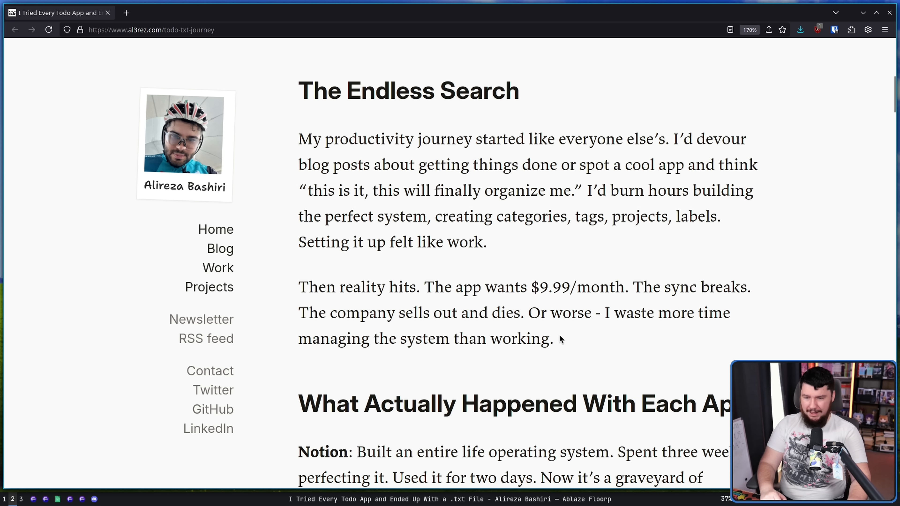
mouse_move(551, 355)
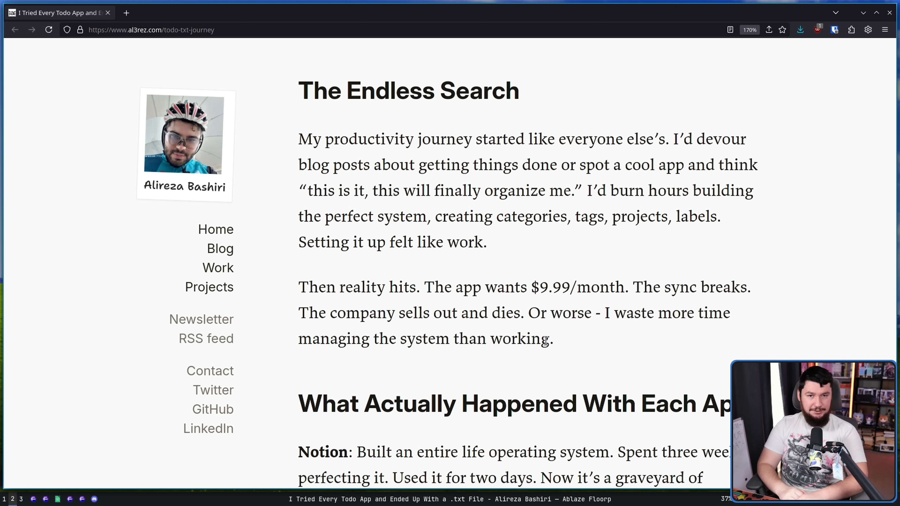
Return to the blog tab at the What Actually Happened With Each App section.
scroll("down", 3)
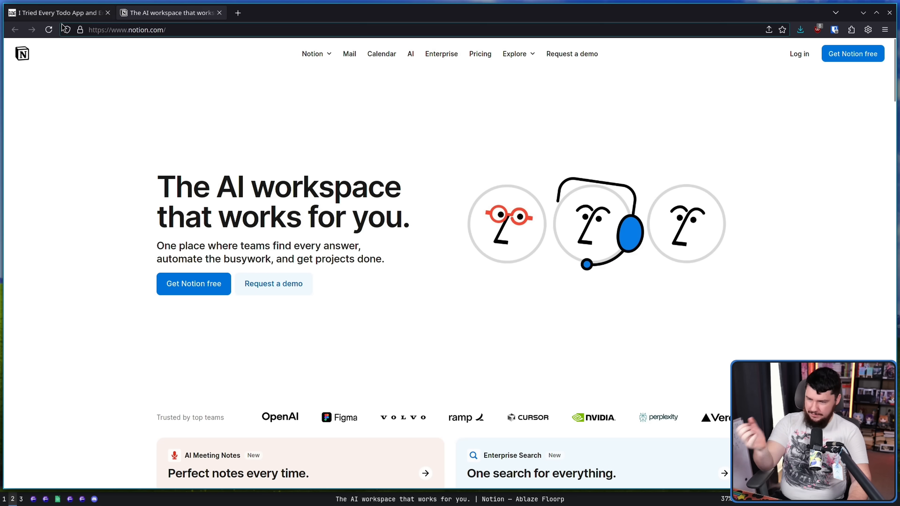
left_click(58, 13)
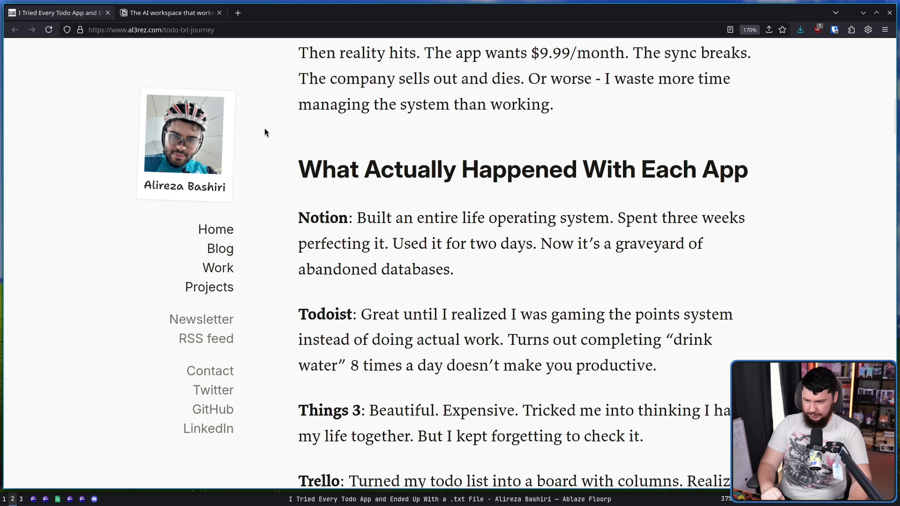
mouse_move(673, 243)
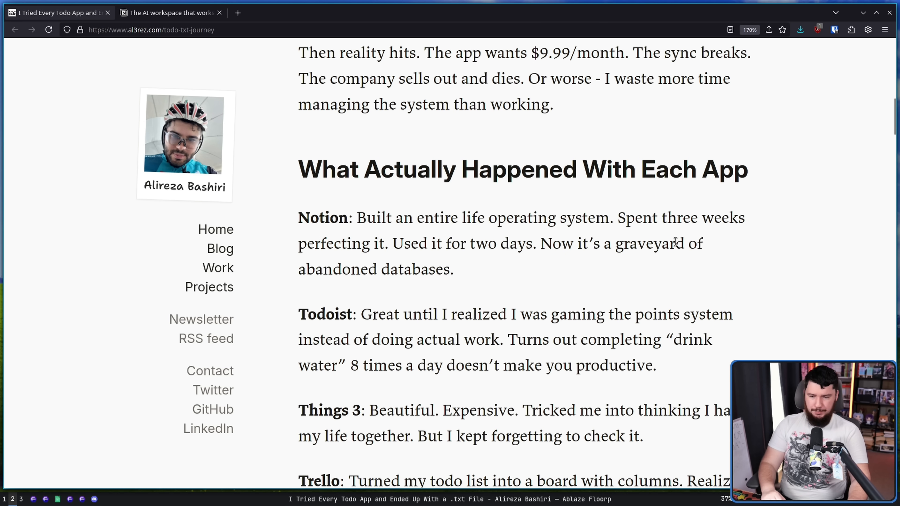
mouse_move(762, 248)
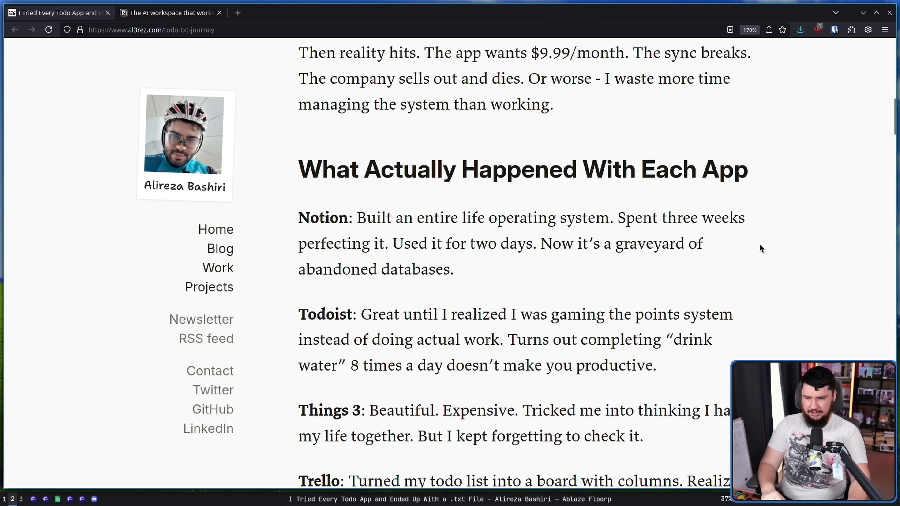
mouse_move(747, 242)
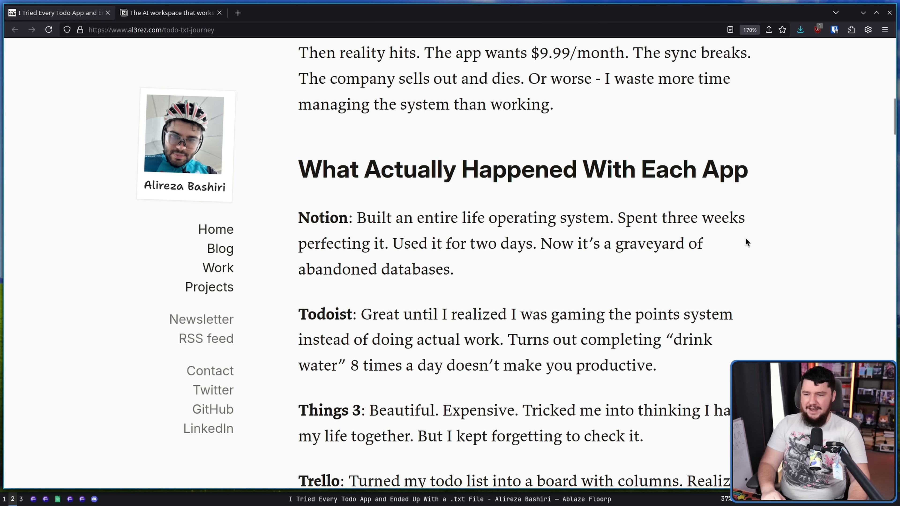
mouse_move(594, 201)
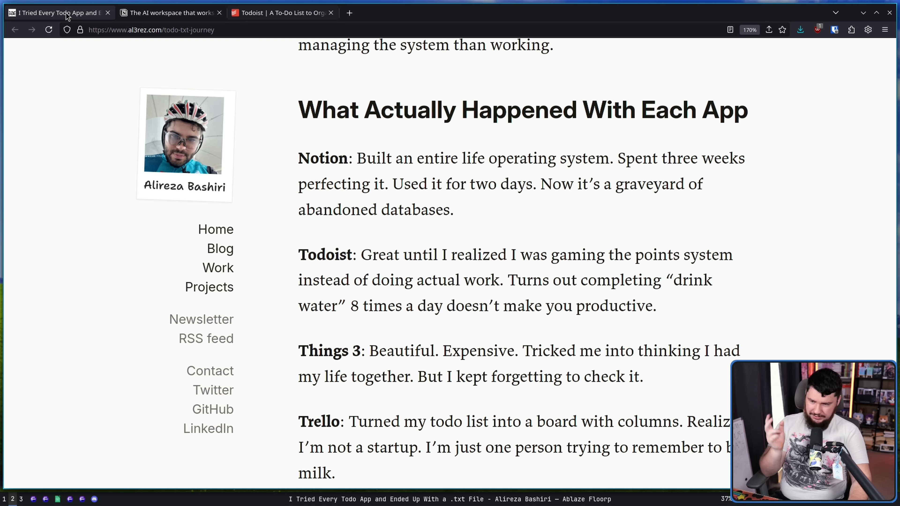
mouse_move(711, 230)
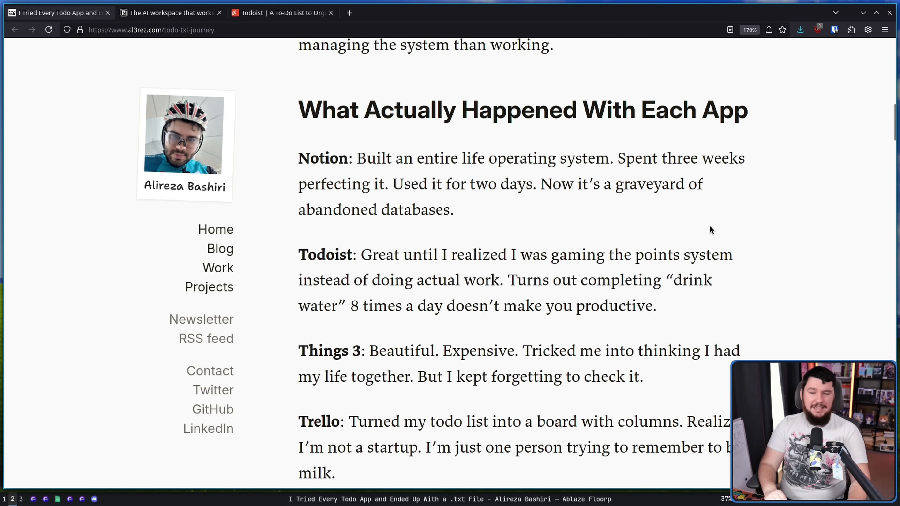
mouse_move(719, 228)
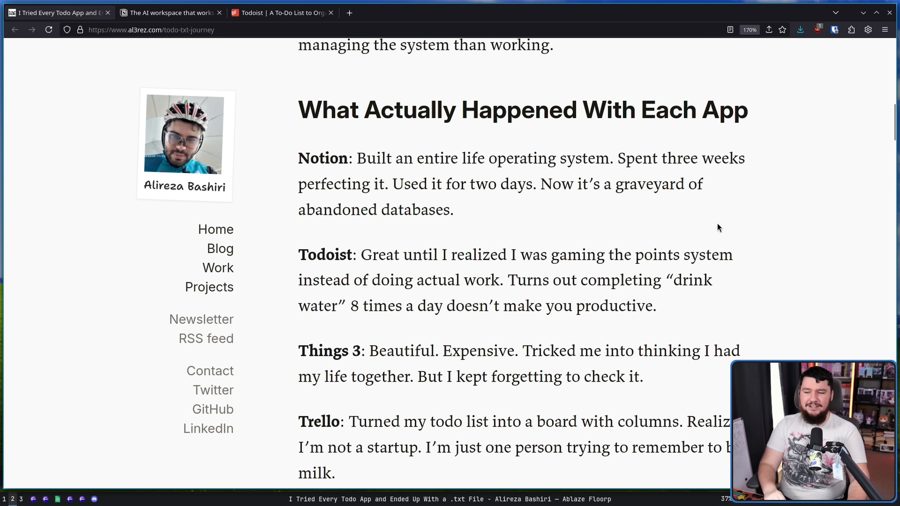
mouse_move(722, 236)
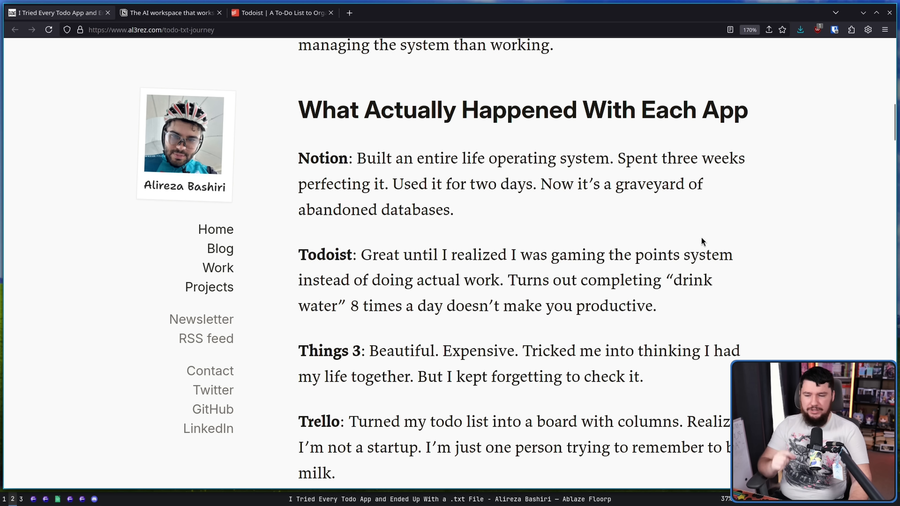
mouse_move(653, 314)
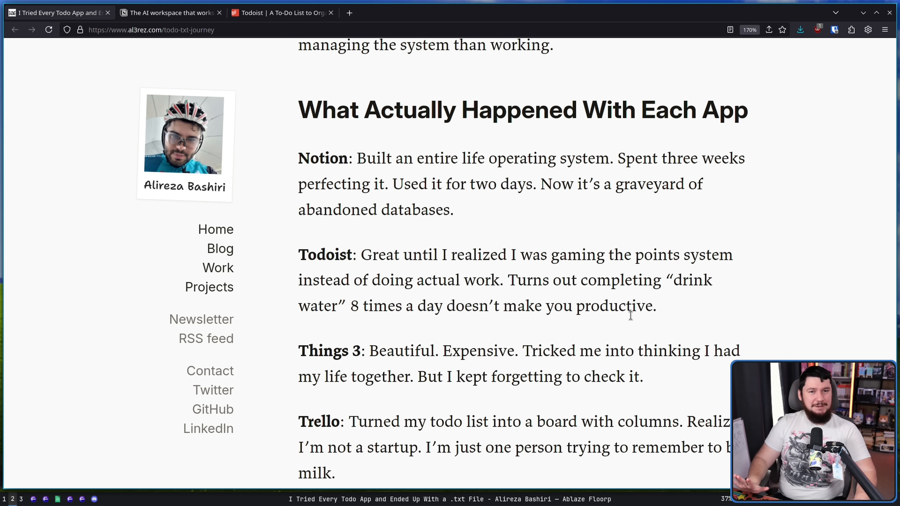
mouse_move(660, 315)
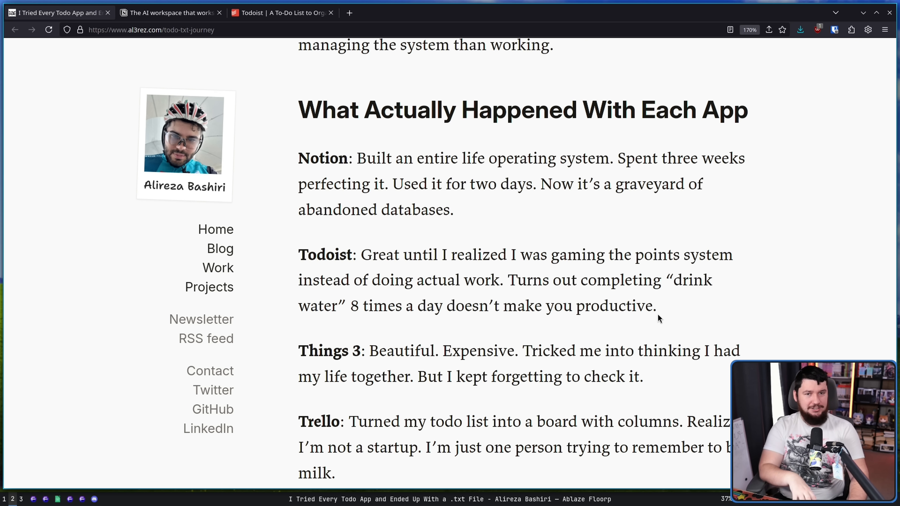
Visit the Things 3 App Store tab, return to the blog's Things 3 entry, and leave Trello open in a new tab.
left_click(392, 13)
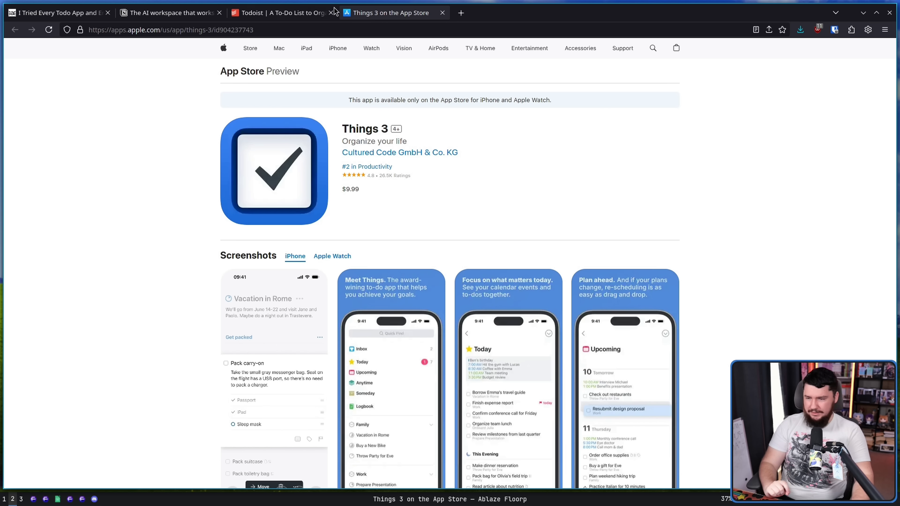
left_click(57, 13)
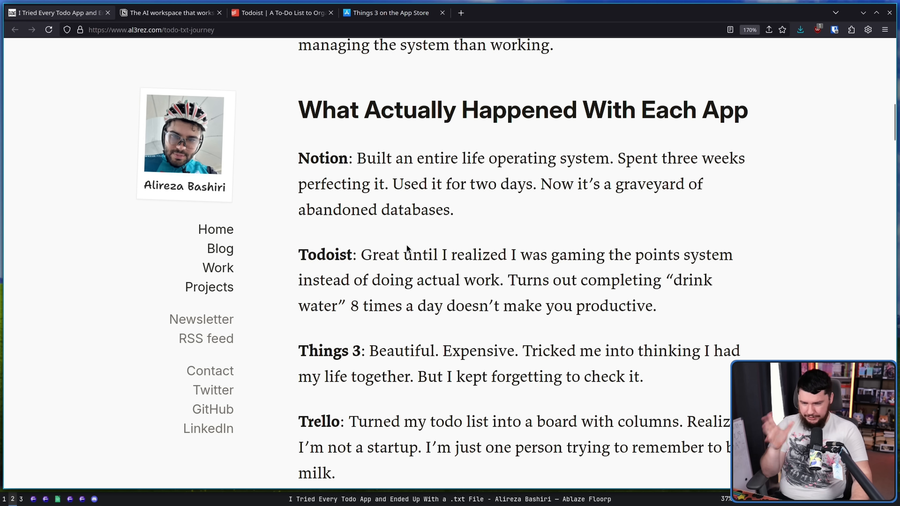
left_click(386, 12)
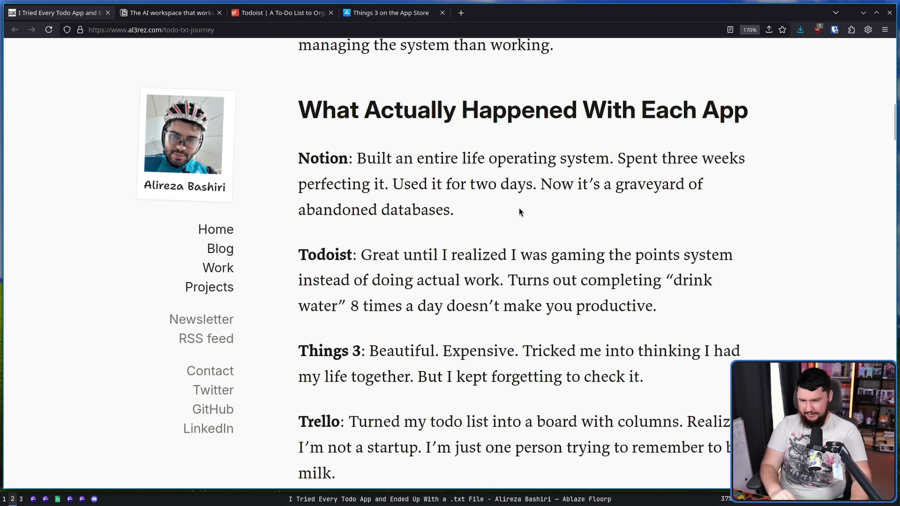
mouse_move(583, 264)
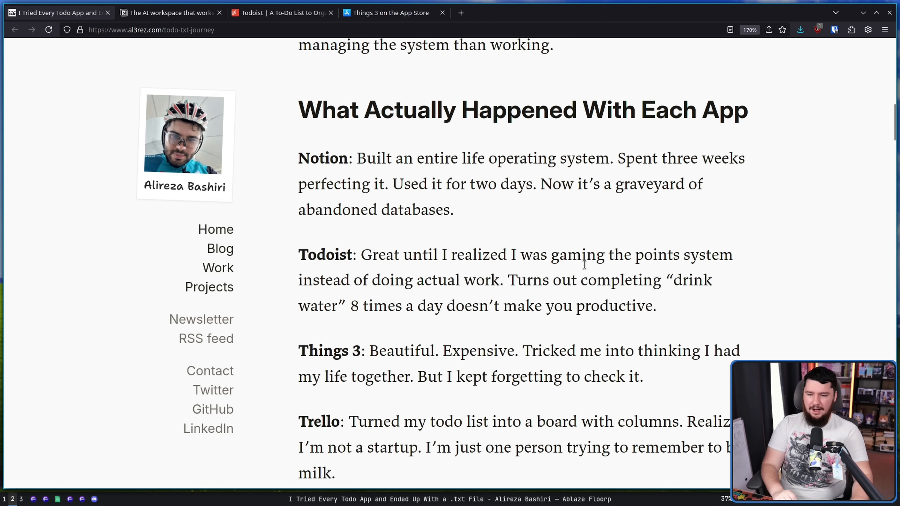
mouse_move(650, 377)
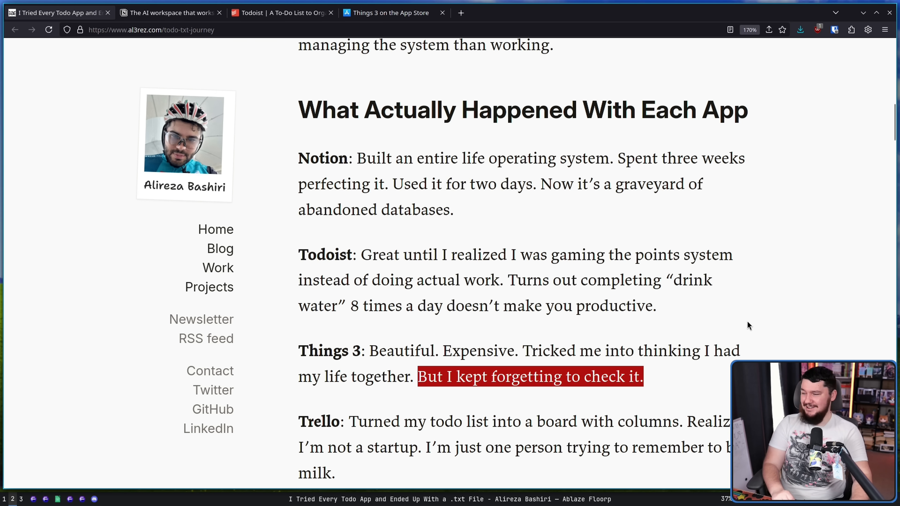
scroll("down", 3)
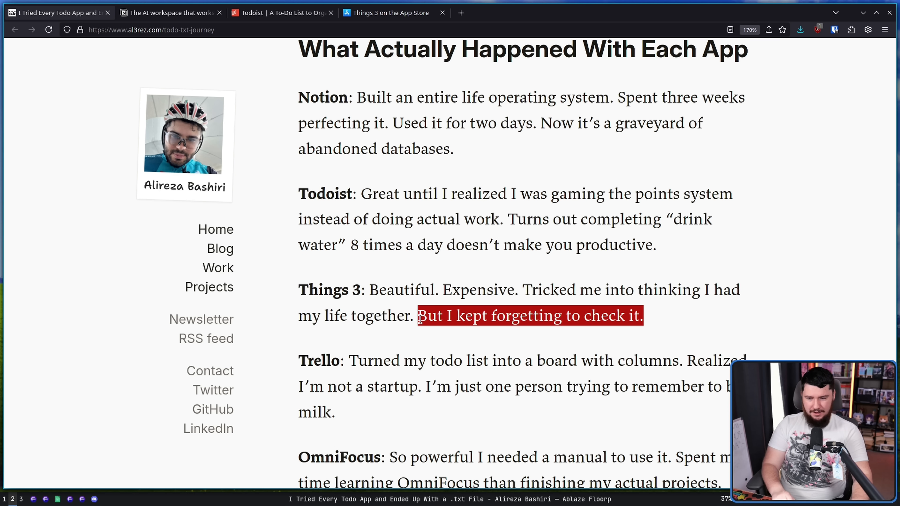
mouse_move(420, 333)
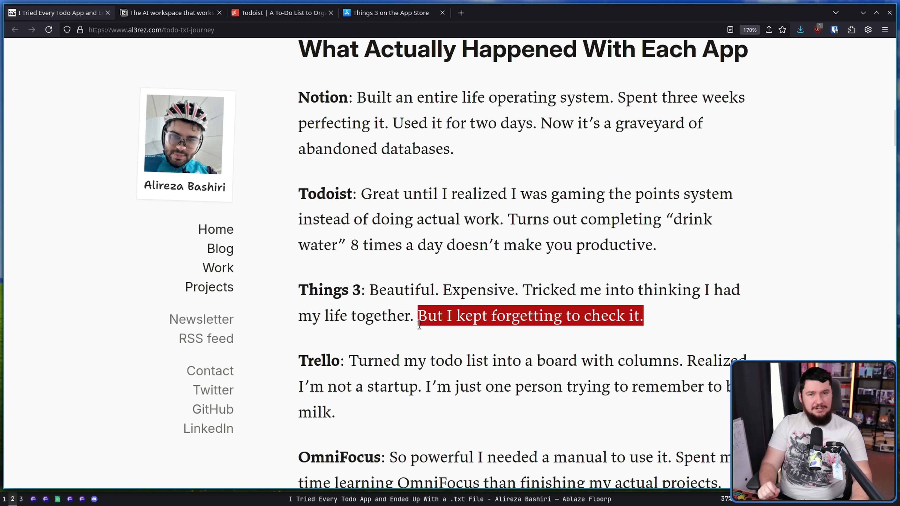
mouse_move(419, 331)
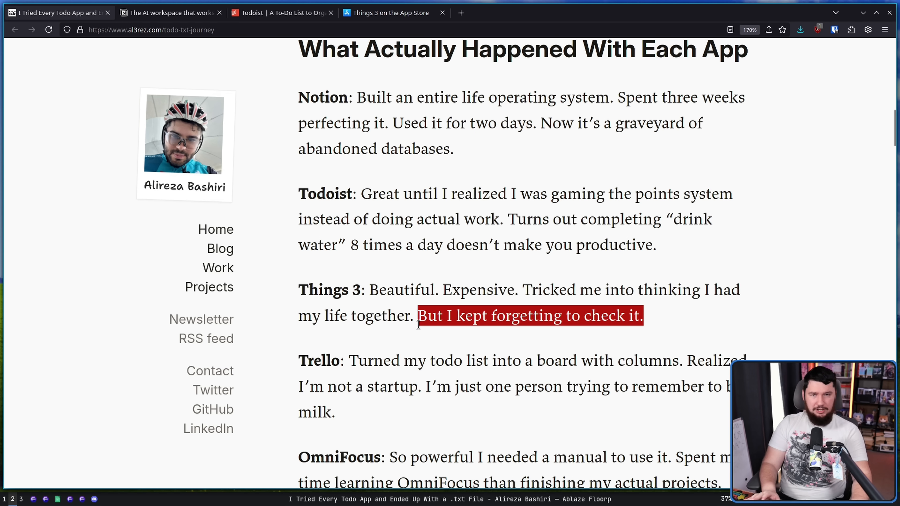
mouse_move(424, 308)
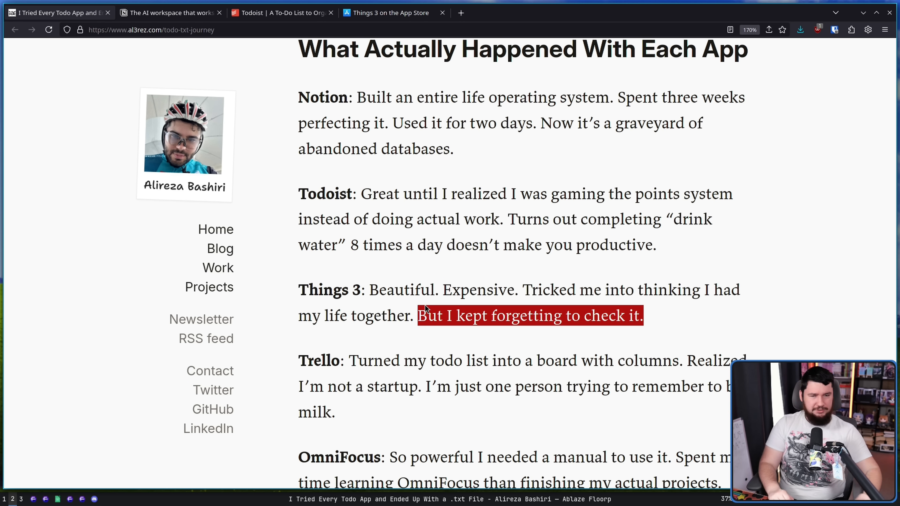
left_click(663, 323)
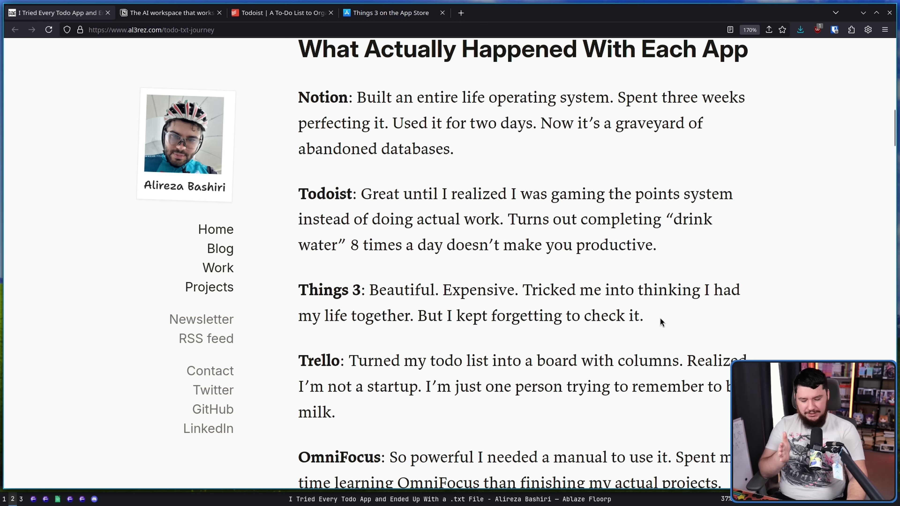
mouse_move(655, 321)
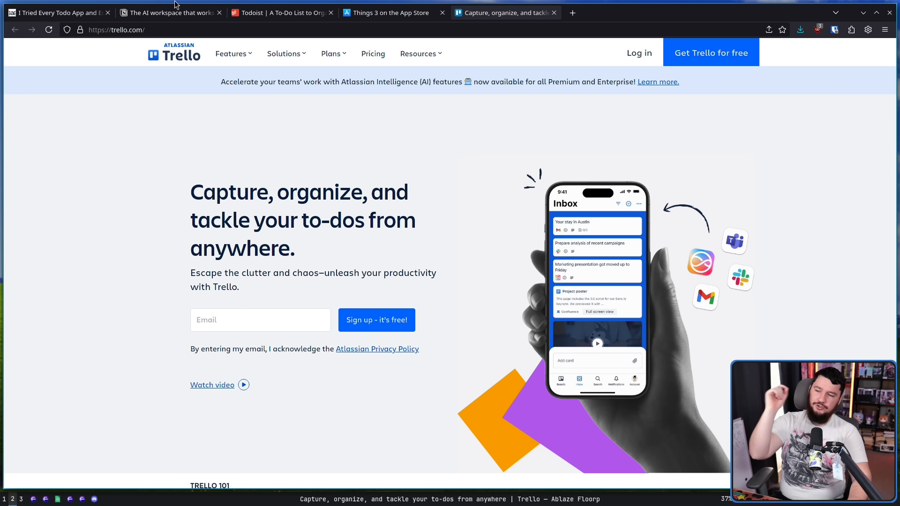
Glance at the Trello homepage tab and come back to the blog's Trello review.
left_click(57, 13)
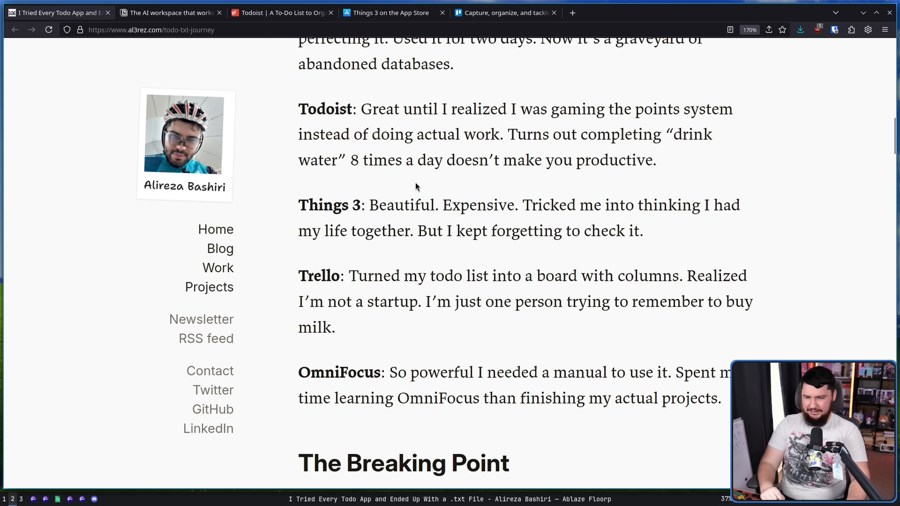
mouse_move(571, 179)
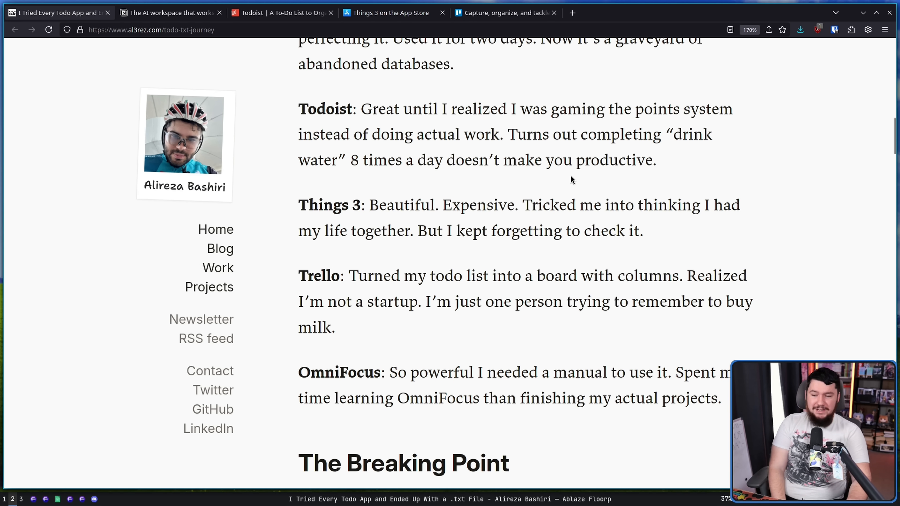
mouse_move(590, 182)
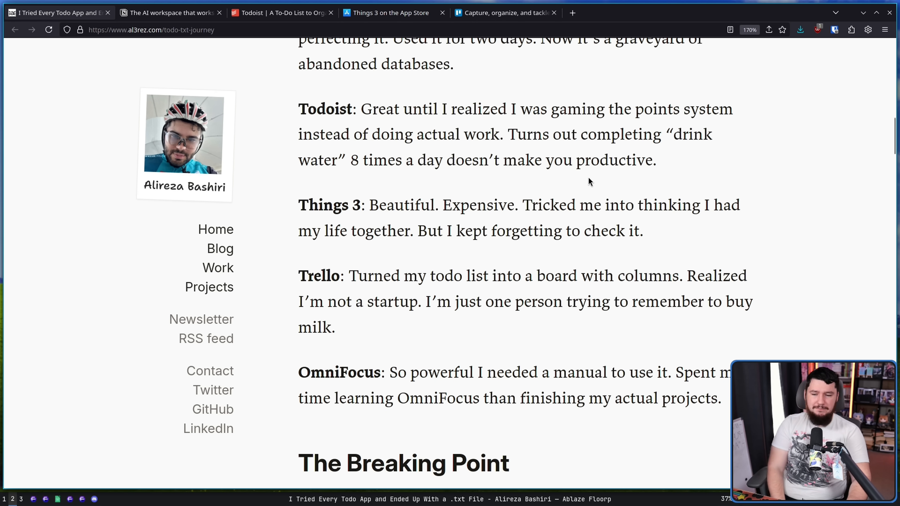
mouse_move(648, 251)
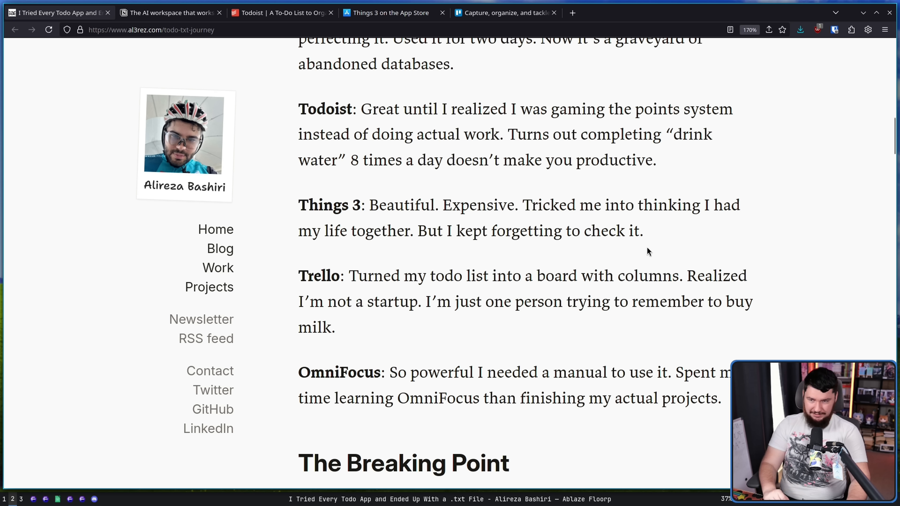
left_click(504, 12)
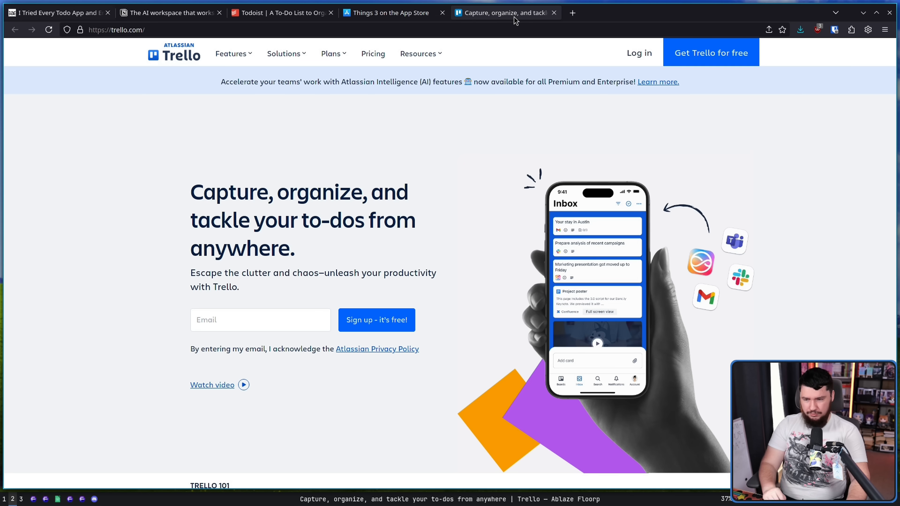
mouse_move(592, 109)
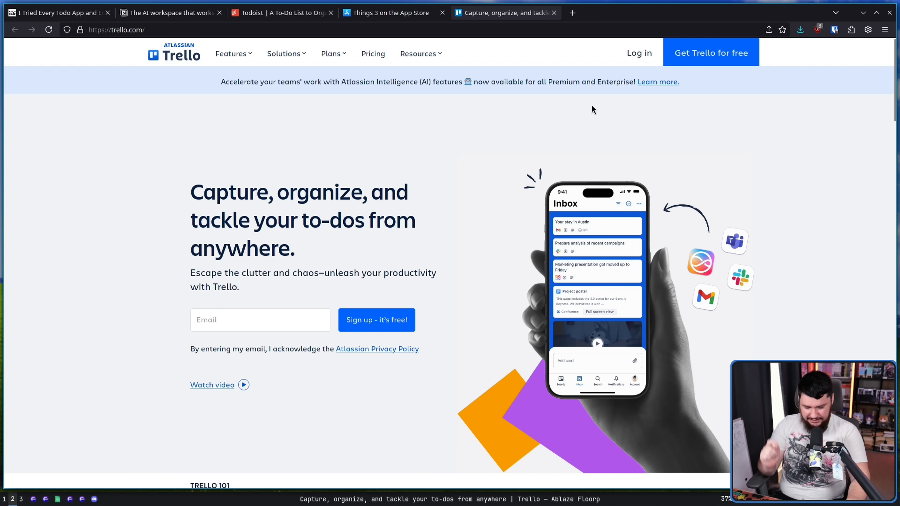
mouse_move(592, 149)
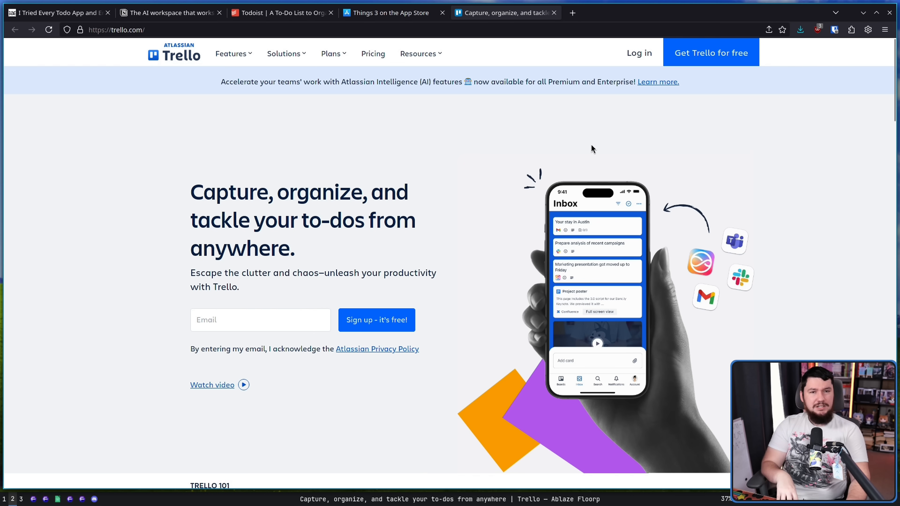
mouse_move(596, 152)
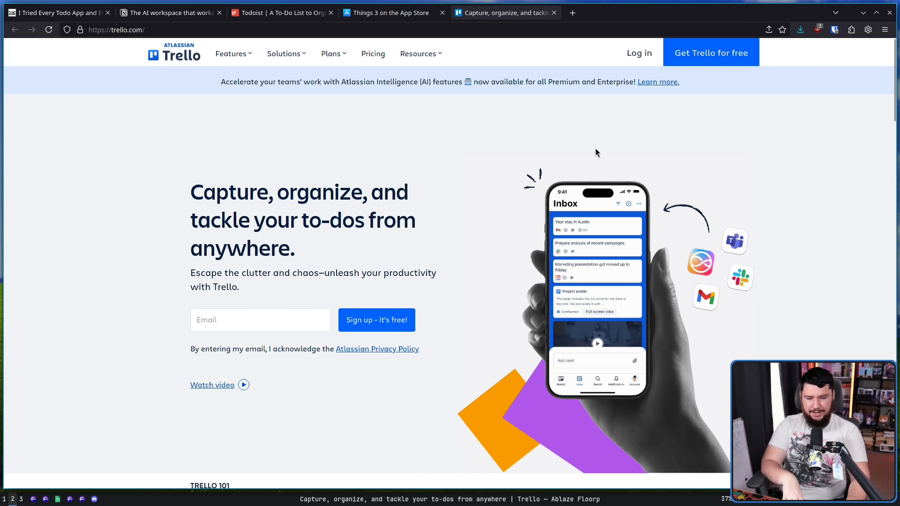
mouse_move(588, 158)
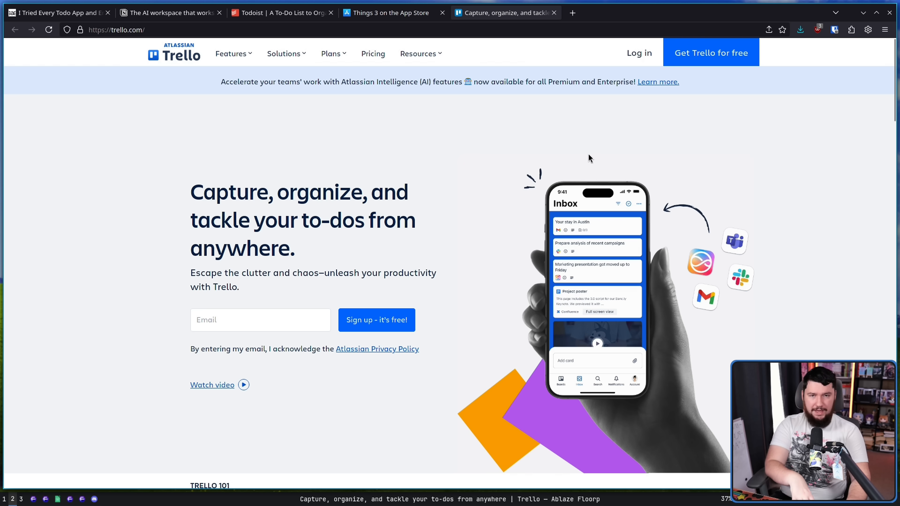
mouse_move(583, 184)
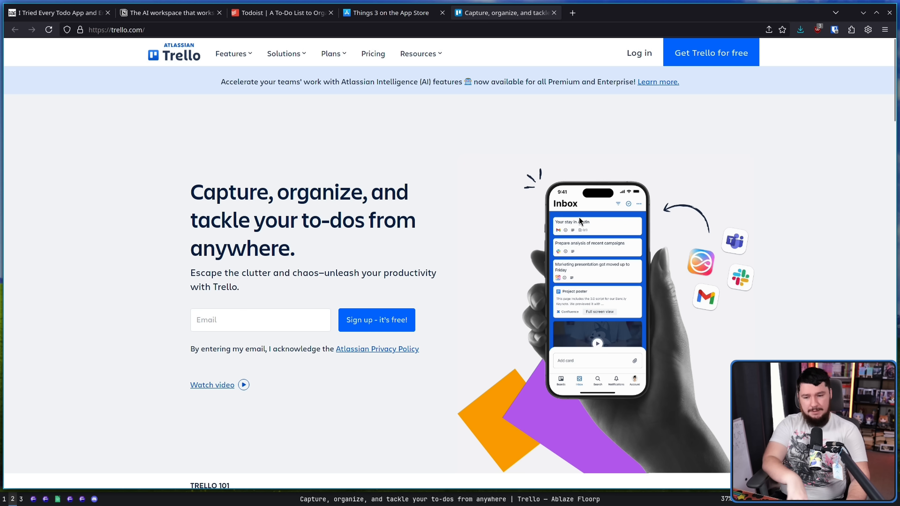
mouse_move(586, 211)
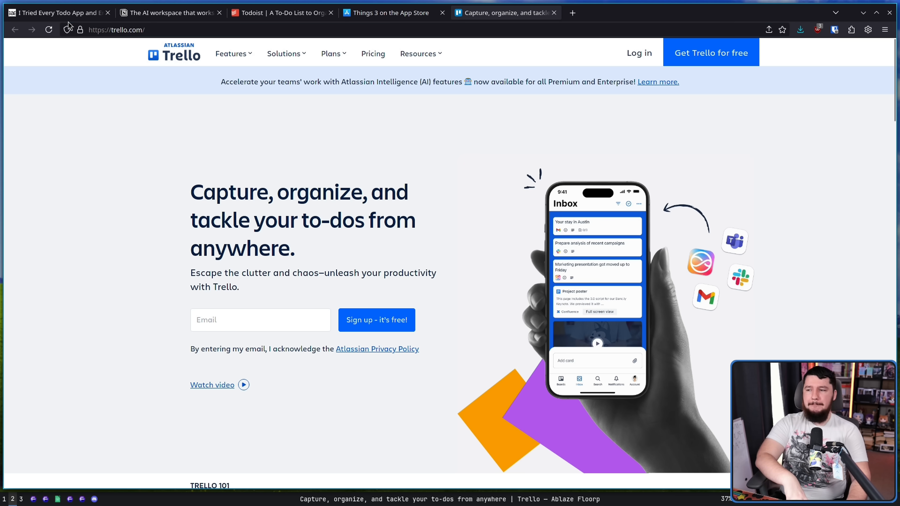
left_click(54, 12)
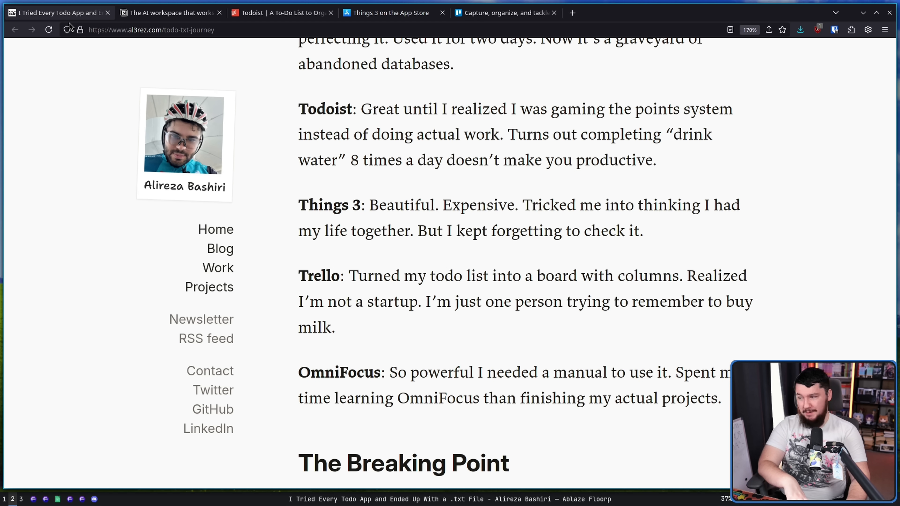
mouse_move(607, 284)
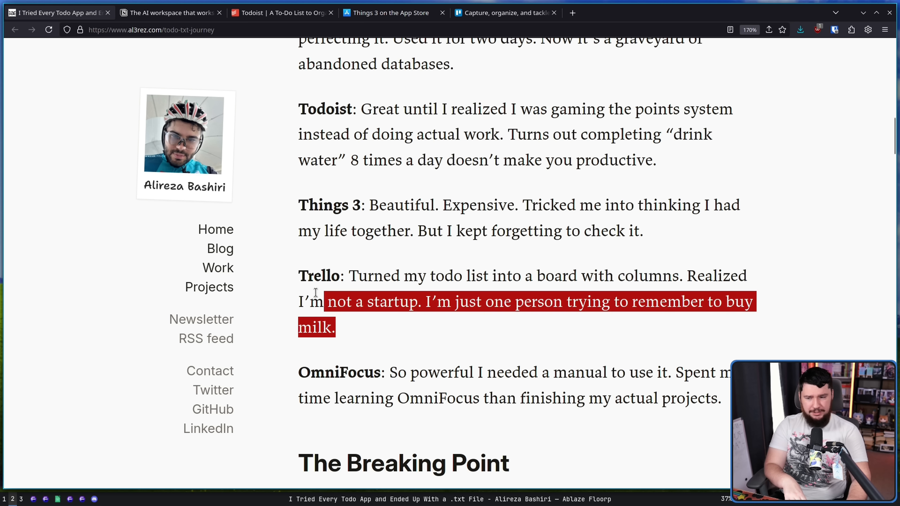
Read the OmniFocus verdict, clearing highlights made on its paragraph along the way.
left_click(327, 301)
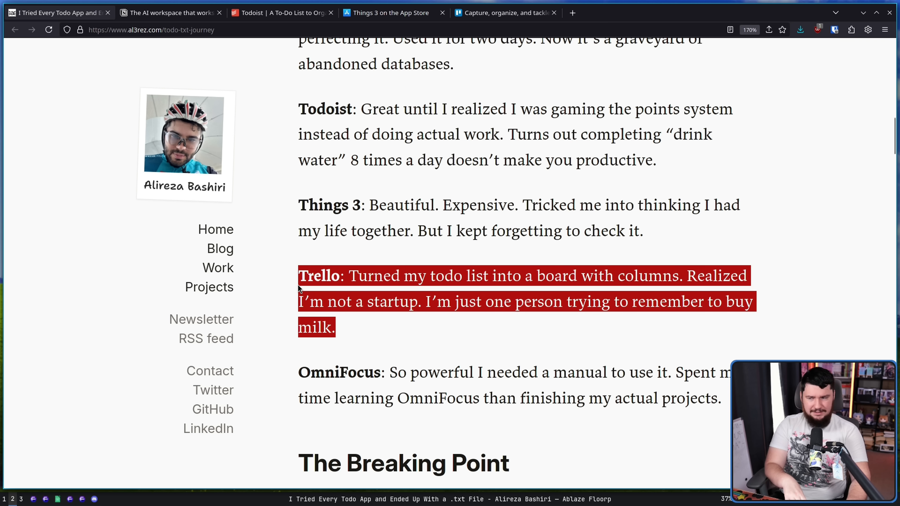
mouse_move(355, 337)
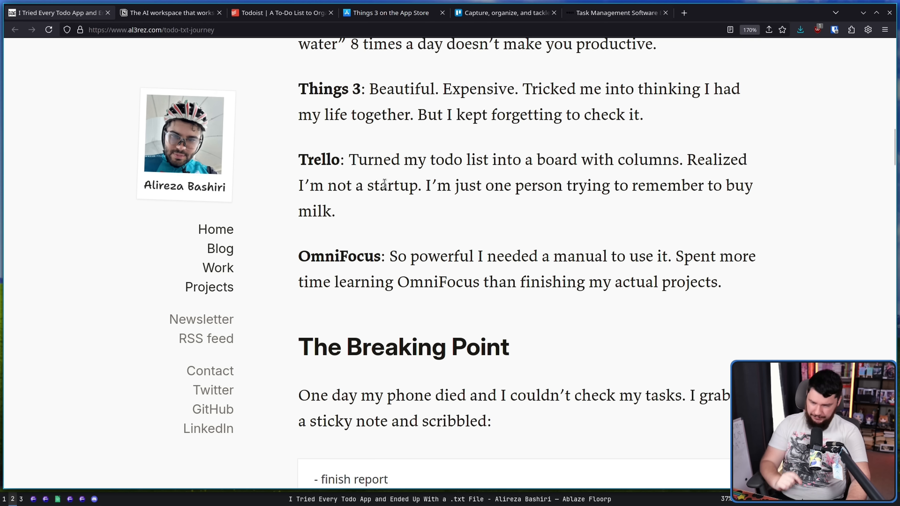
mouse_move(657, 231)
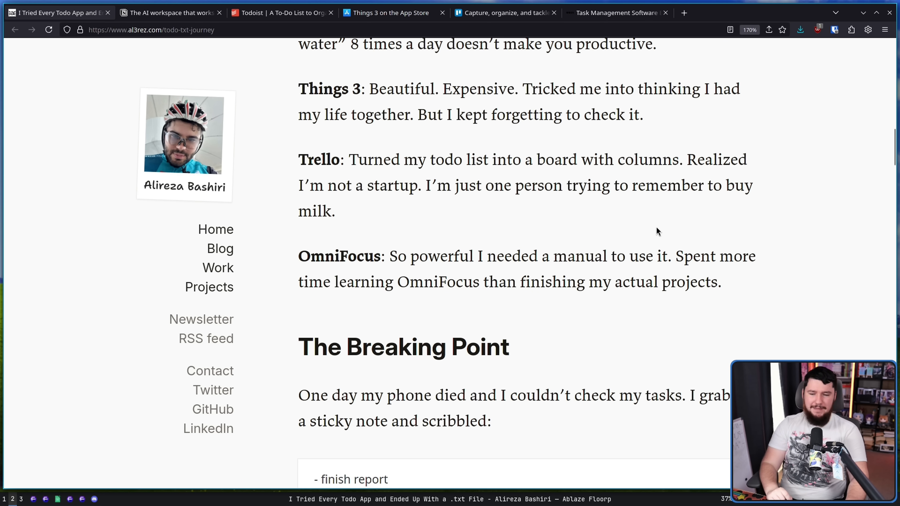
mouse_move(735, 224)
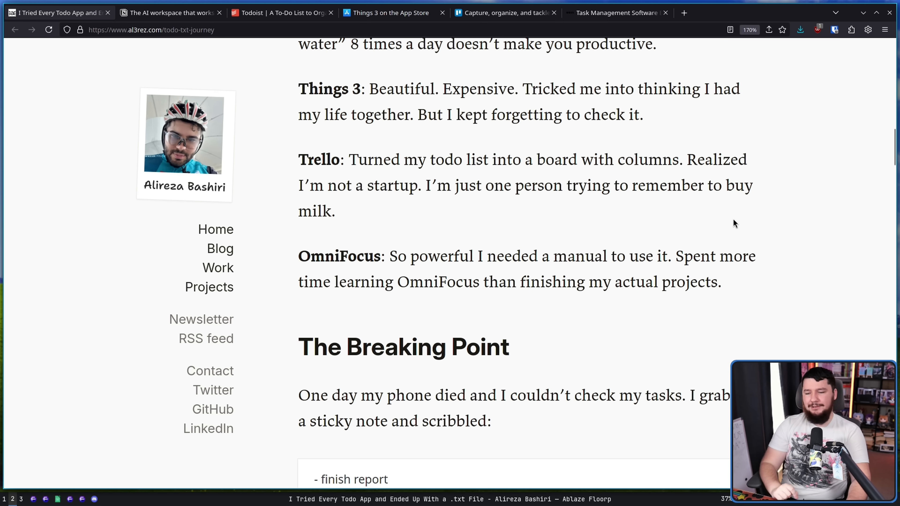
mouse_move(736, 286)
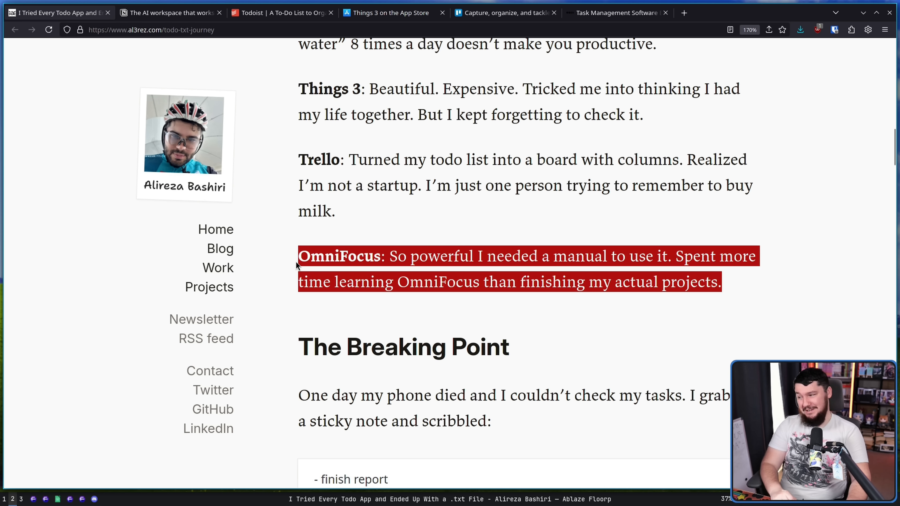
mouse_move(742, 287)
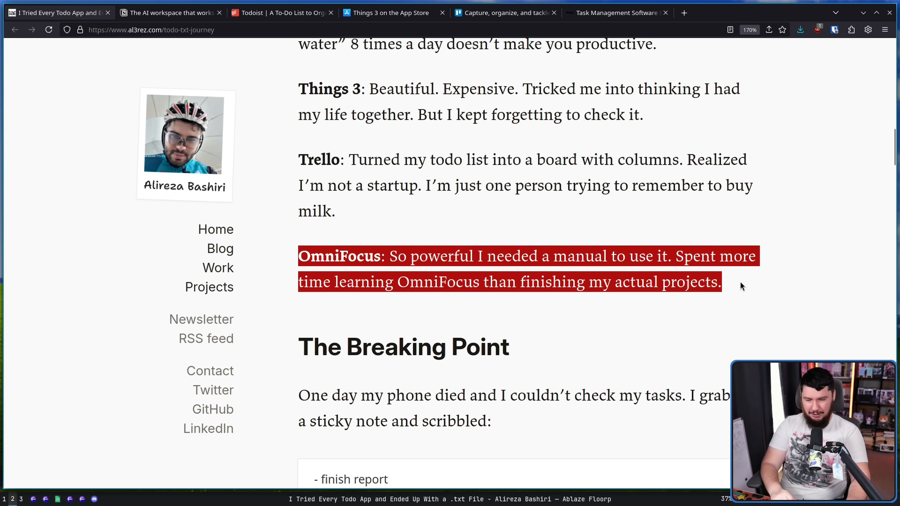
left_click(729, 294)
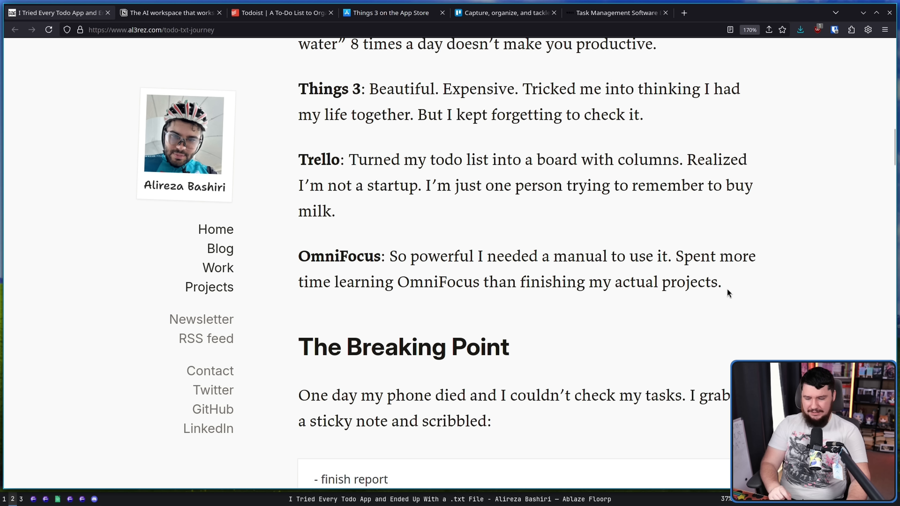
mouse_move(731, 303)
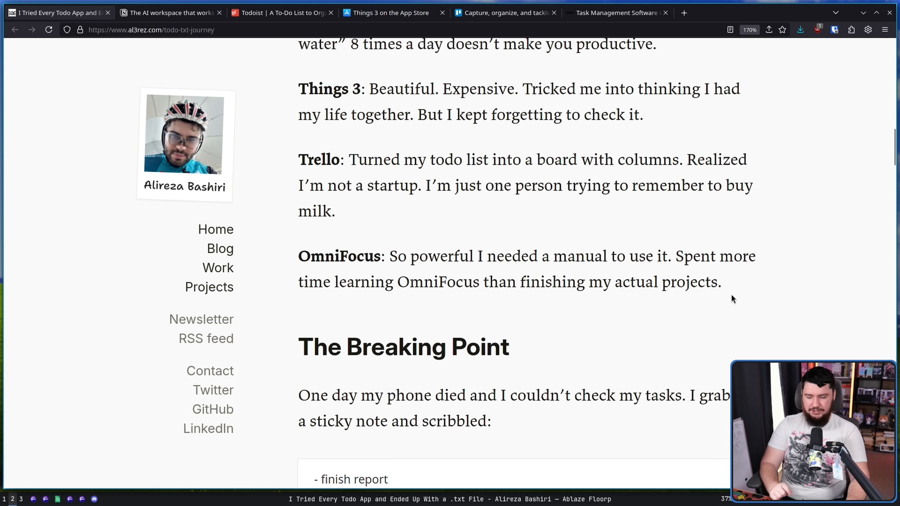
mouse_move(725, 279)
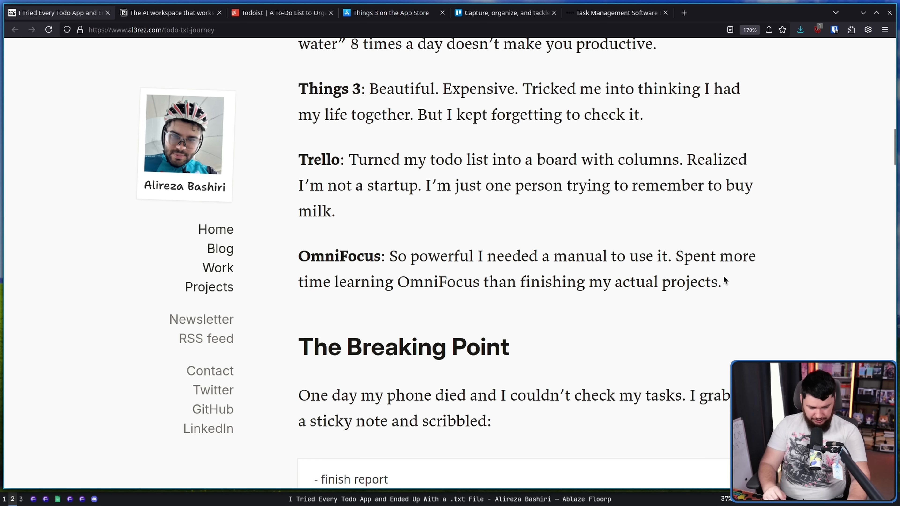
mouse_move(772, 290)
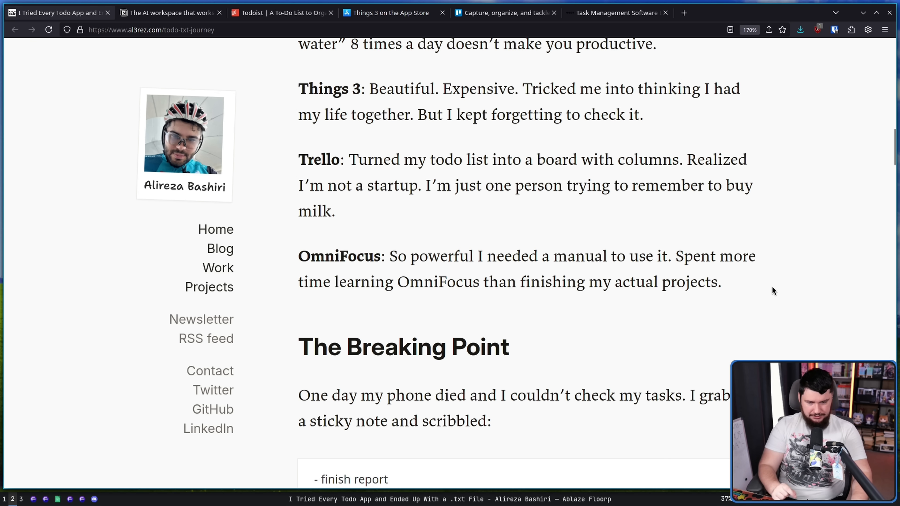
mouse_move(728, 293)
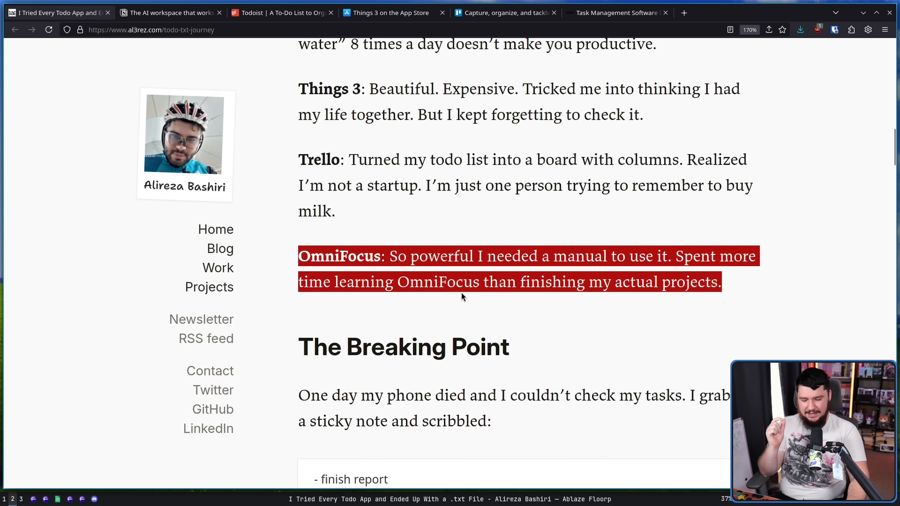
left_click(725, 302)
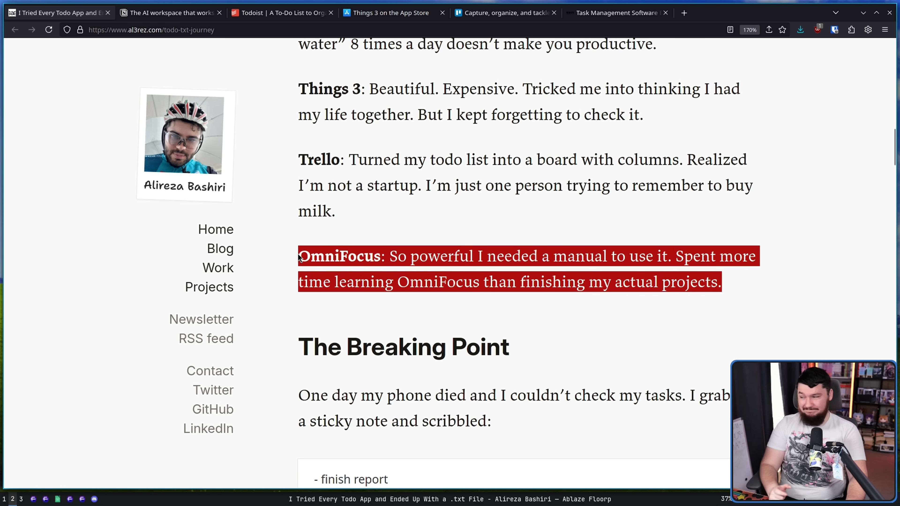
left_click(716, 262)
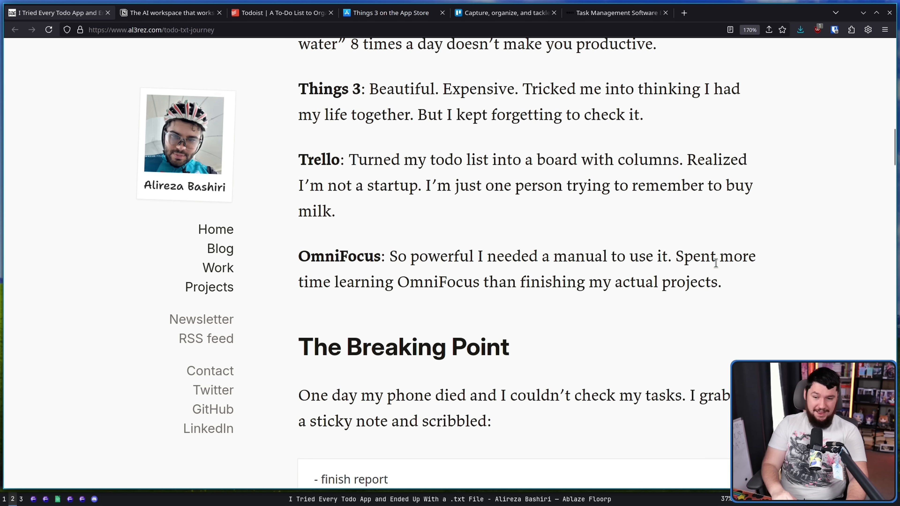
mouse_move(298, 259)
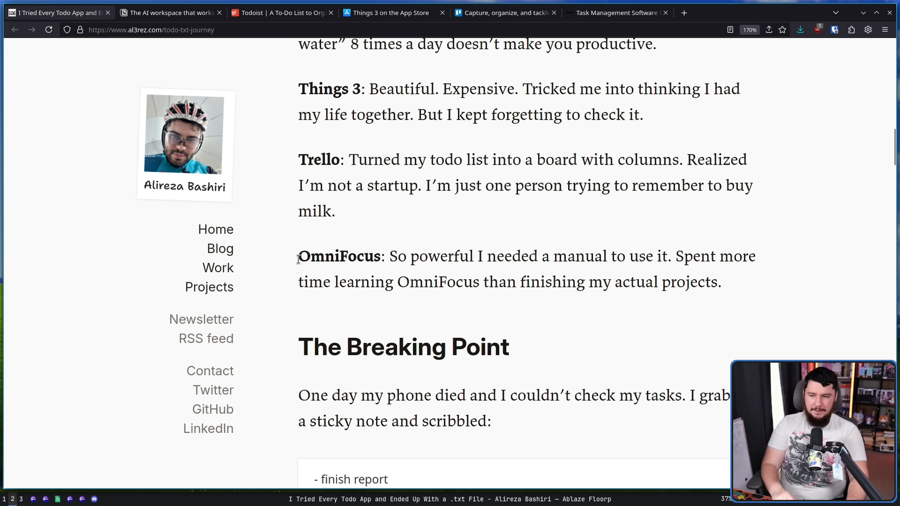
scroll("up", 3)
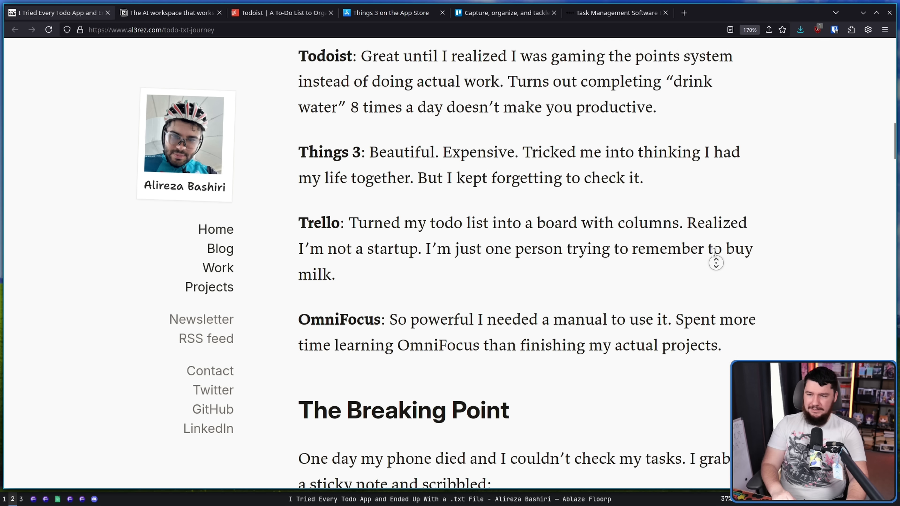
Scroll up to The Endless Search, then back down past OmniFocus to The Breaking Point.
scroll("up", 3)
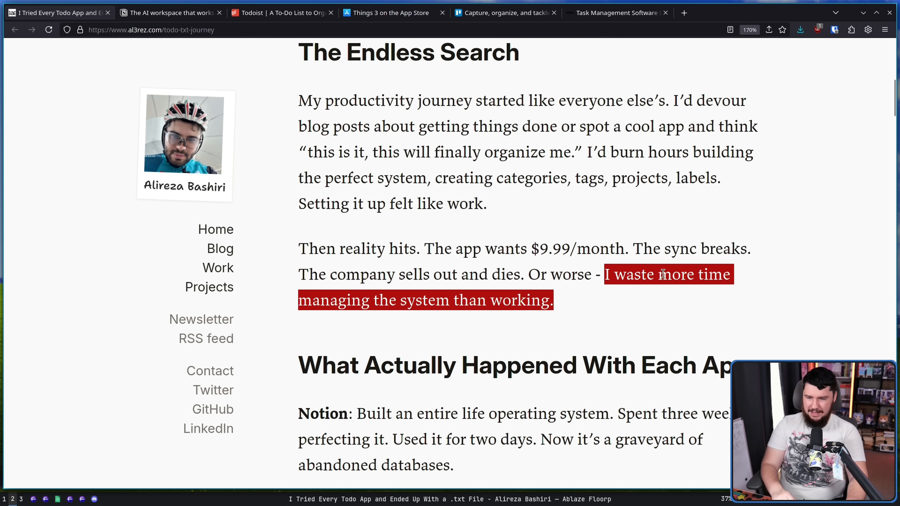
scroll("down", 3)
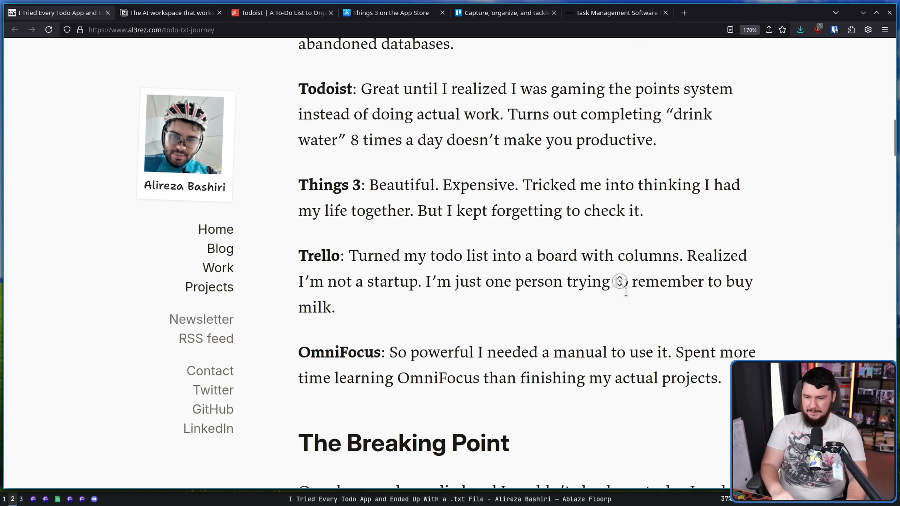
scroll("down", 3)
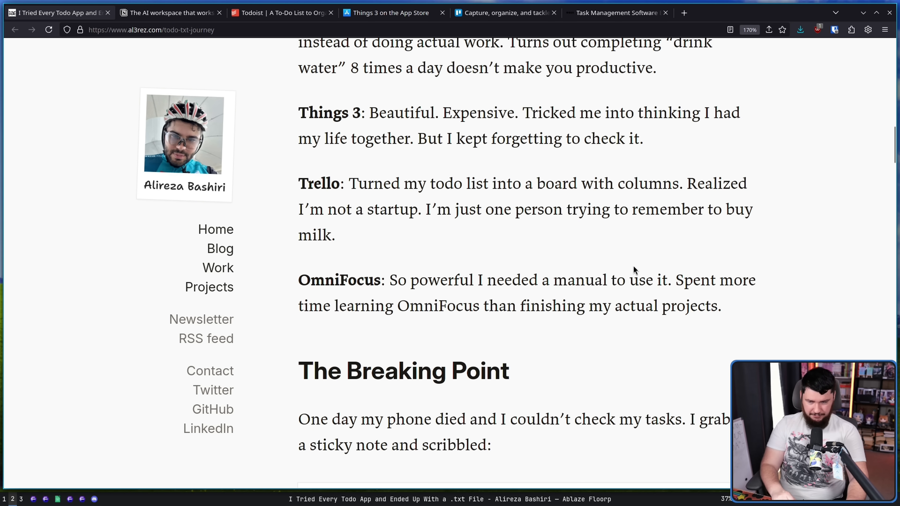
mouse_move(623, 322)
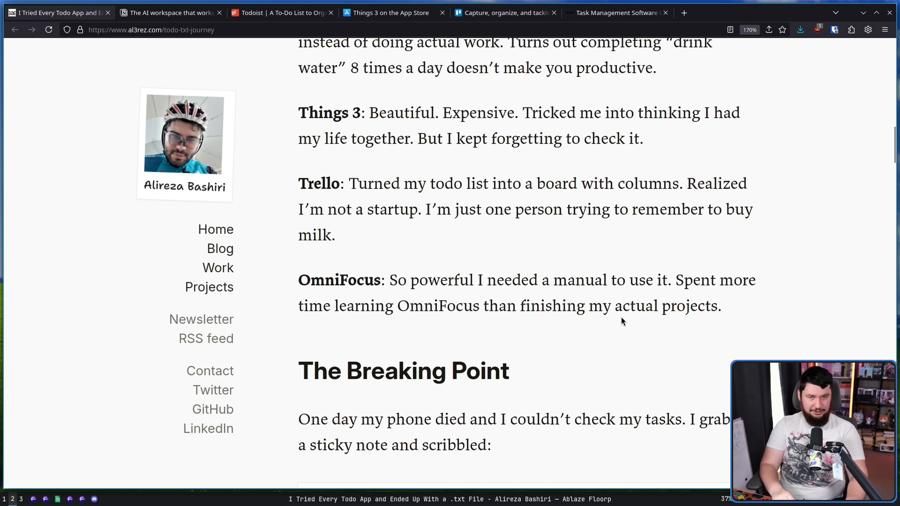
scroll("down", 3)
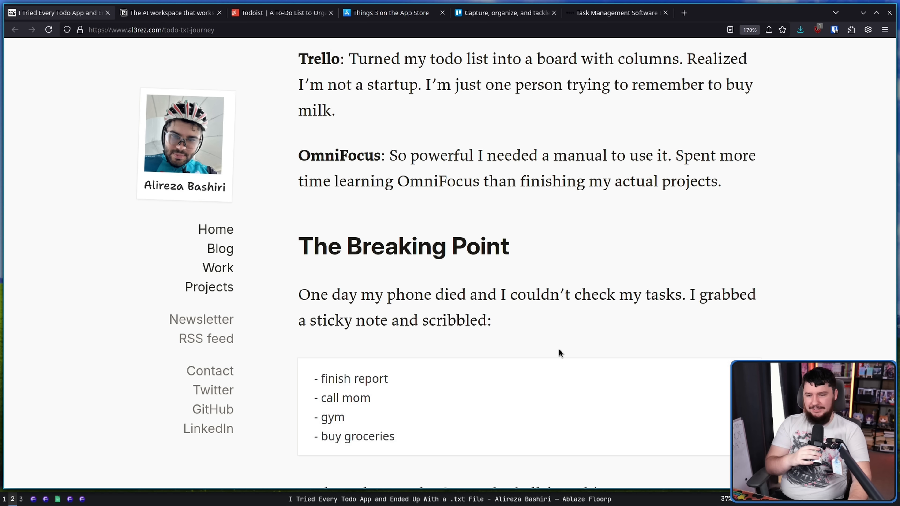
mouse_move(591, 294)
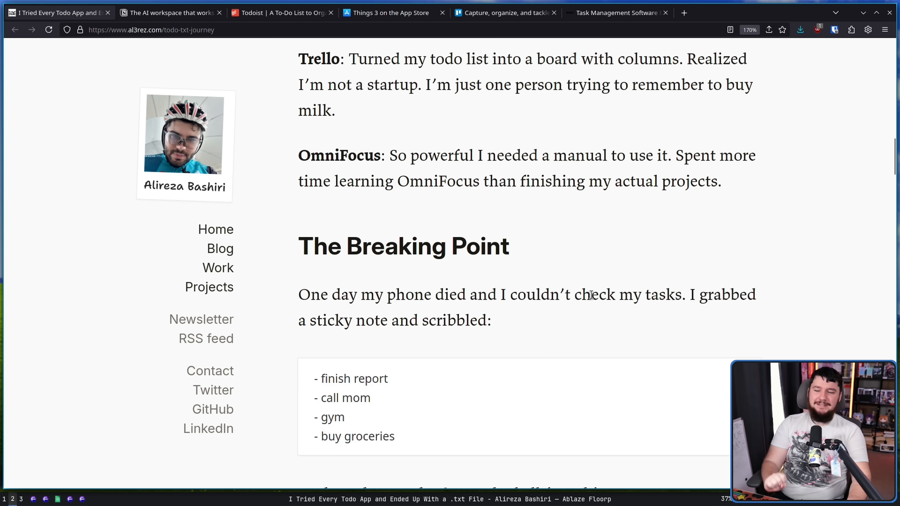
Show The Breaking Point's four-item sticky note list and the paragraph after it, clearing its highlight.
scroll("down", 3)
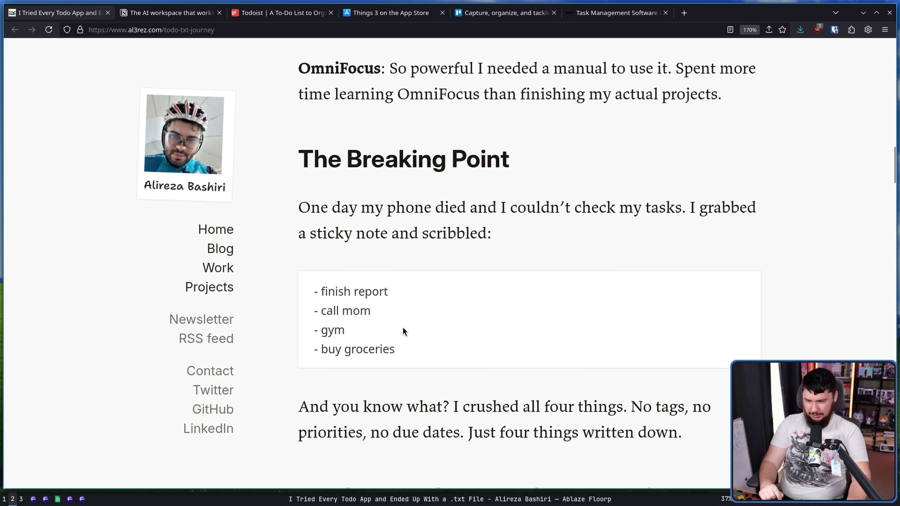
mouse_move(352, 351)
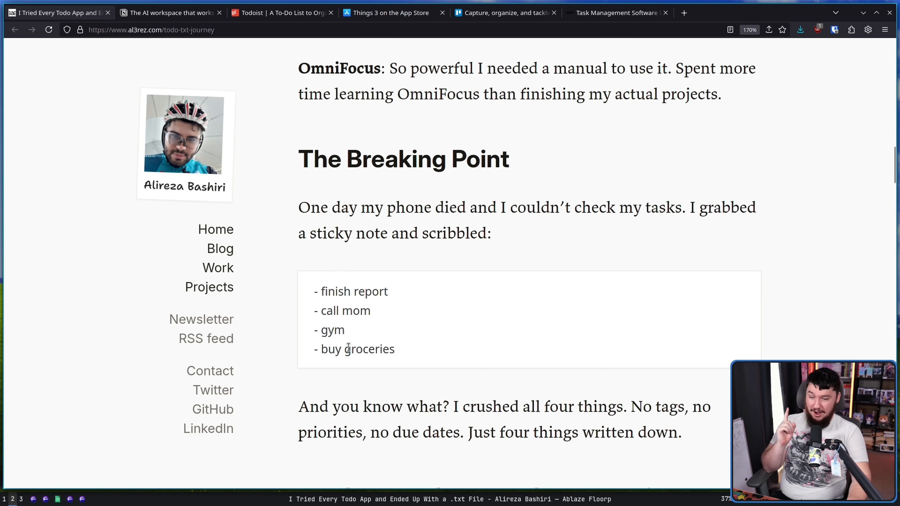
mouse_move(351, 335)
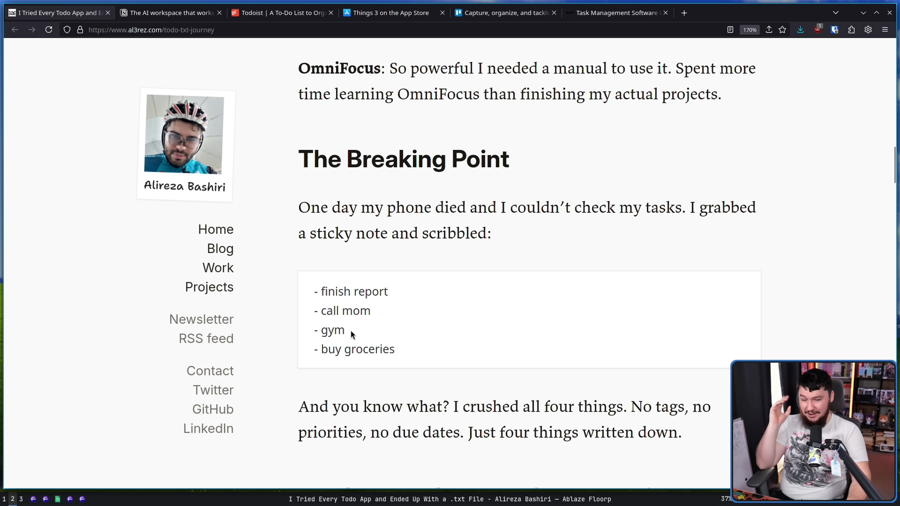
mouse_move(360, 338)
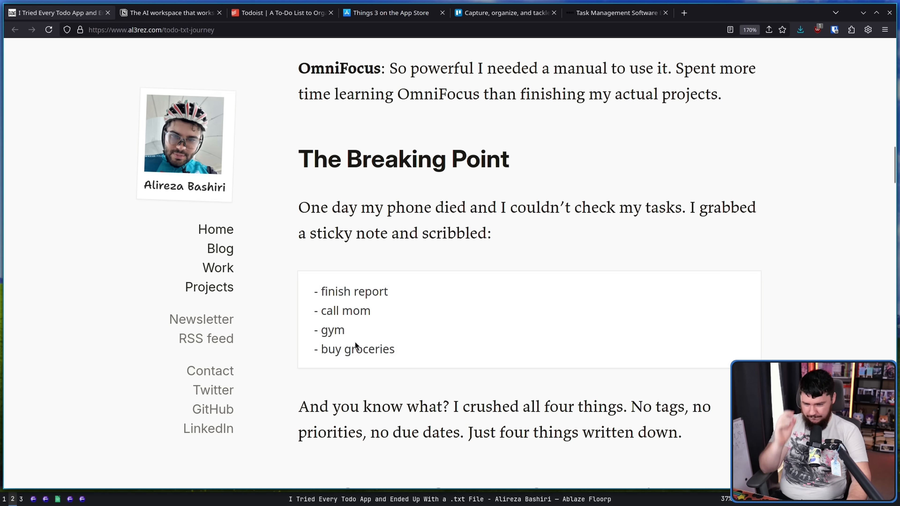
mouse_move(468, 367)
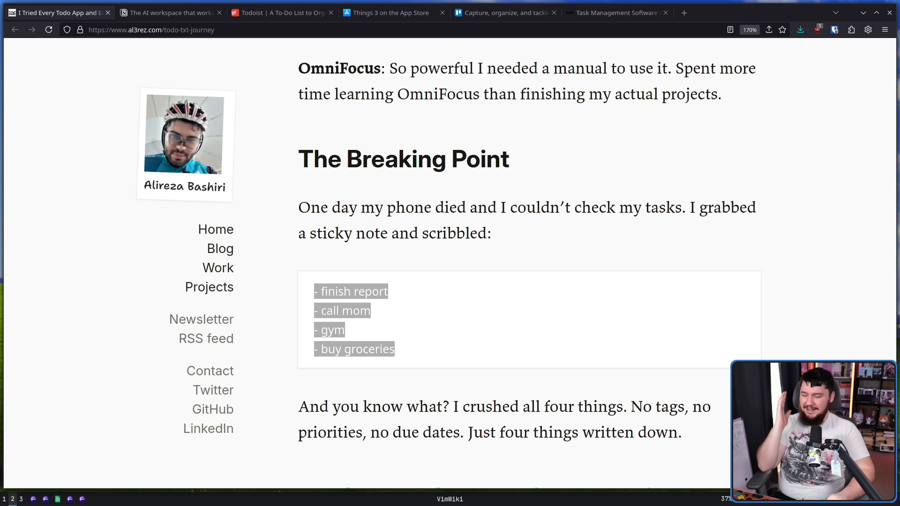
left_click(747, 250)
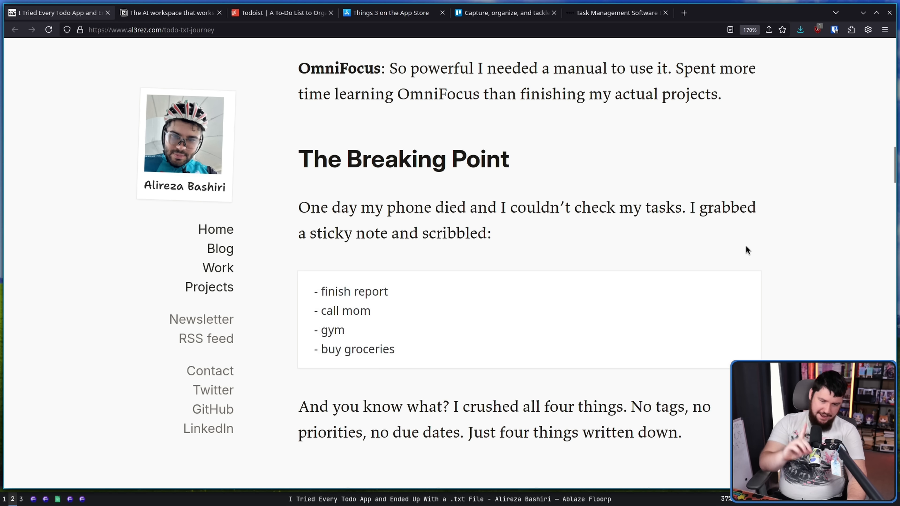
Reach My Current System: One Text File and select, then deselect, the example daily text file.
scroll("down", 3)
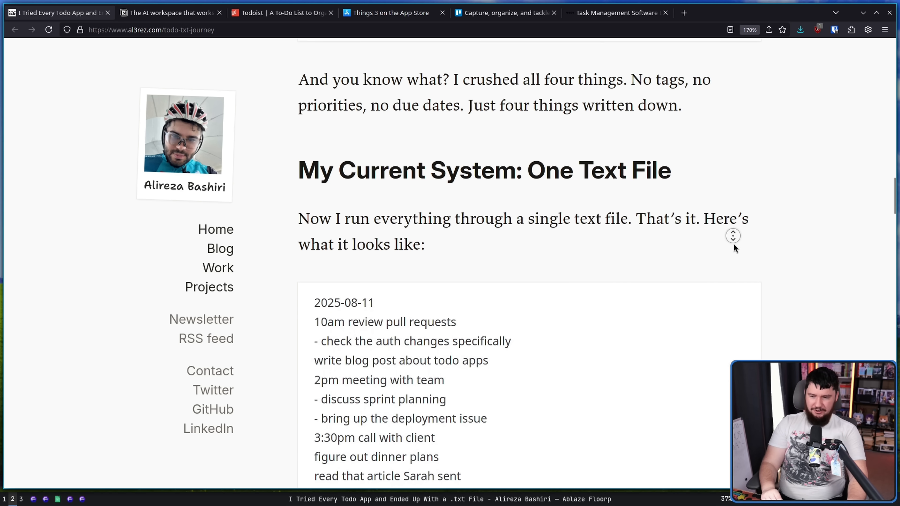
scroll("down", 3)
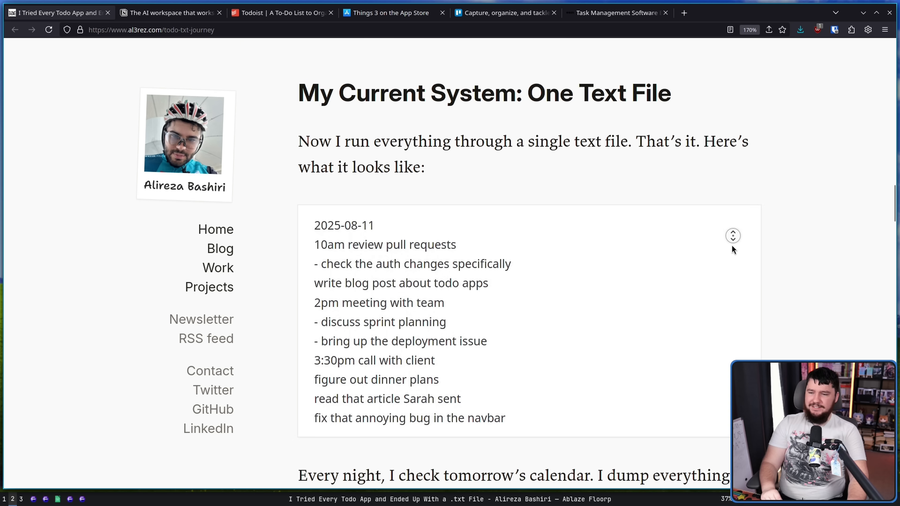
scroll("down", 3)
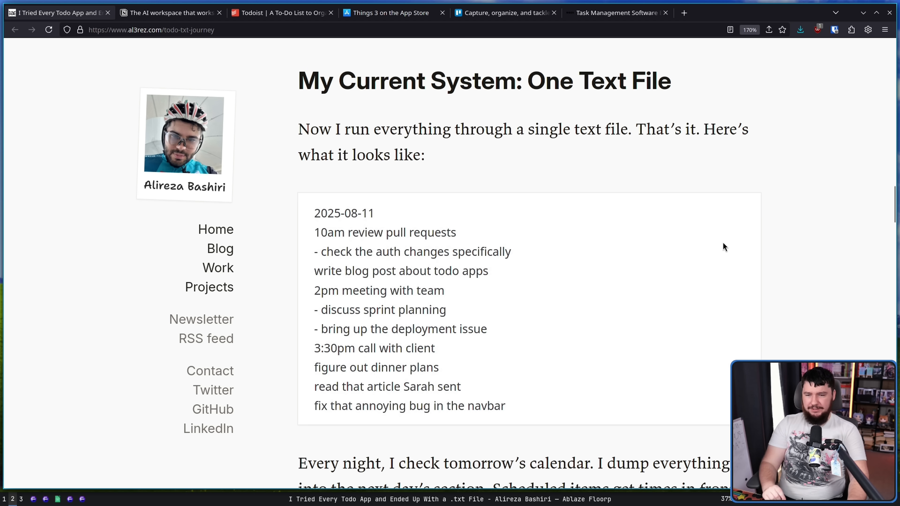
mouse_move(698, 230)
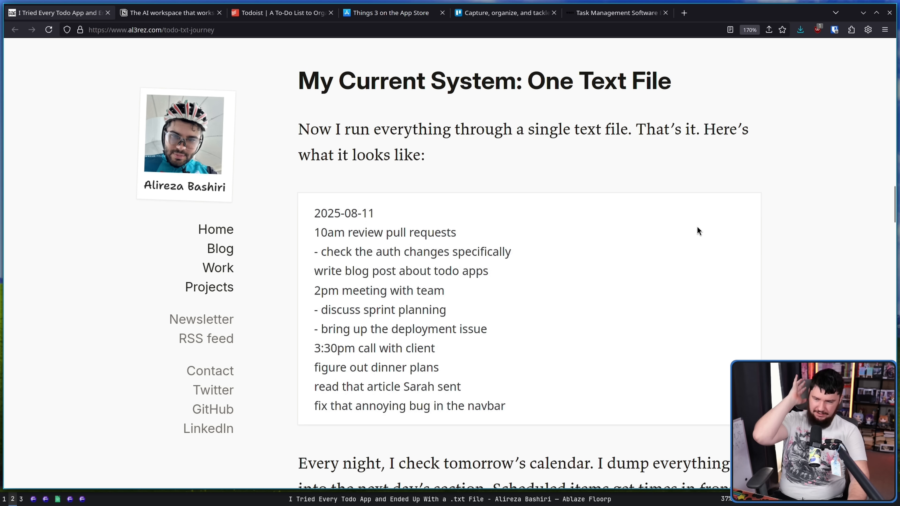
double_click(343, 213)
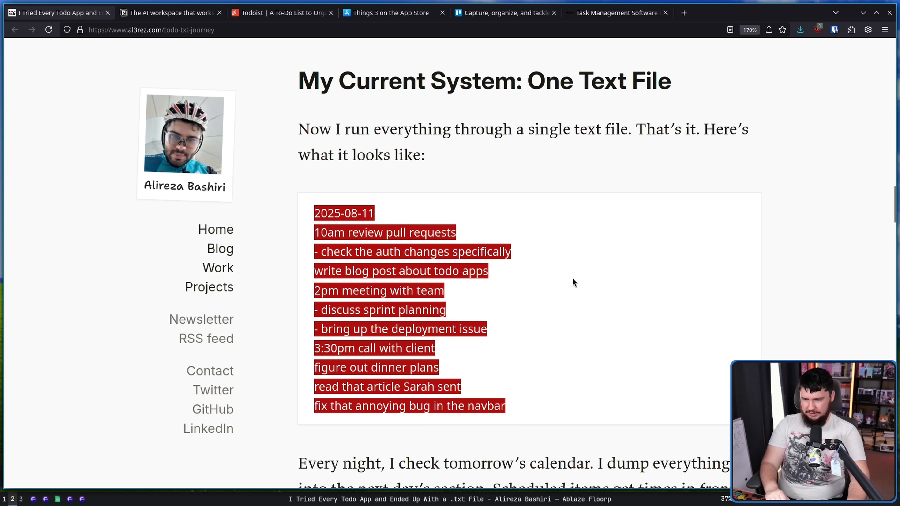
left_click(602, 288)
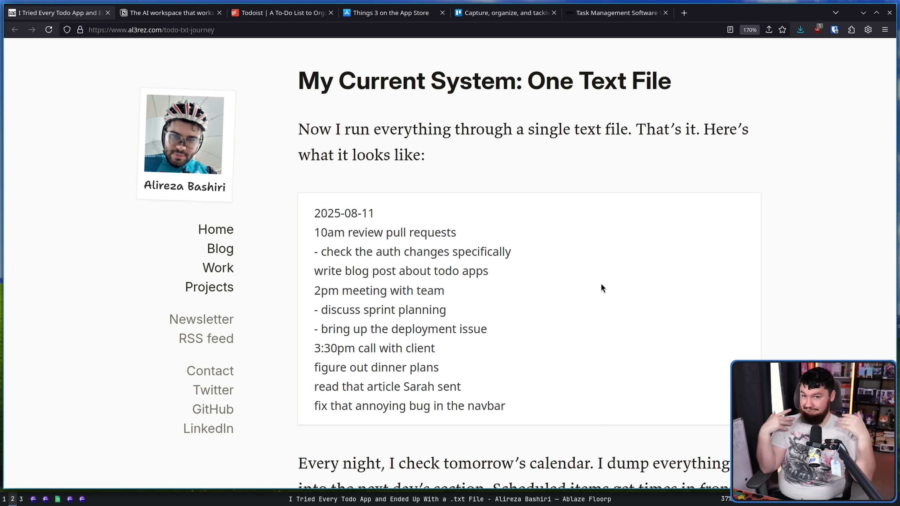
mouse_move(602, 309)
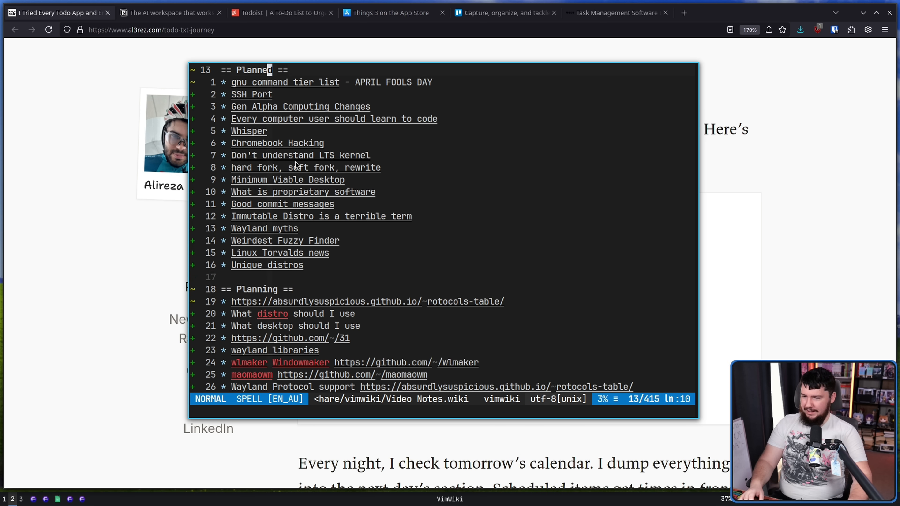
scroll("down", 3)
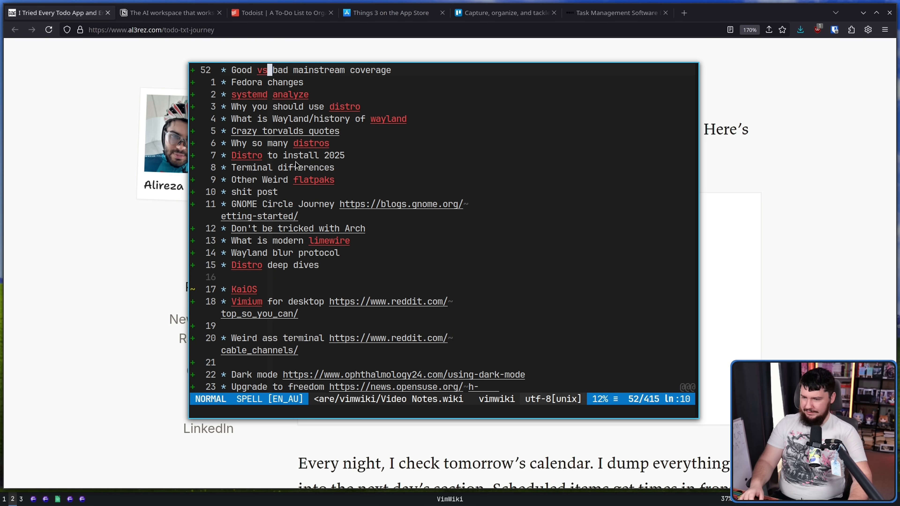
scroll("down", 3)
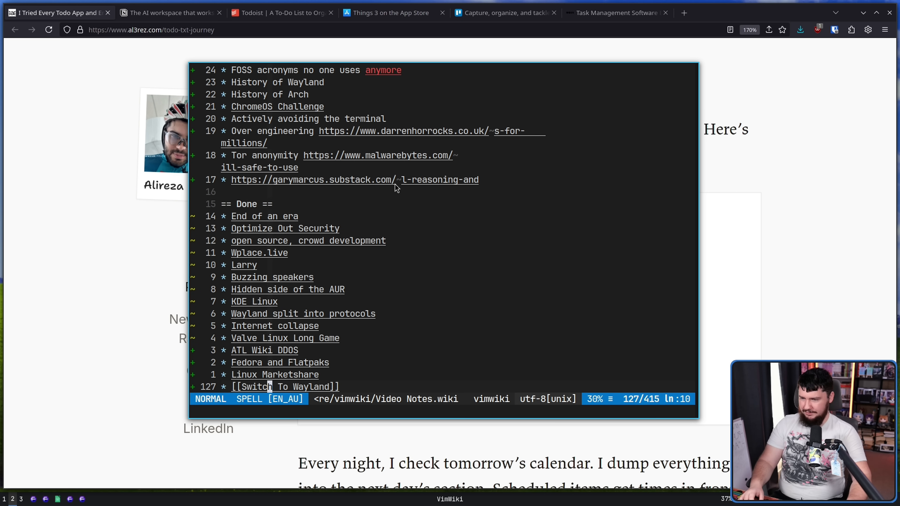
key("v")
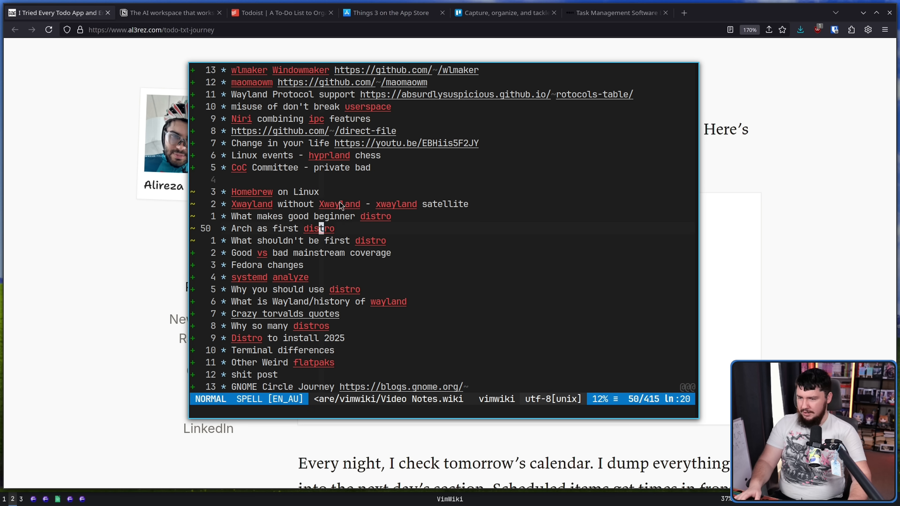
scroll("up", 3)
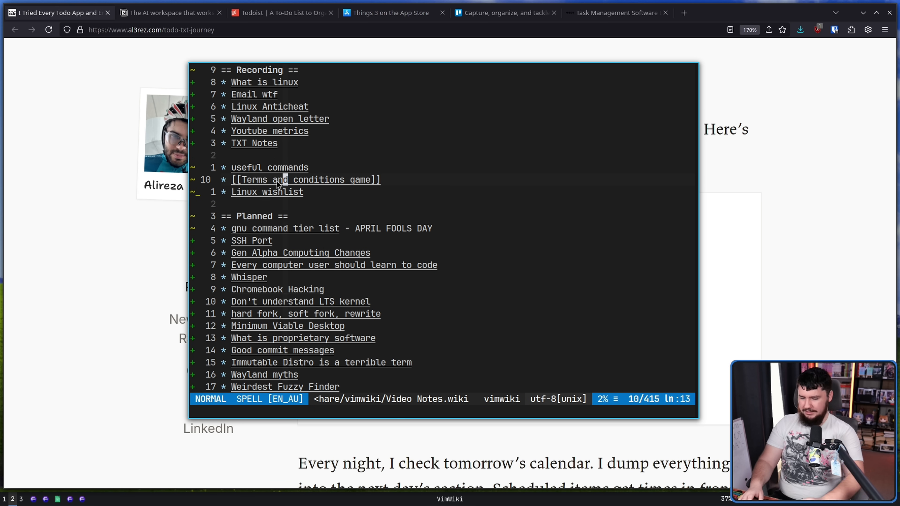
mouse_move(297, 224)
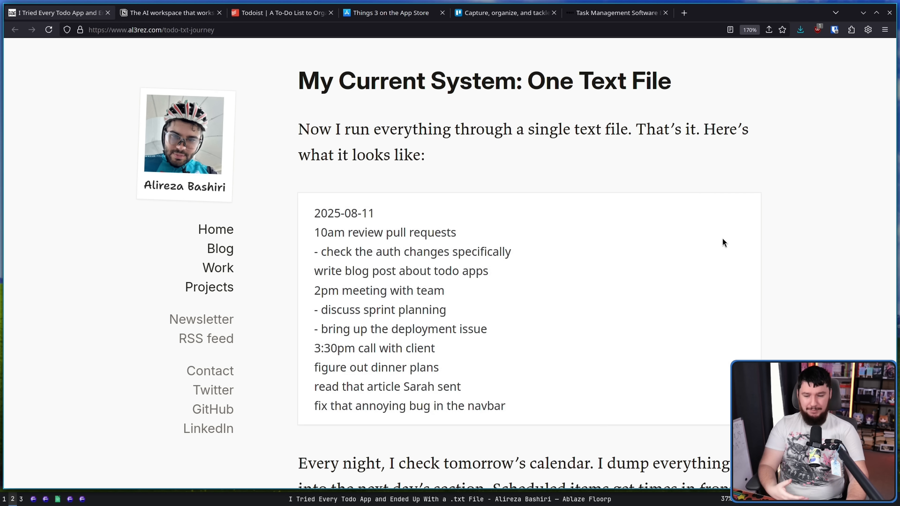
mouse_move(731, 250)
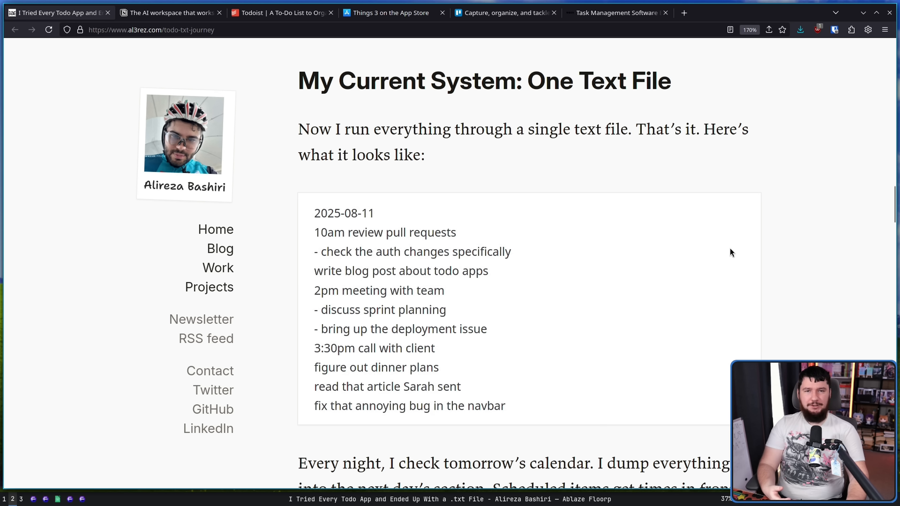
mouse_move(737, 256)
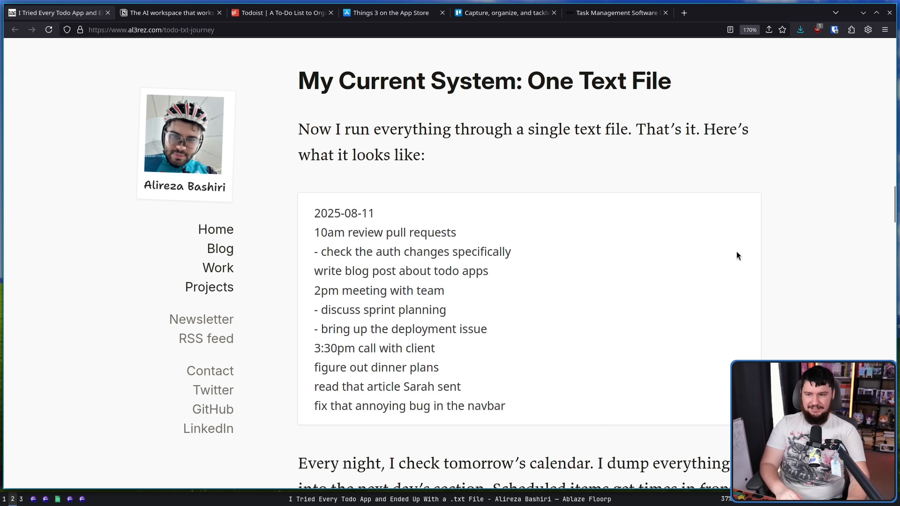
mouse_move(774, 276)
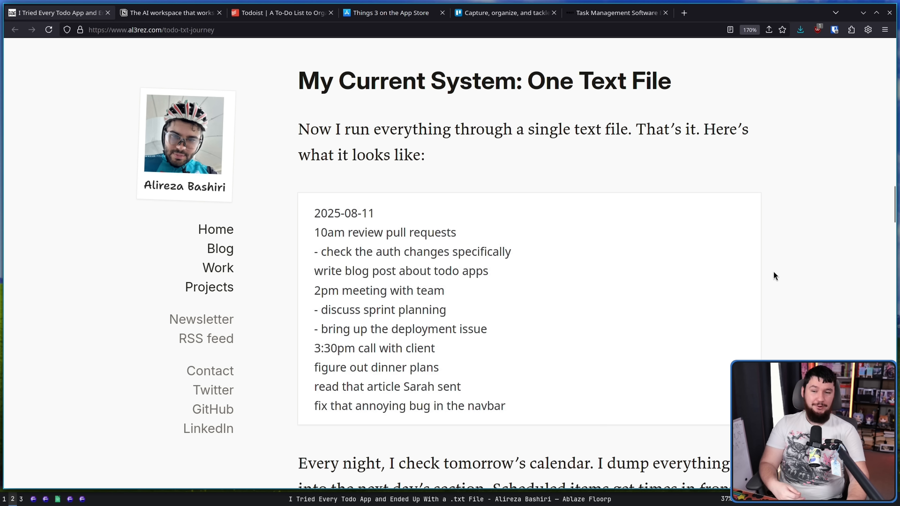
mouse_move(755, 246)
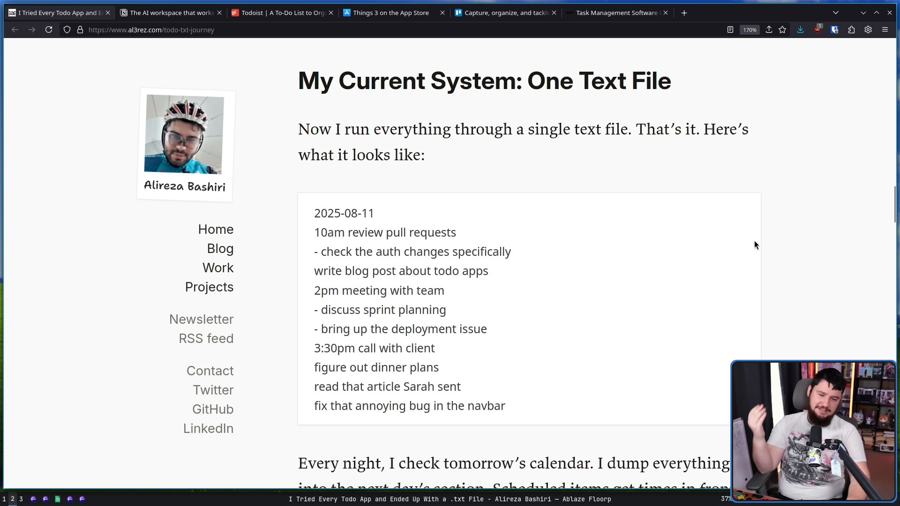
mouse_move(742, 248)
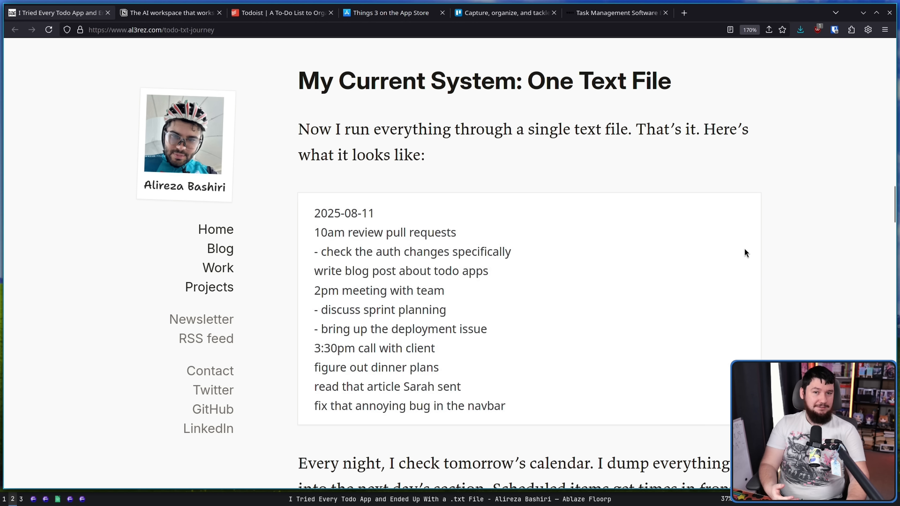
Scroll past the annotated living-document example to the Why This Actually Works heading.
scroll("down", 3)
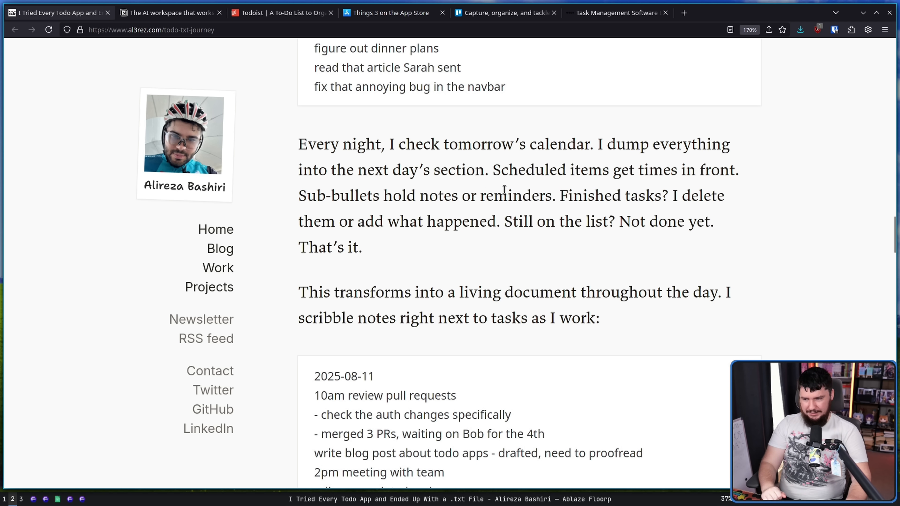
mouse_move(645, 163)
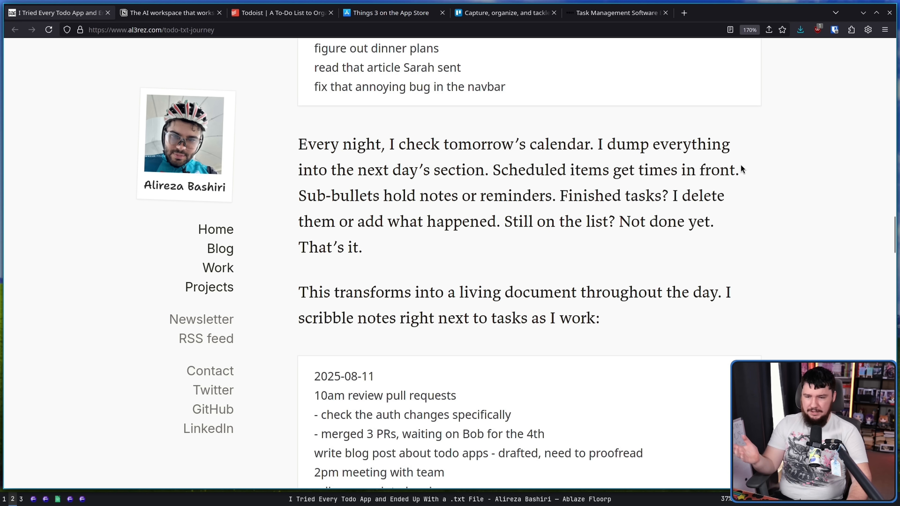
mouse_move(780, 136)
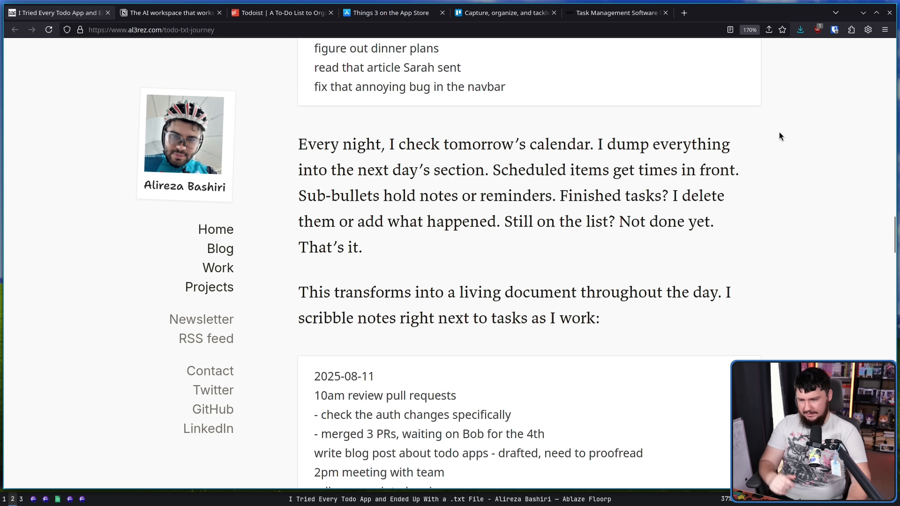
mouse_move(764, 127)
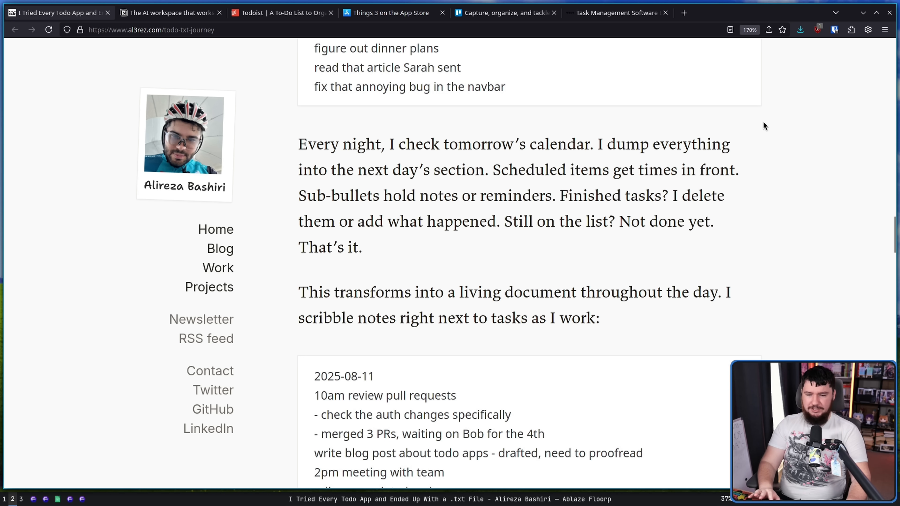
mouse_move(758, 179)
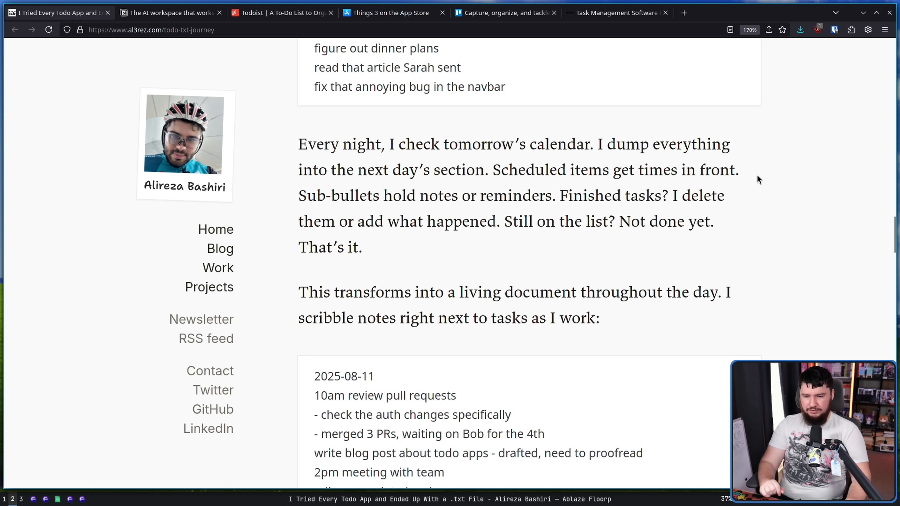
scroll("down", 3)
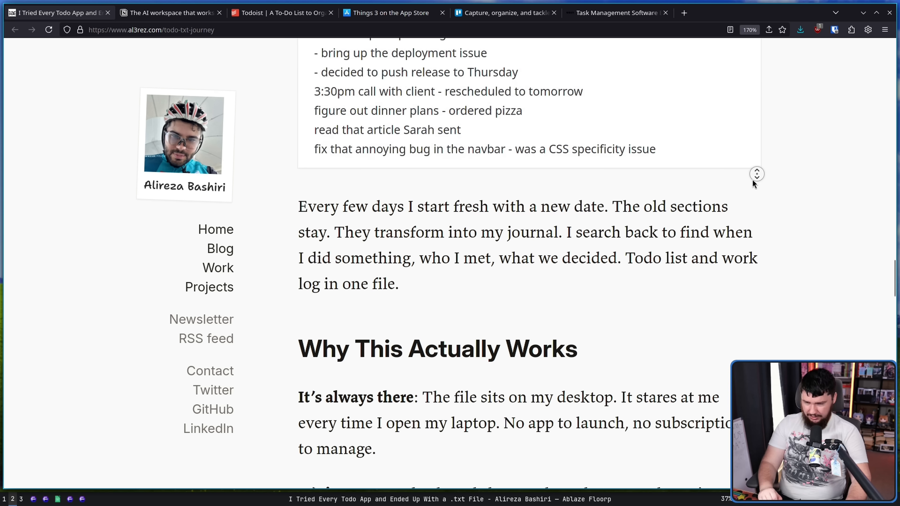
mouse_move(757, 172)
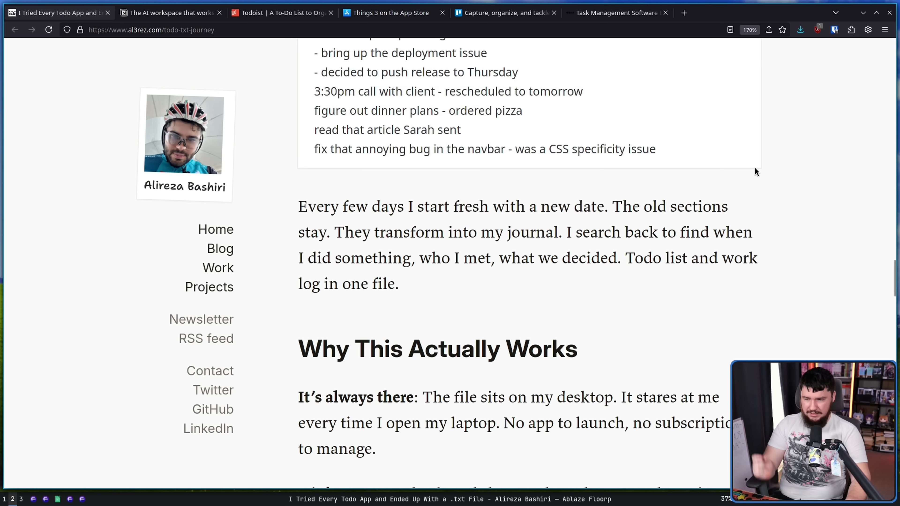
mouse_move(768, 174)
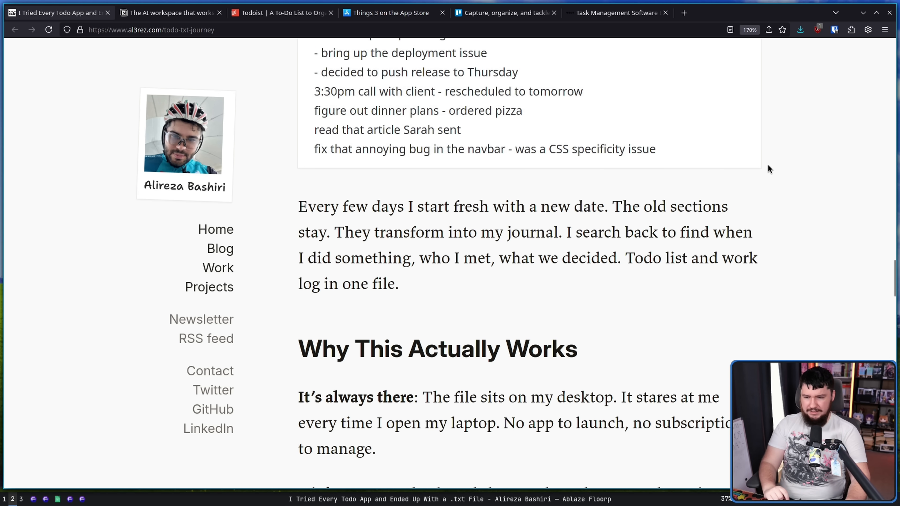
mouse_move(772, 163)
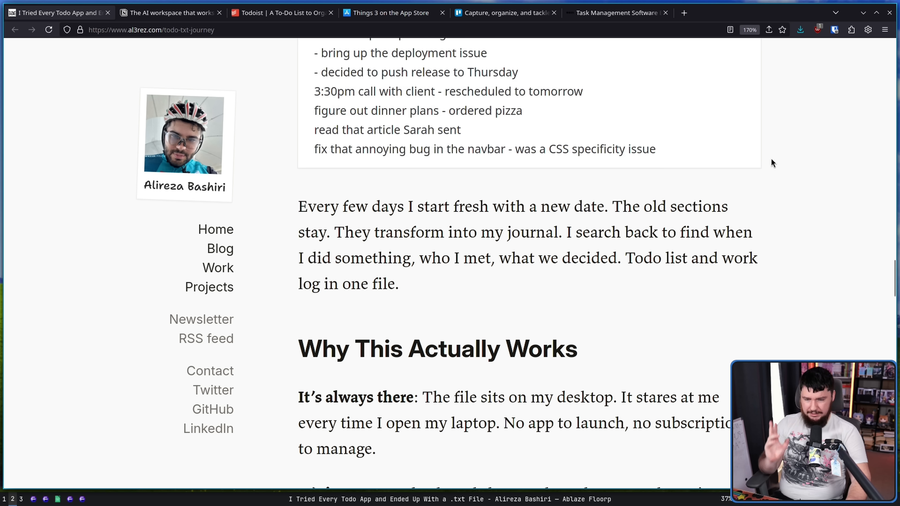
mouse_move(766, 179)
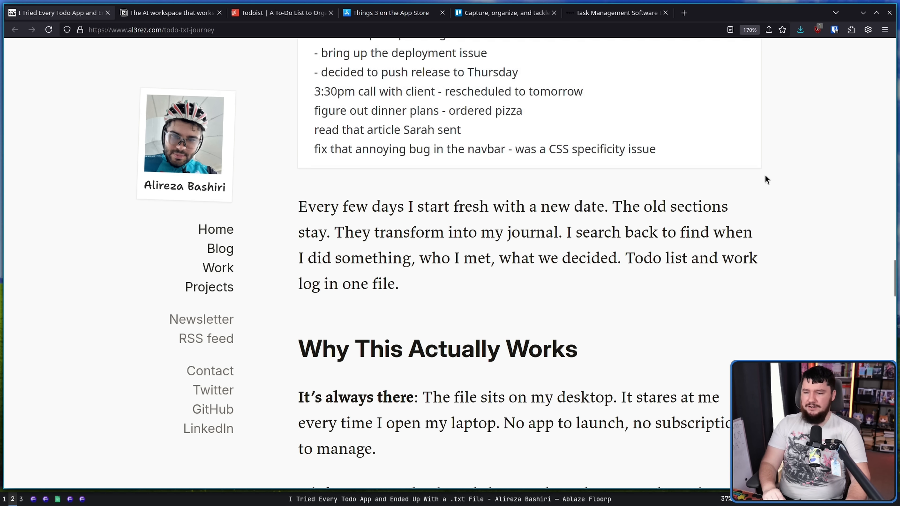
Scroll to the 'Why This Actually Works' heading and its 'It's always there' and 'It's instant' points.
scroll("down", 3)
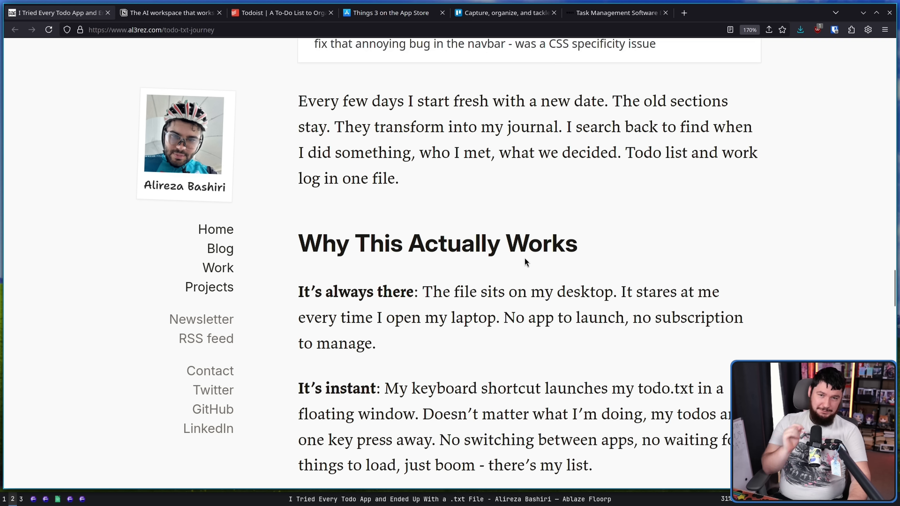
mouse_move(507, 92)
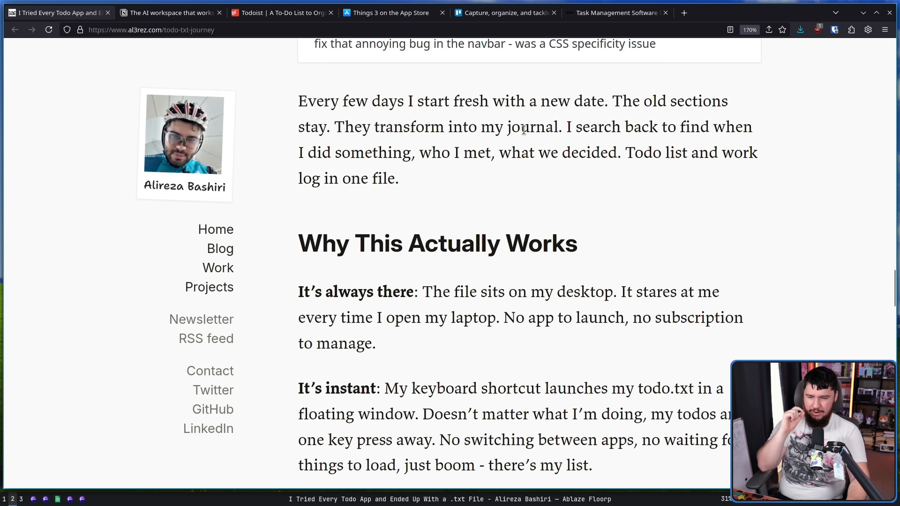
mouse_move(389, 341)
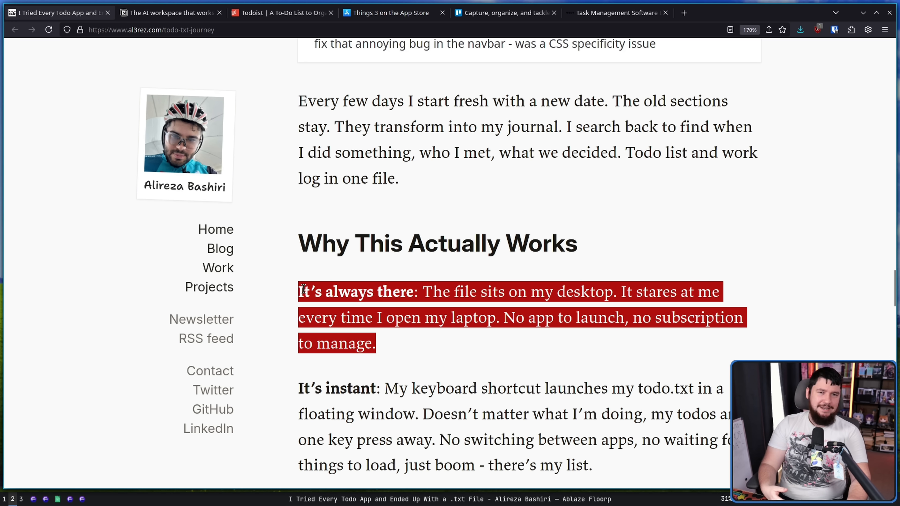
left_click(415, 307)
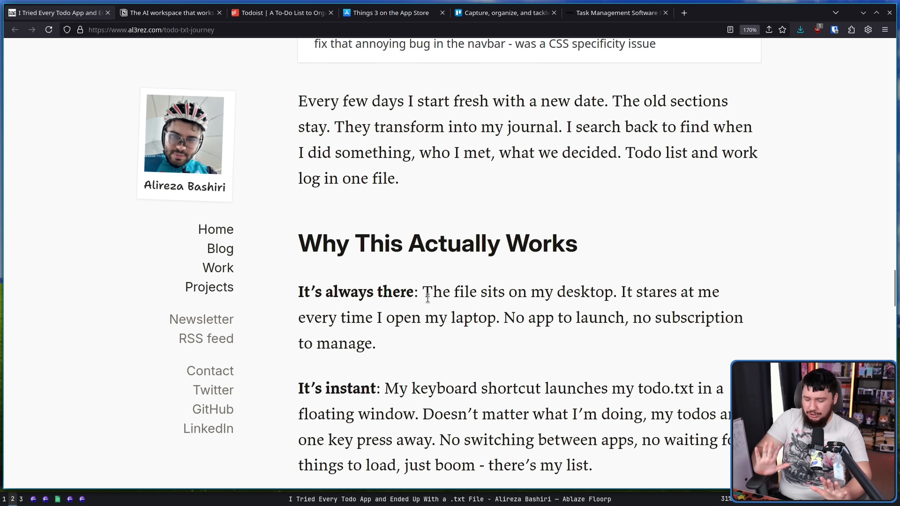
mouse_move(509, 283)
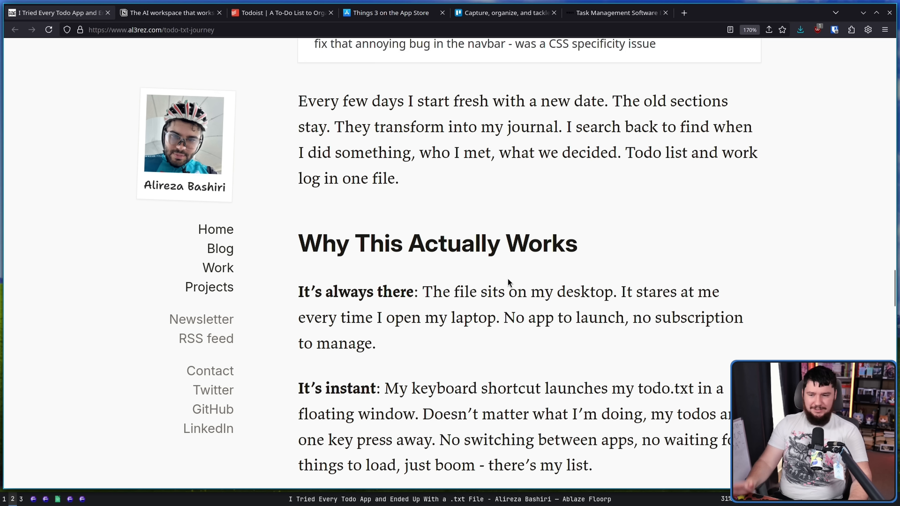
scroll("down", 3)
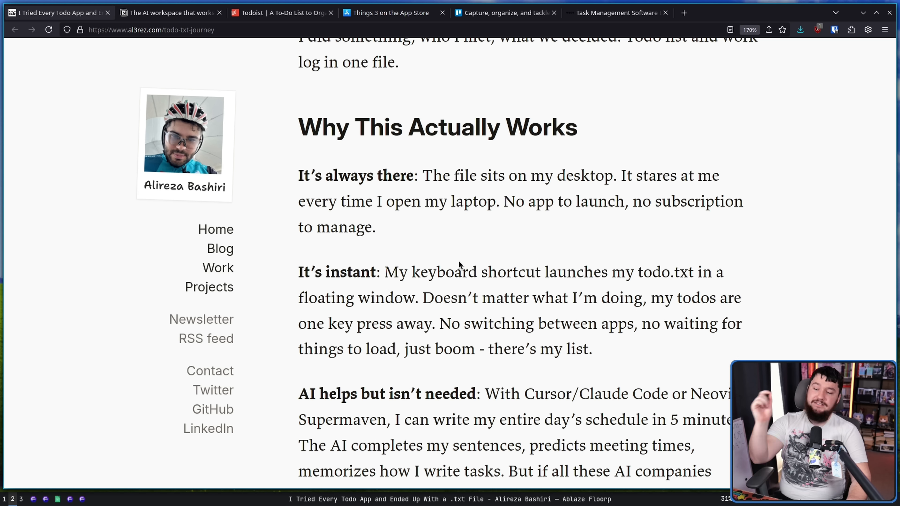
mouse_move(517, 244)
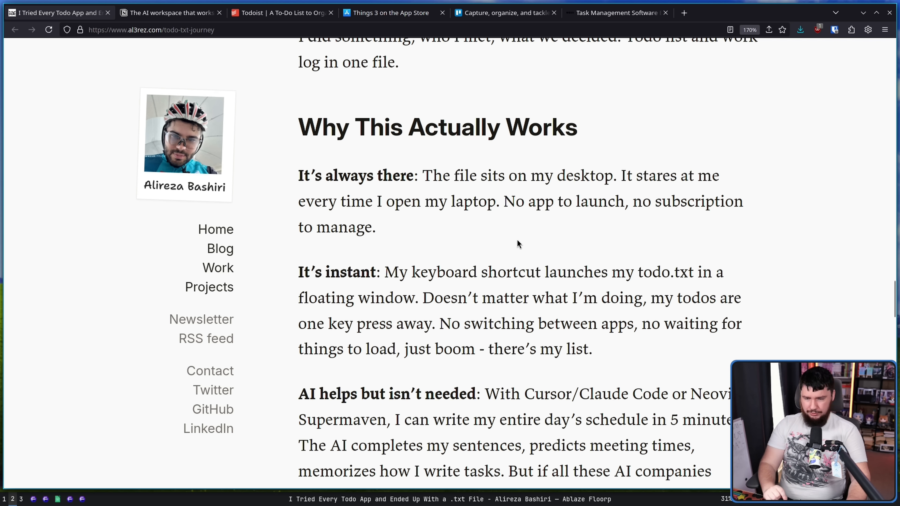
mouse_move(537, 251)
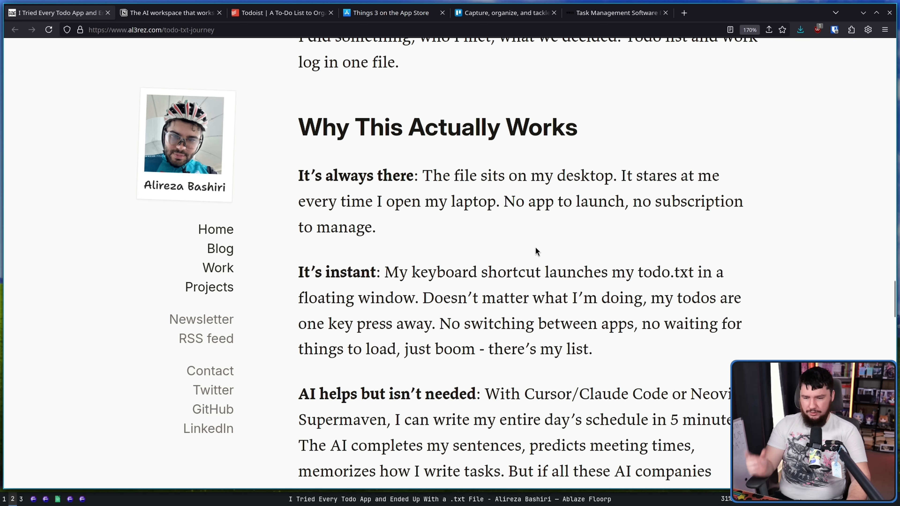
mouse_move(551, 245)
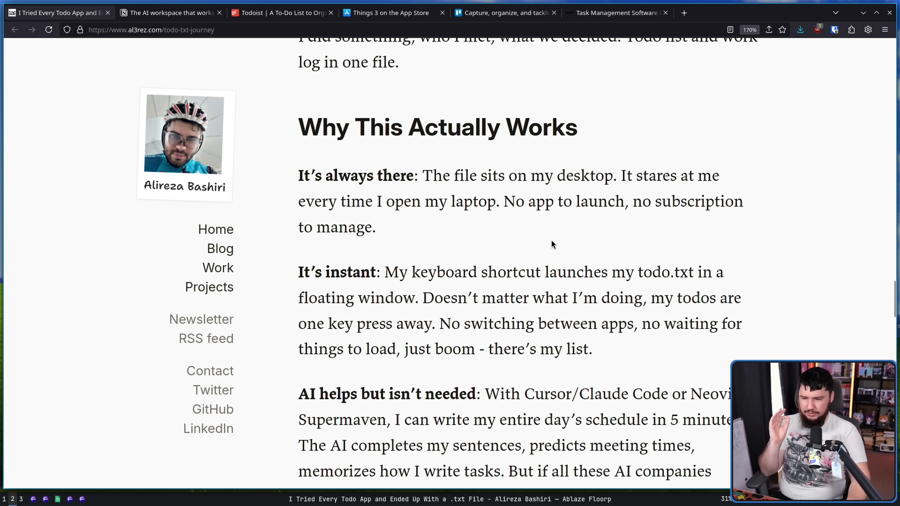
mouse_move(572, 258)
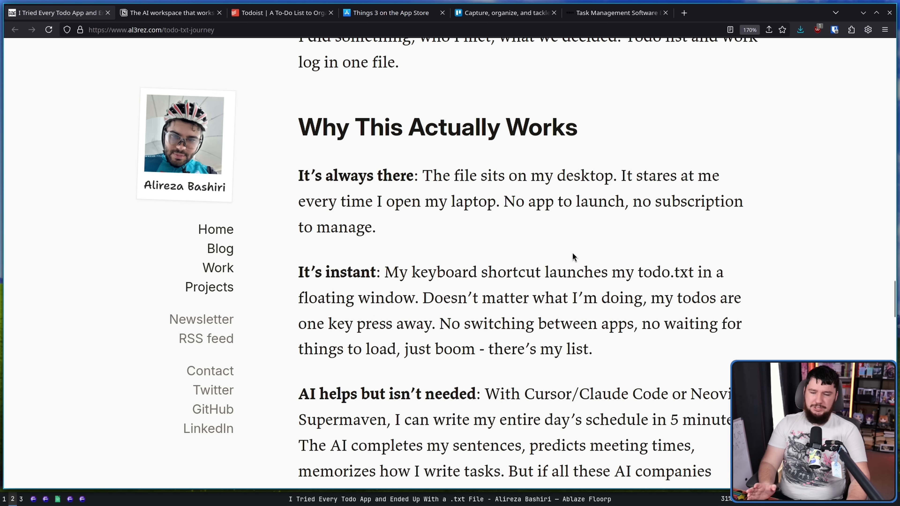
mouse_move(613, 246)
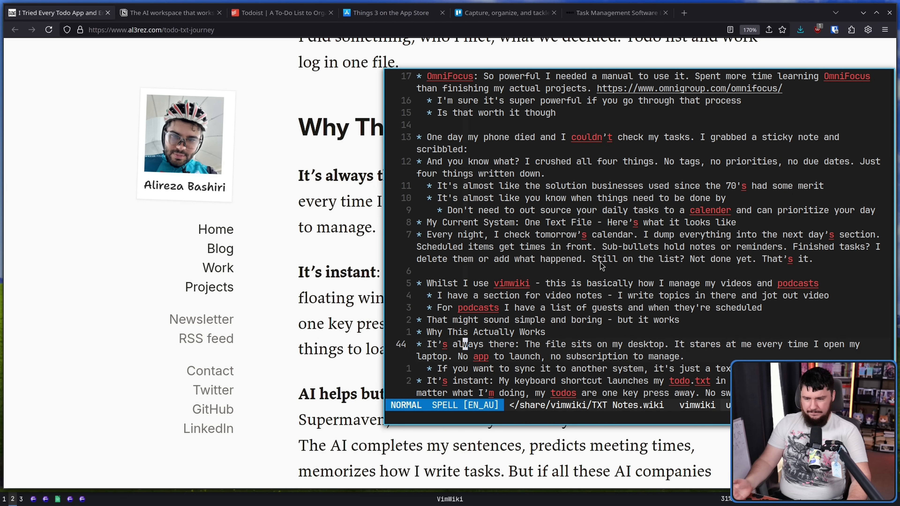
mouse_move(611, 275)
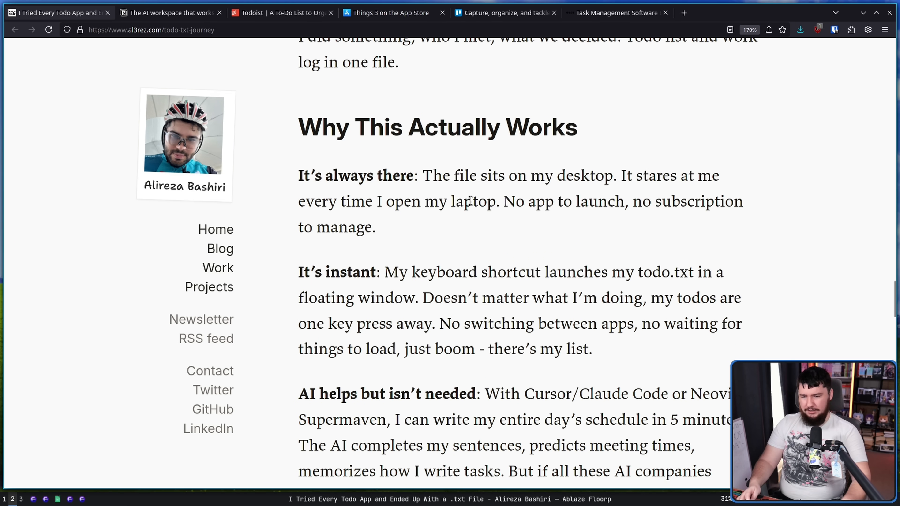
mouse_move(604, 201)
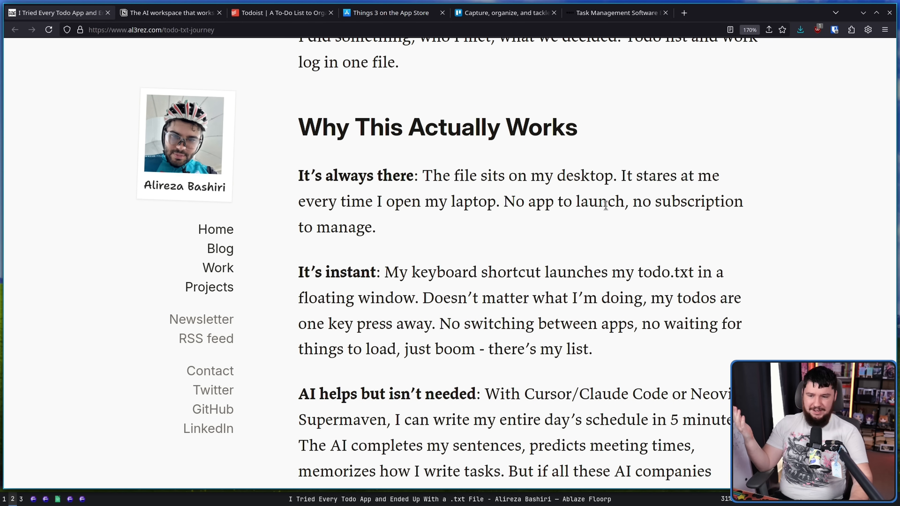
mouse_move(647, 220)
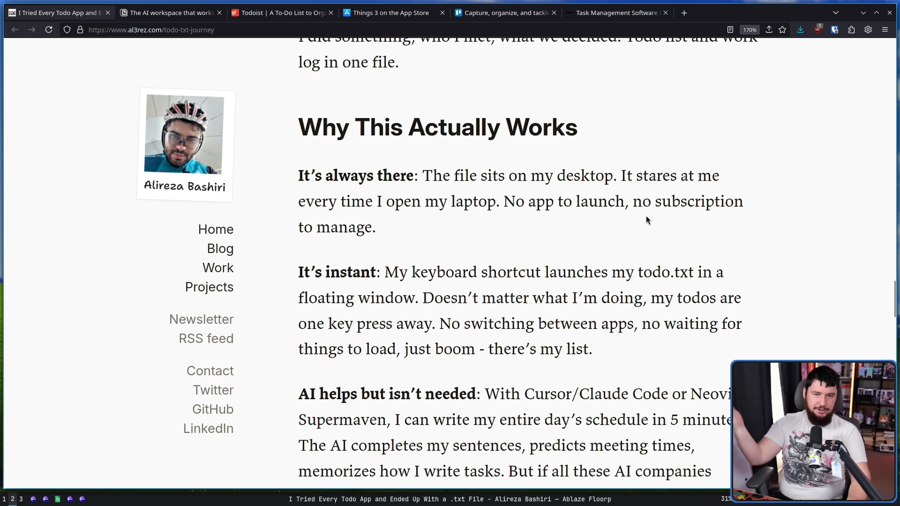
mouse_move(581, 199)
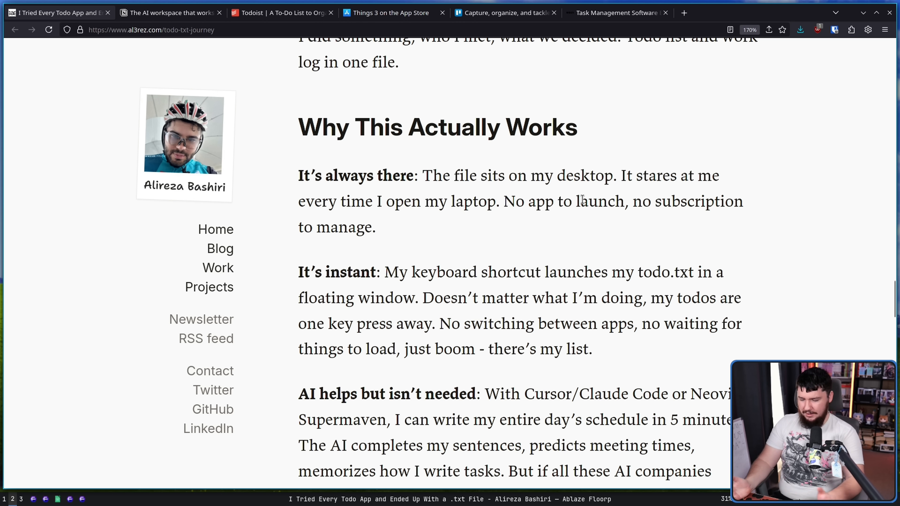
mouse_move(759, 184)
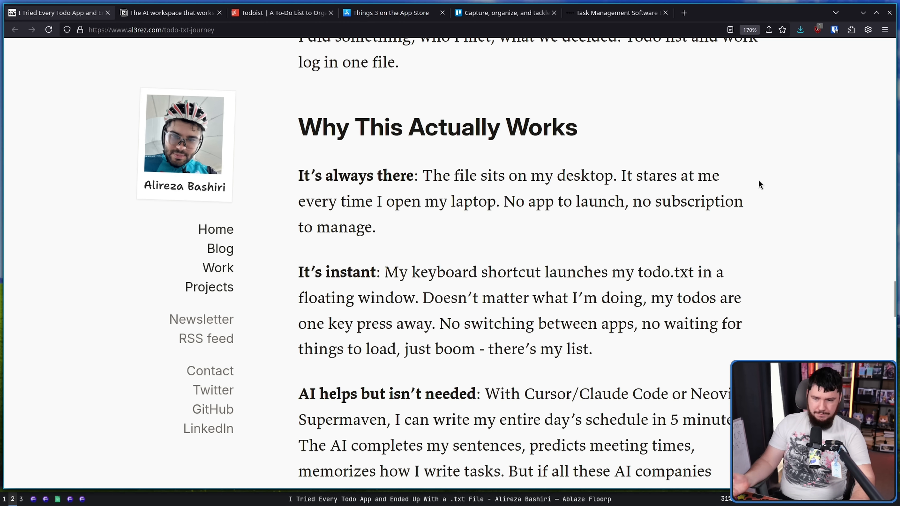
mouse_move(754, 242)
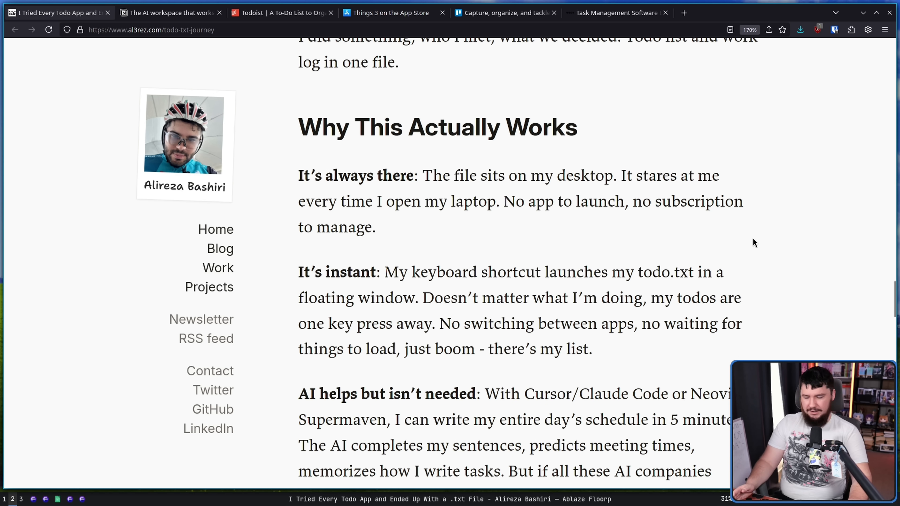
mouse_move(762, 263)
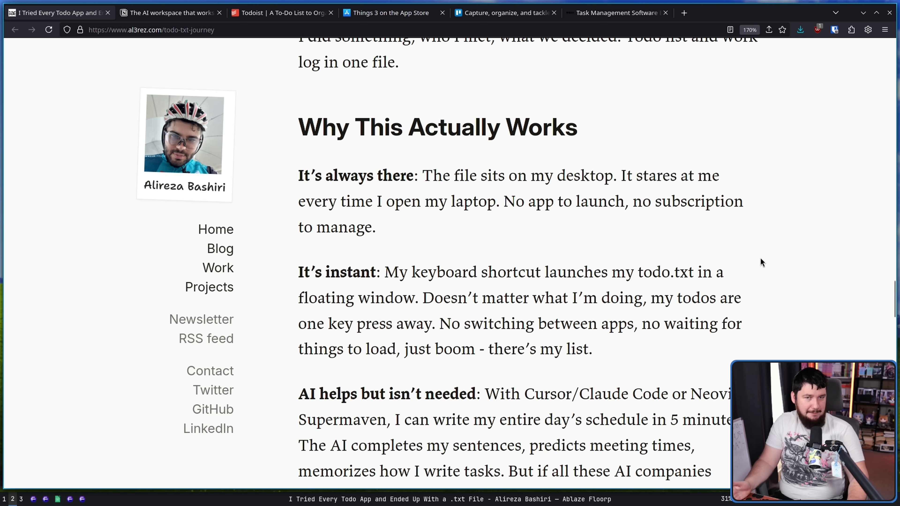
mouse_move(724, 294)
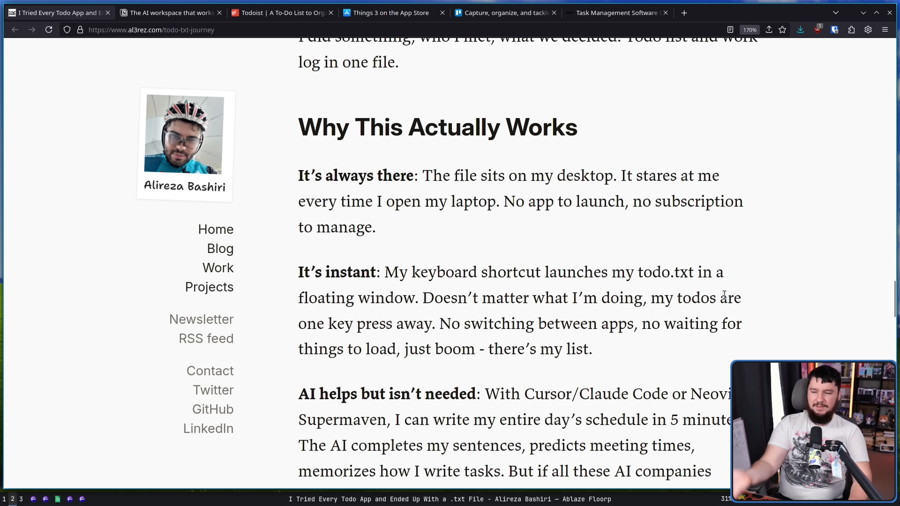
Scroll to the full 'AI helps but isn't needed' point and the start of 'It's fast'.
scroll("down", 3)
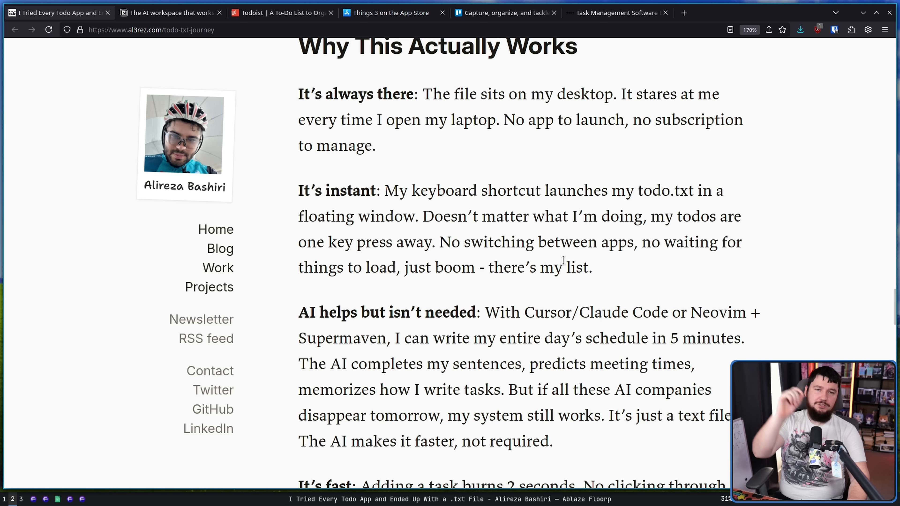
mouse_move(577, 251)
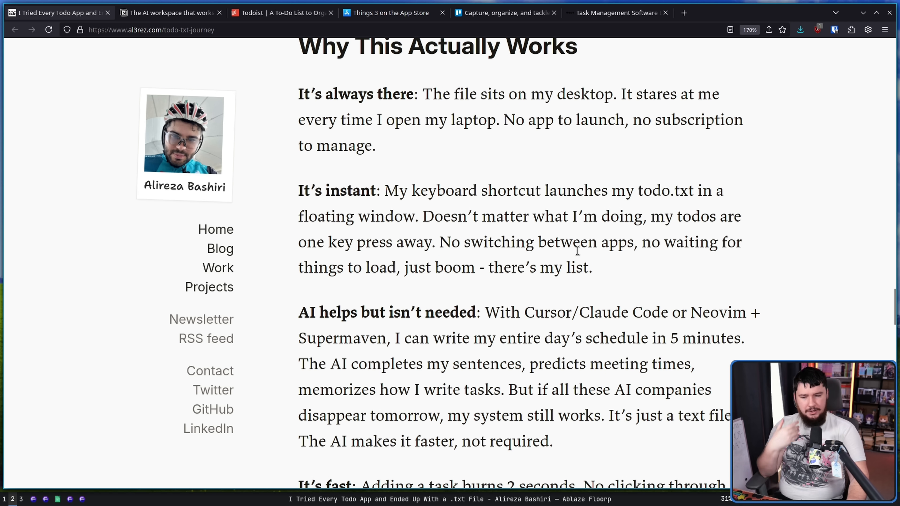
scroll("down", 3)
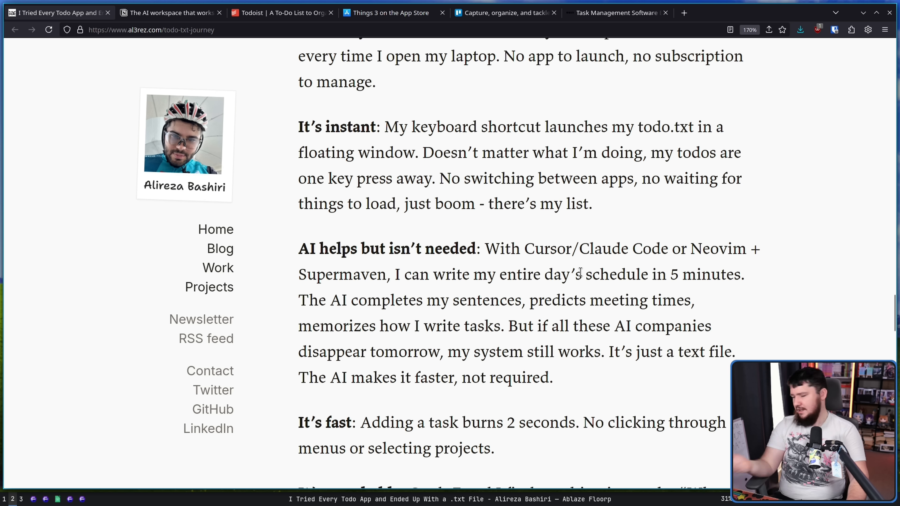
mouse_move(588, 266)
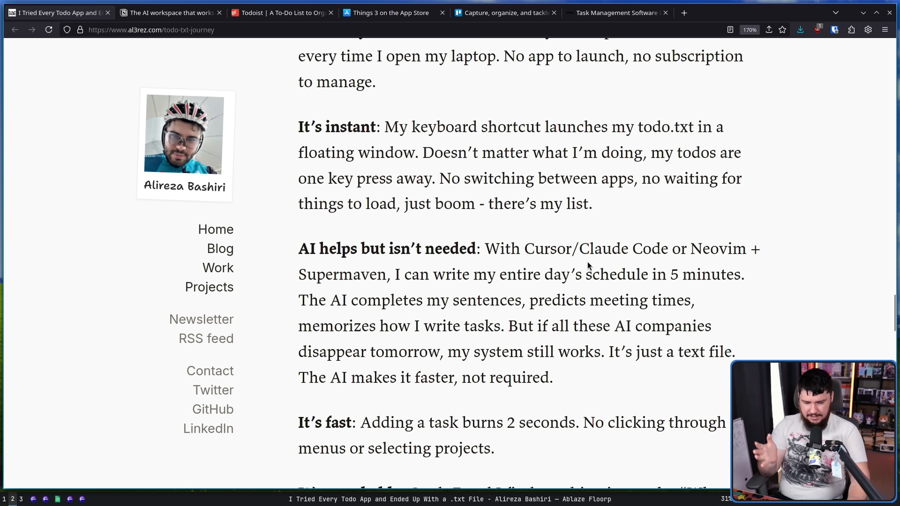
mouse_move(617, 293)
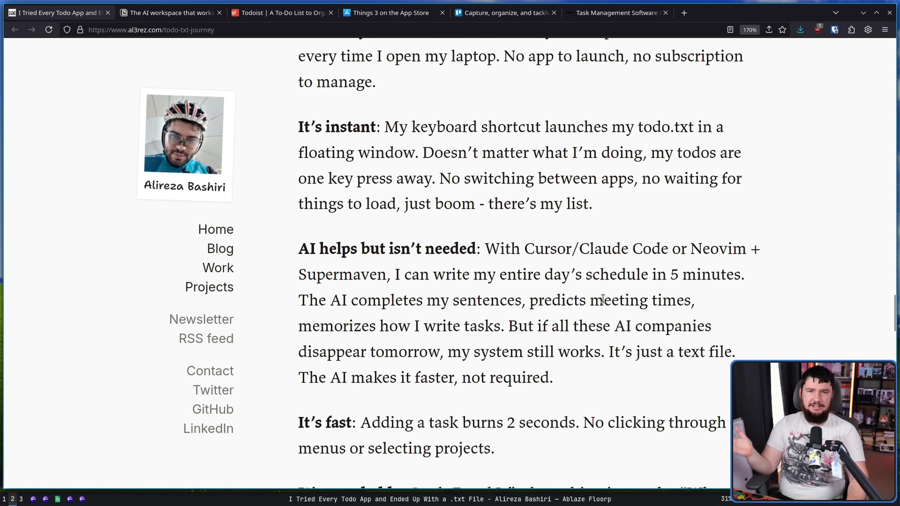
mouse_move(603, 298)
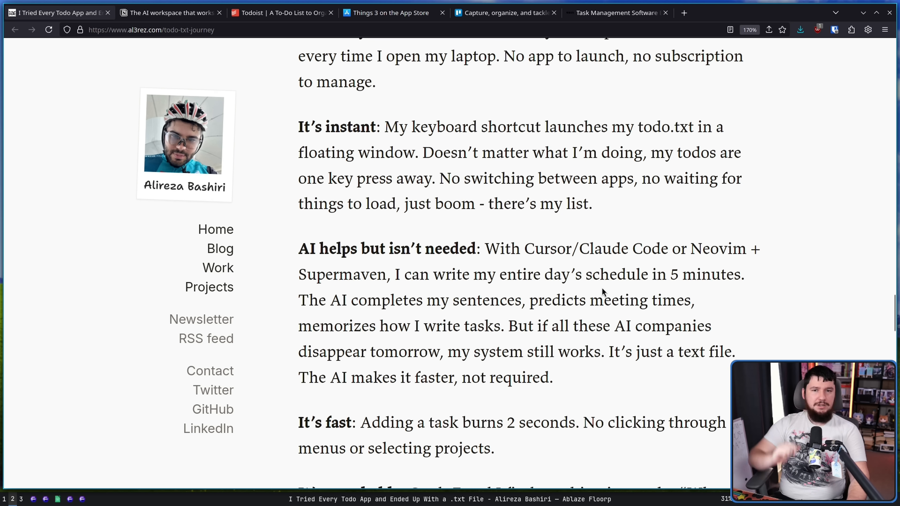
mouse_move(601, 276)
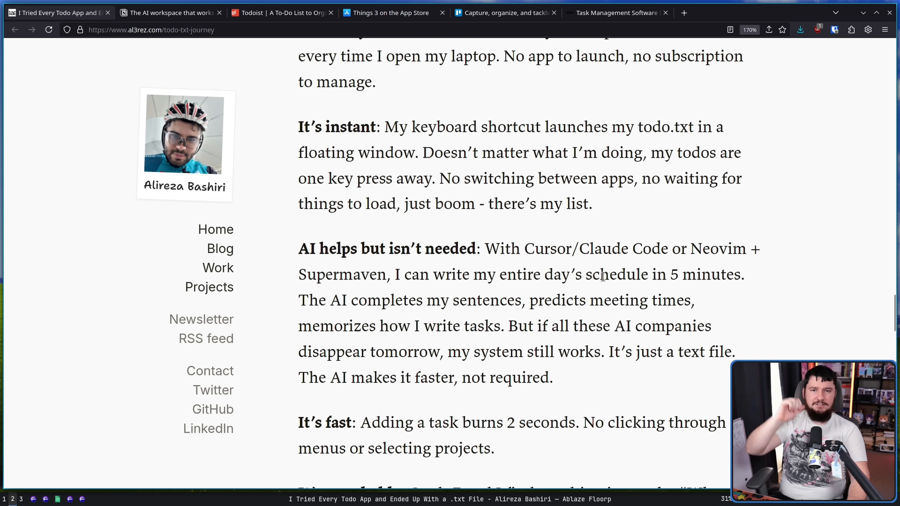
scroll("down", 3)
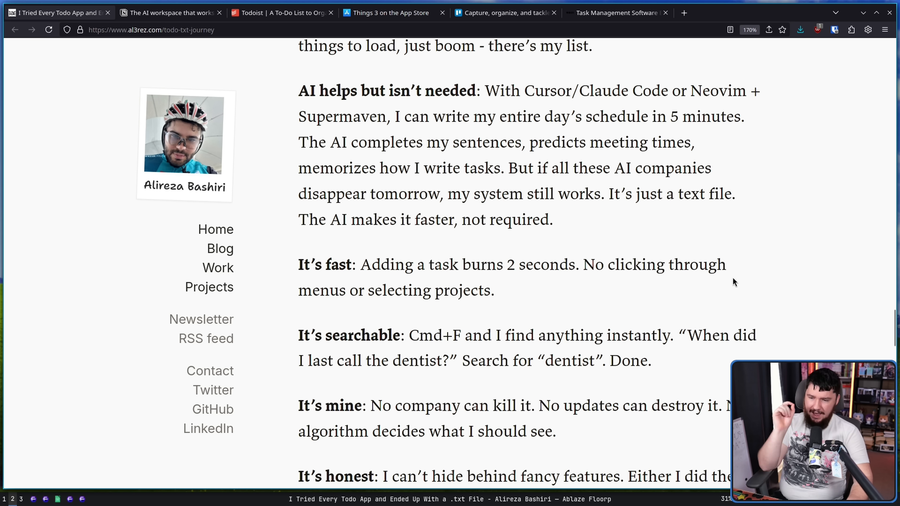
mouse_move(738, 294)
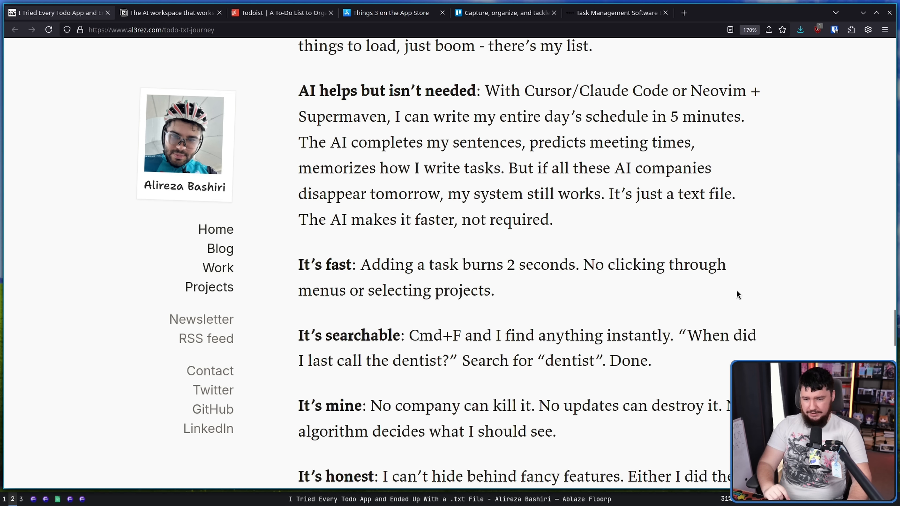
mouse_move(720, 273)
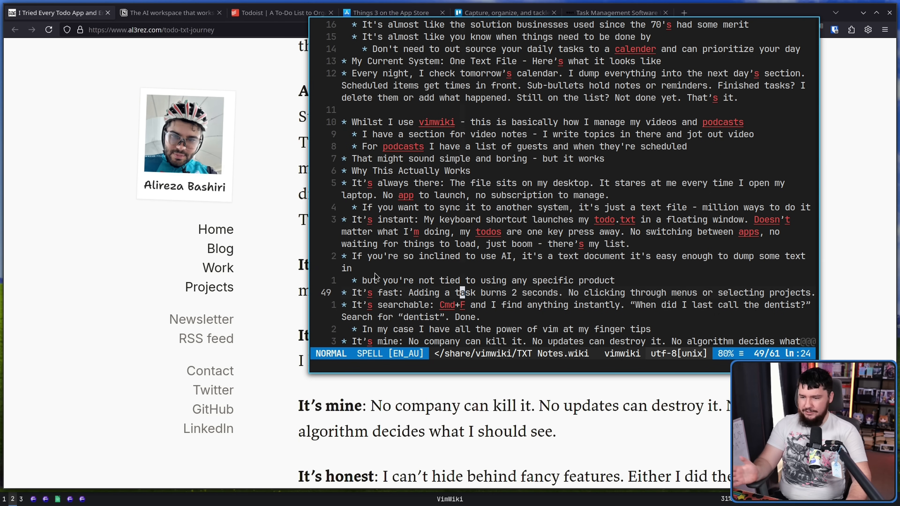
key("o")
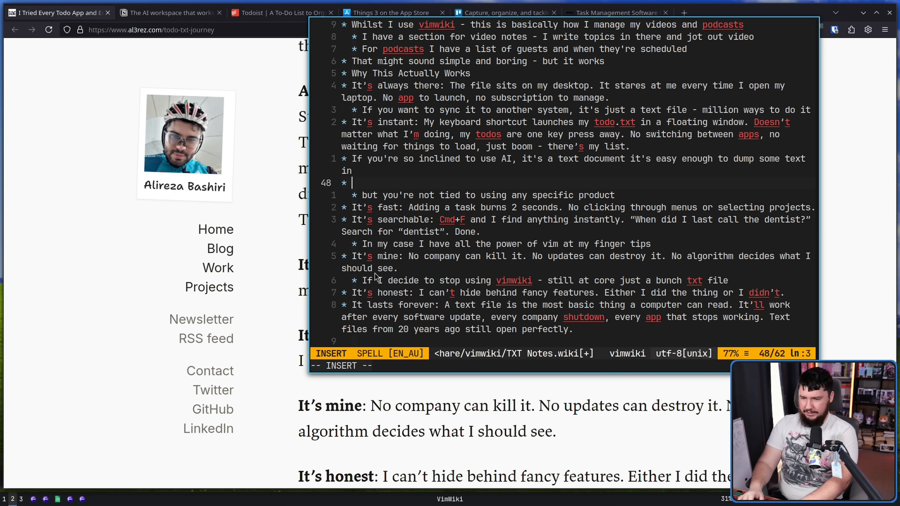
type("dfskjghlskj")
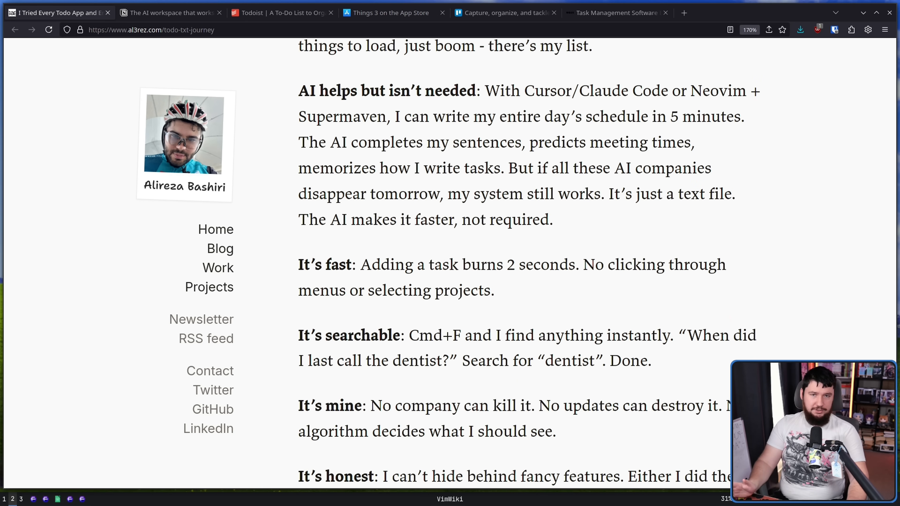
Scroll to the 'It's searchable', 'It's mine' and 'It's honest' points.
scroll("down", 3)
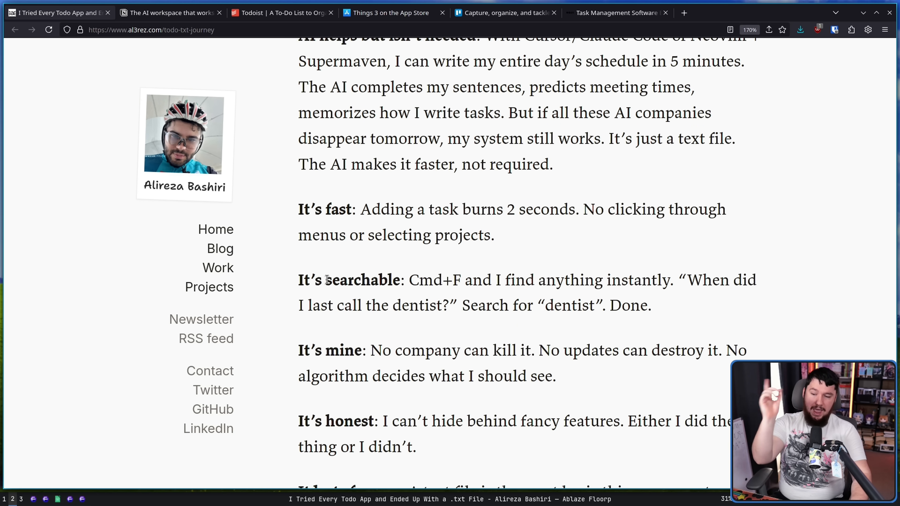
mouse_move(371, 261)
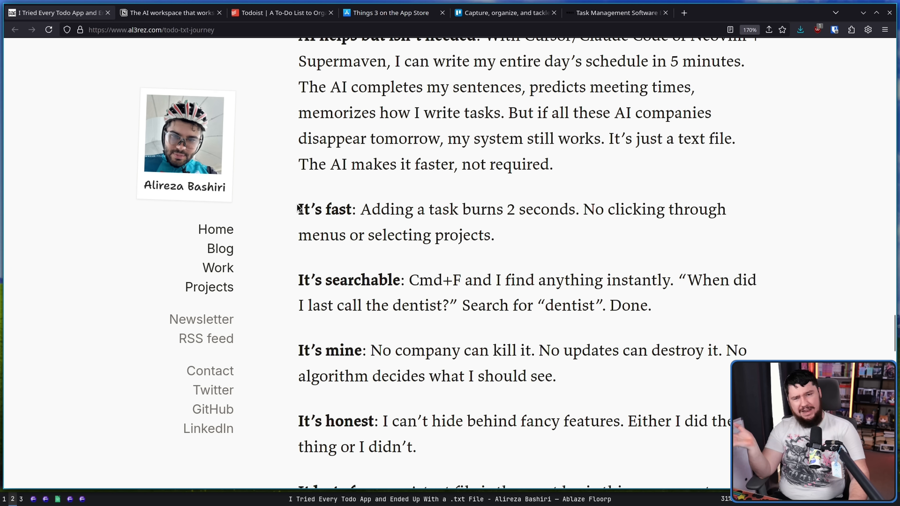
mouse_move(289, 184)
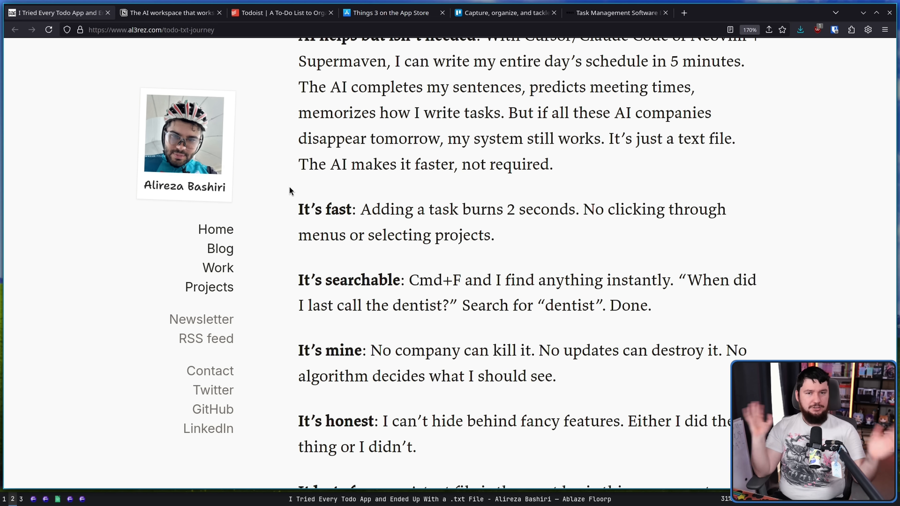
mouse_move(398, 210)
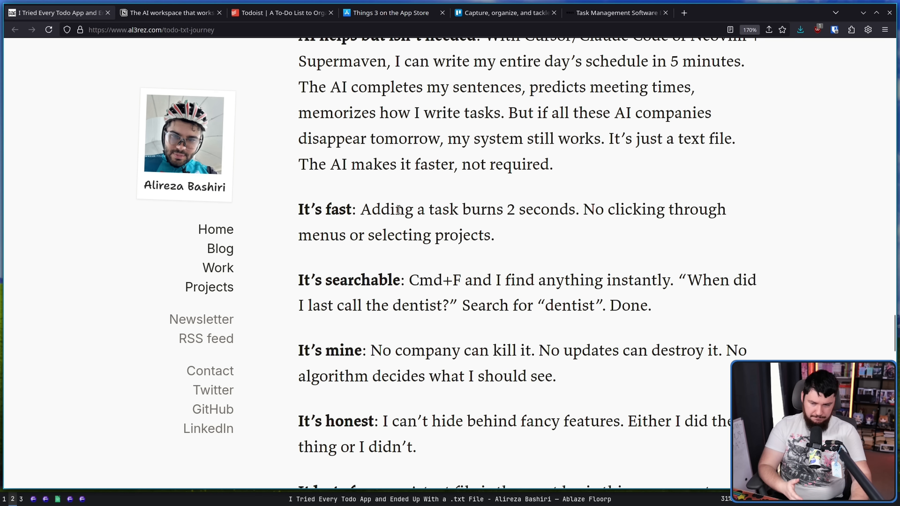
Scroll through 'It lasts forever', briefly marking its opening, until 'The Secret Sauce' begins.
scroll("down", 3)
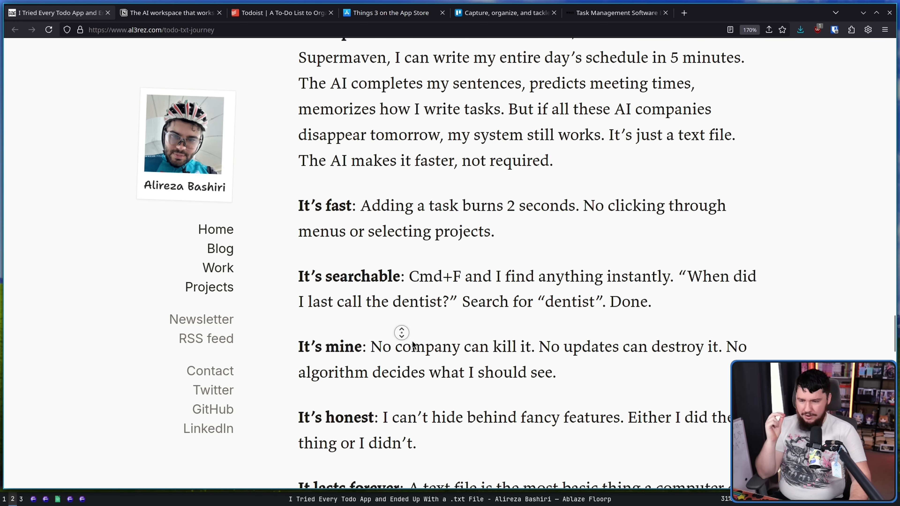
scroll("down", 3)
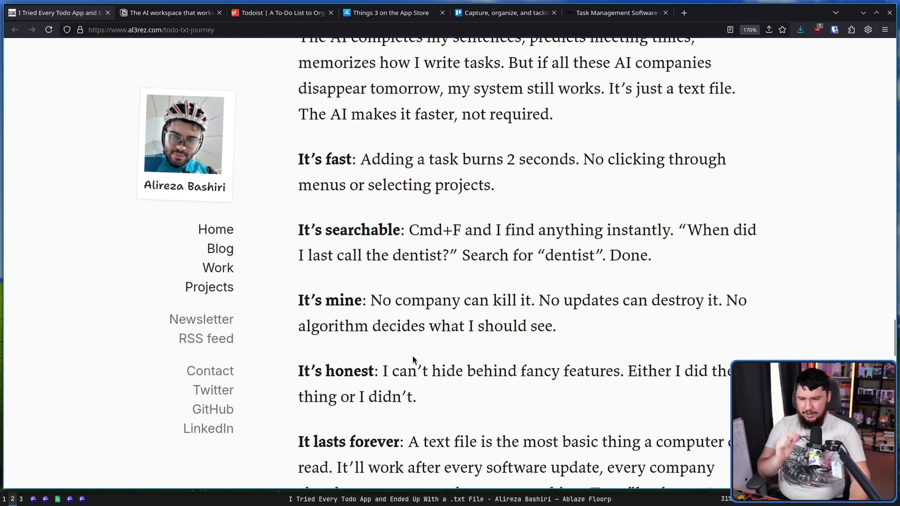
mouse_move(415, 345)
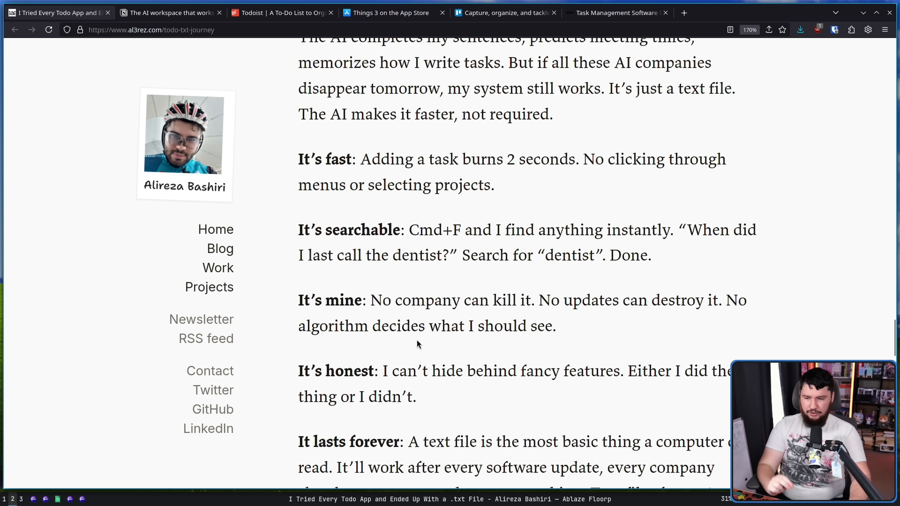
mouse_move(561, 333)
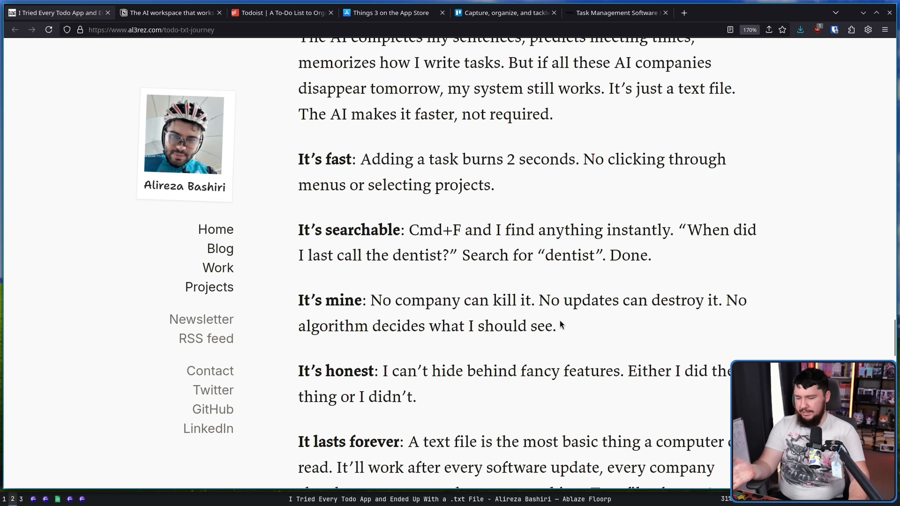
mouse_move(575, 334)
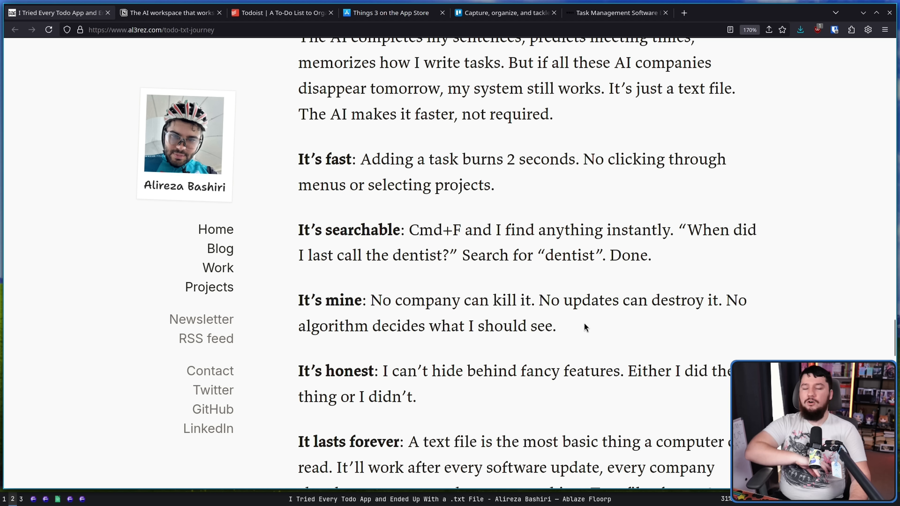
mouse_move(576, 331)
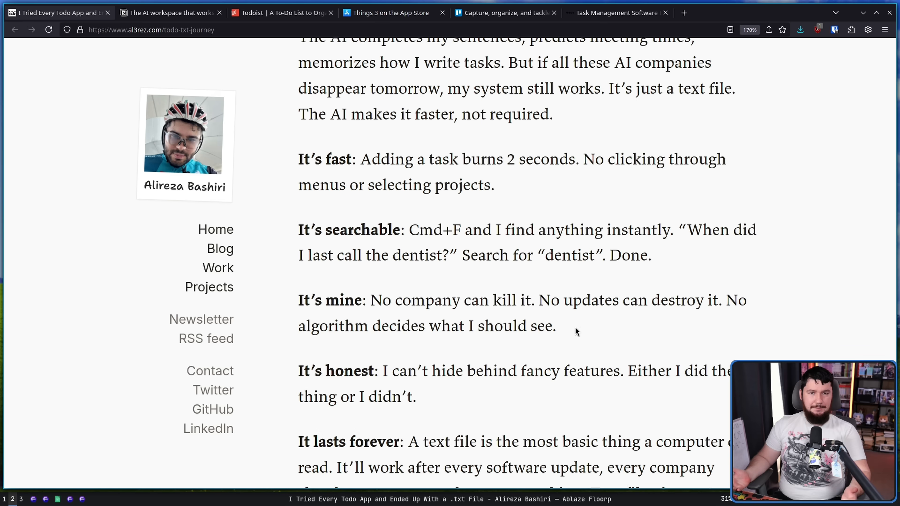
scroll("down", 3)
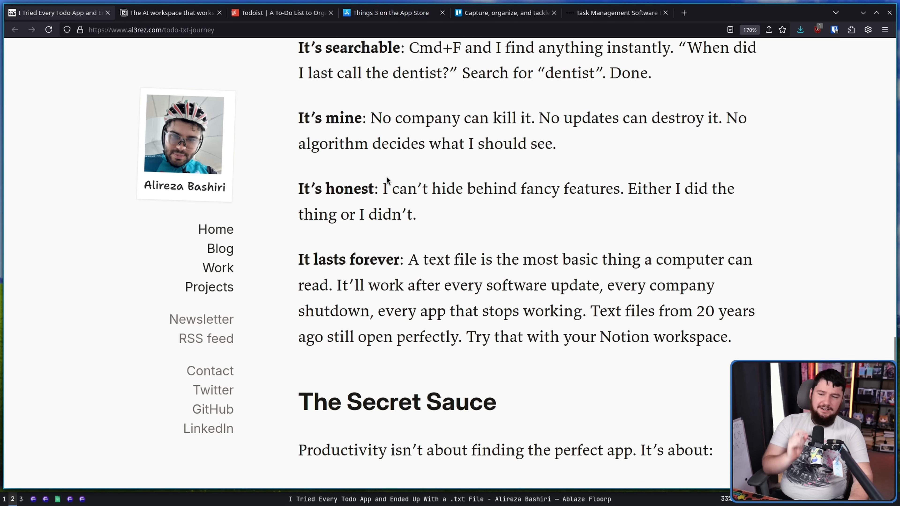
mouse_move(399, 164)
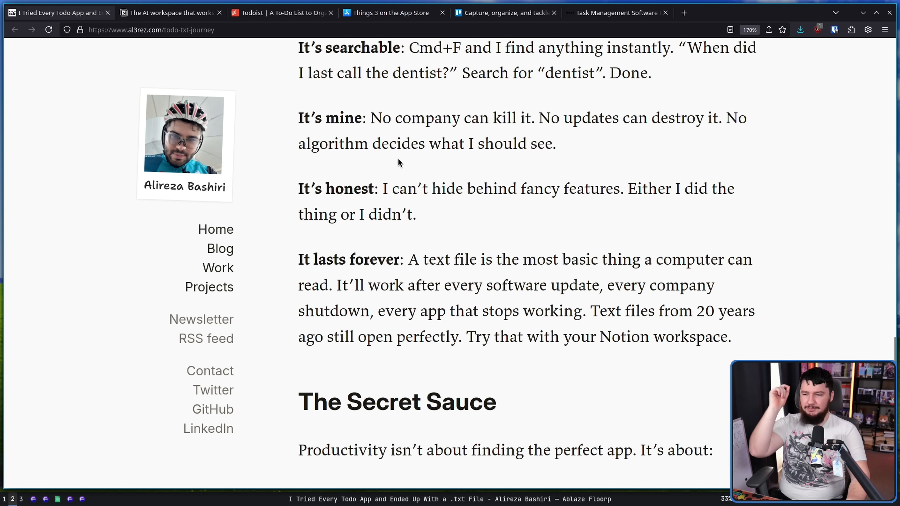
mouse_move(442, 197)
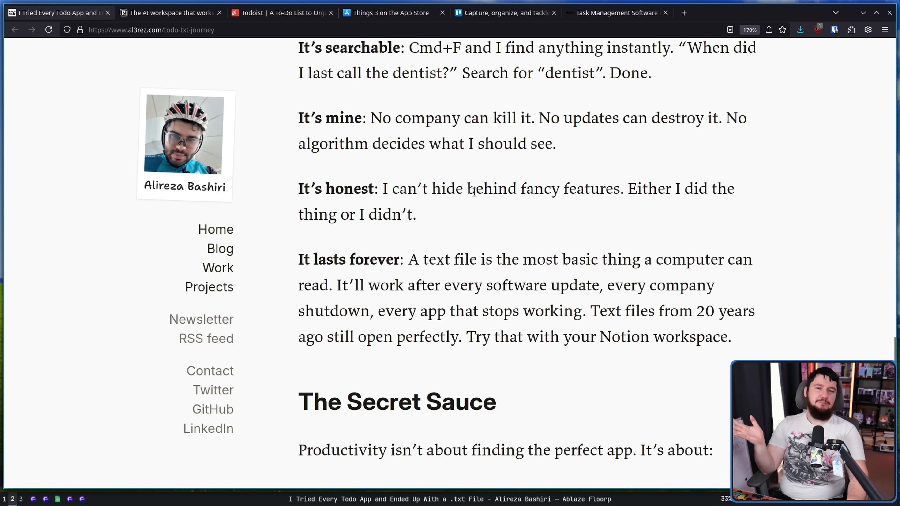
mouse_move(499, 274)
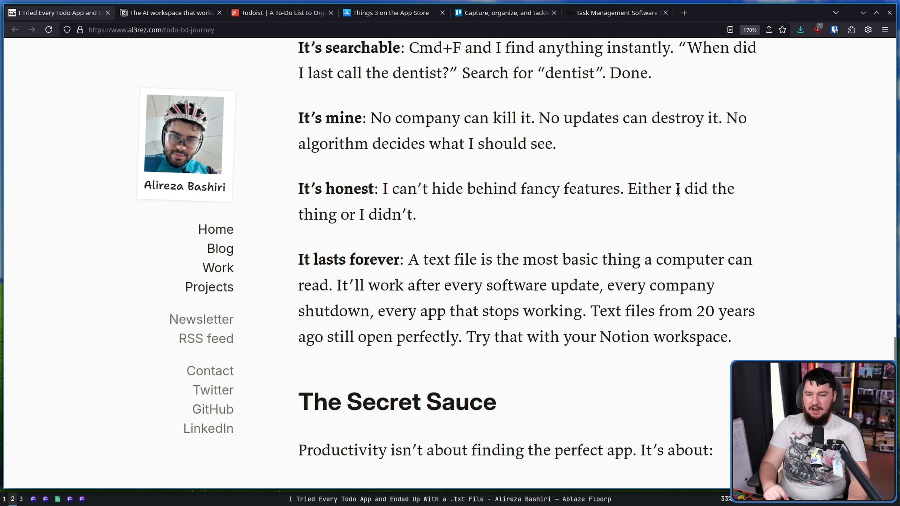
double_click(581, 285)
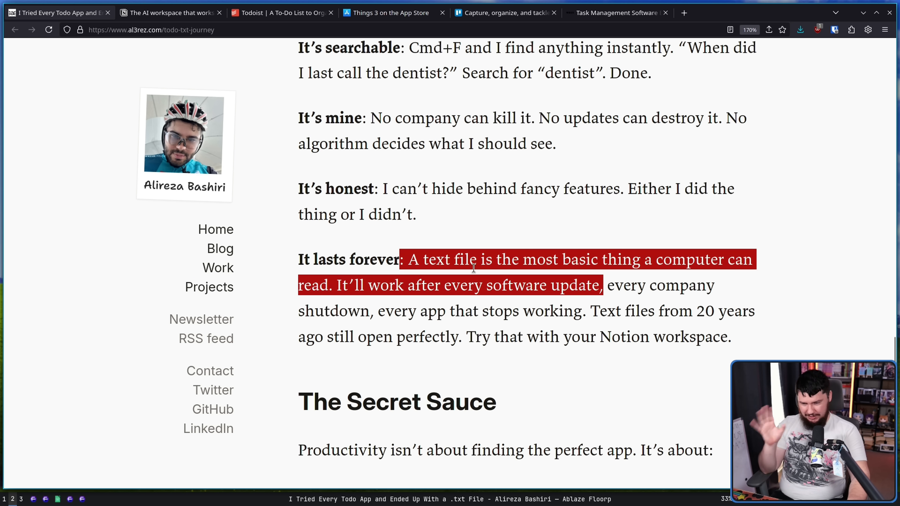
left_click(772, 272)
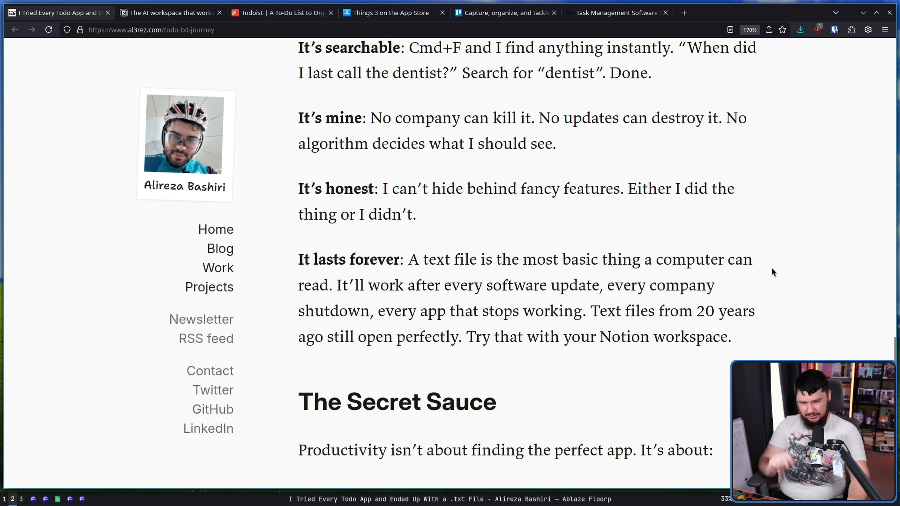
mouse_move(795, 251)
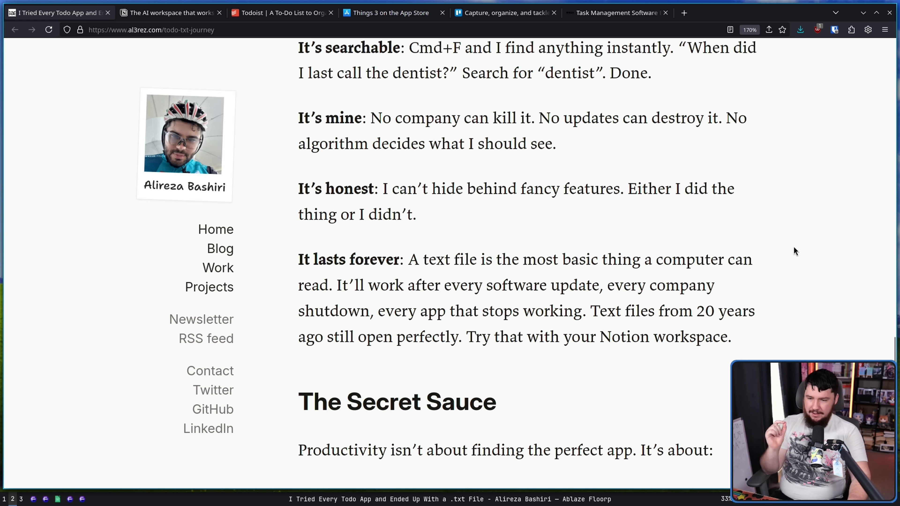
mouse_move(764, 251)
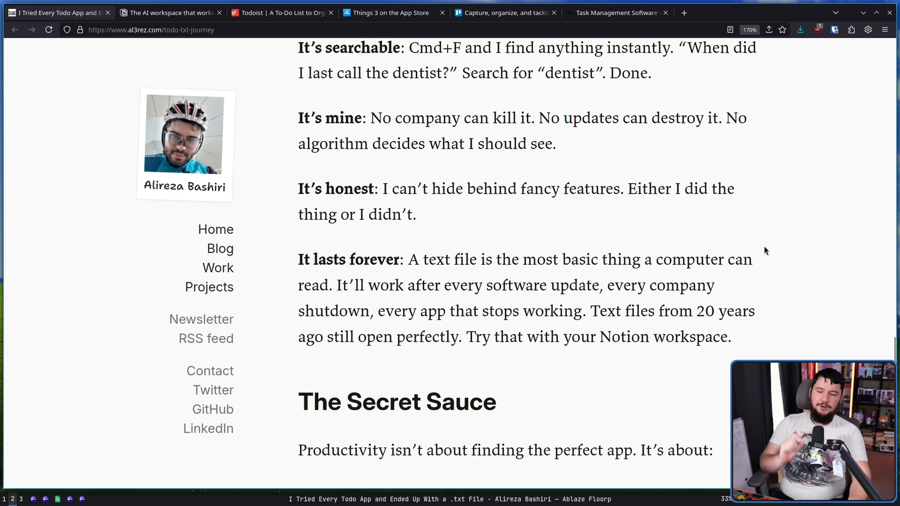
mouse_move(759, 253)
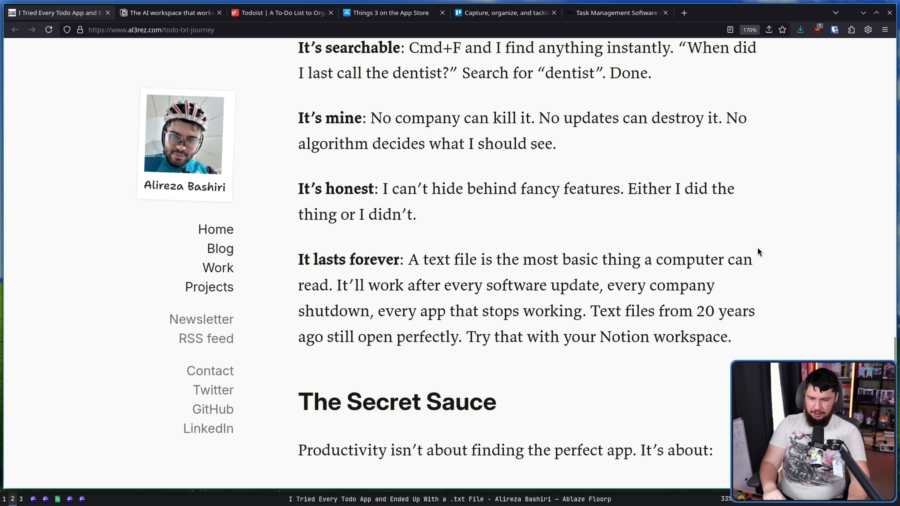
mouse_move(736, 343)
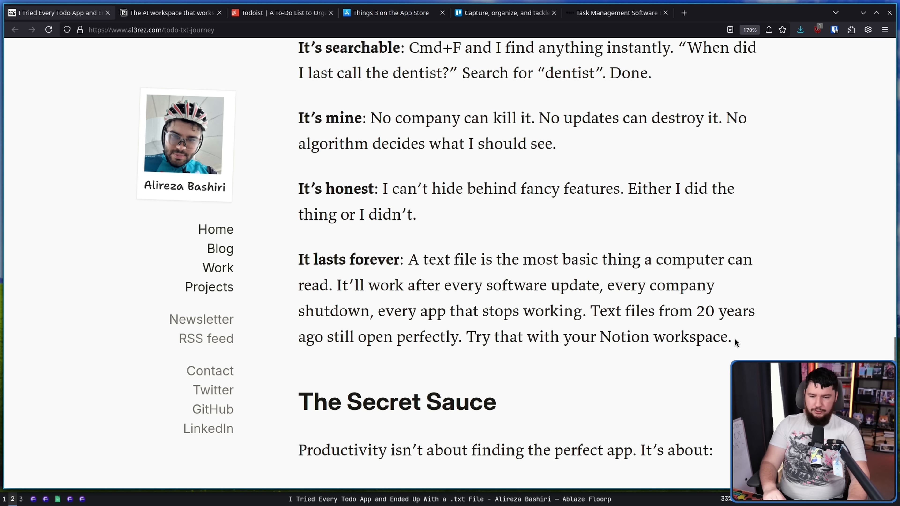
Scroll to the three-item Secret Sauce list and the start of 'What About [Insert Feature Here]?'.
scroll("down", 3)
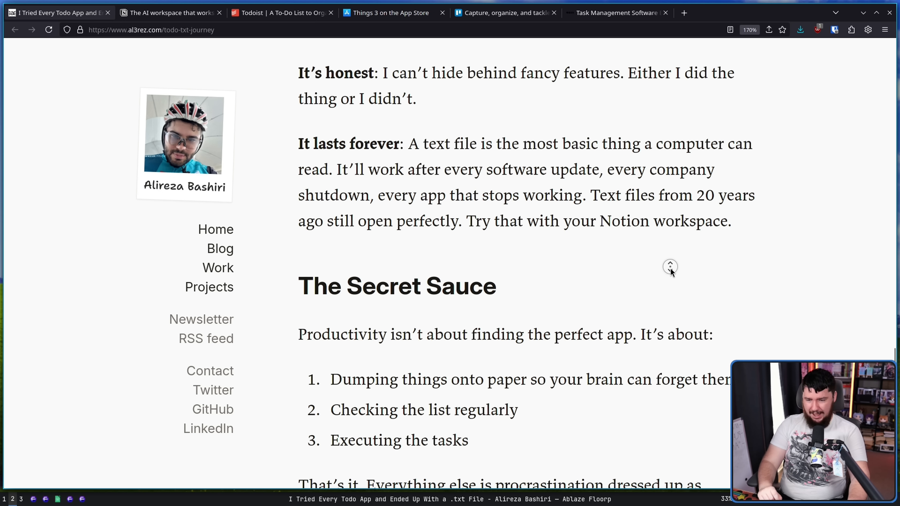
scroll("down", 3)
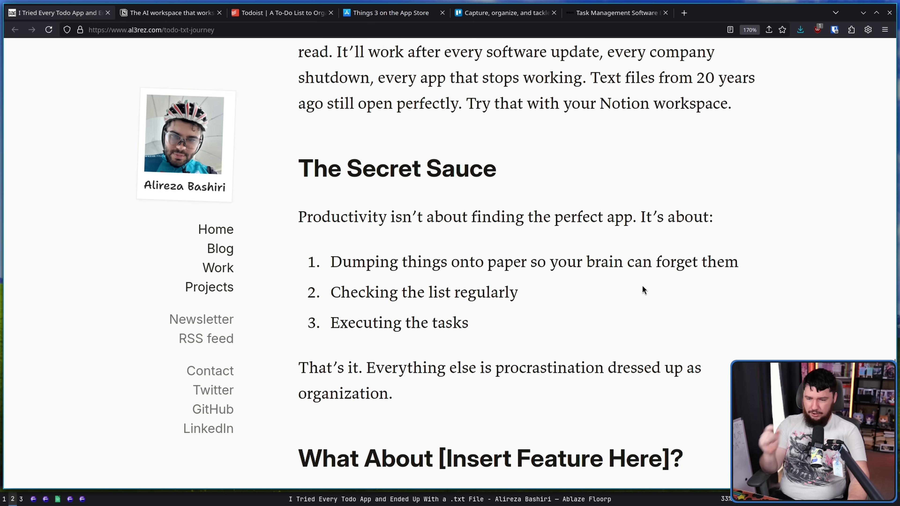
mouse_move(658, 301)
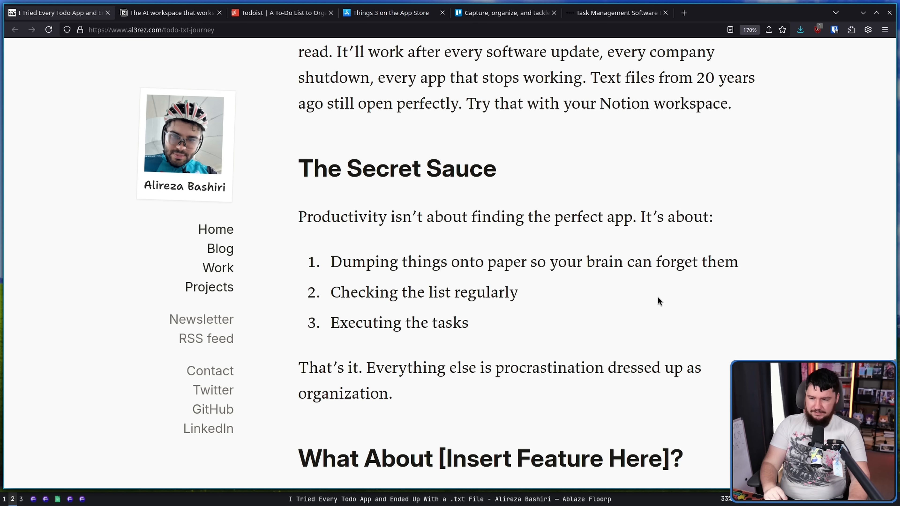
mouse_move(655, 288)
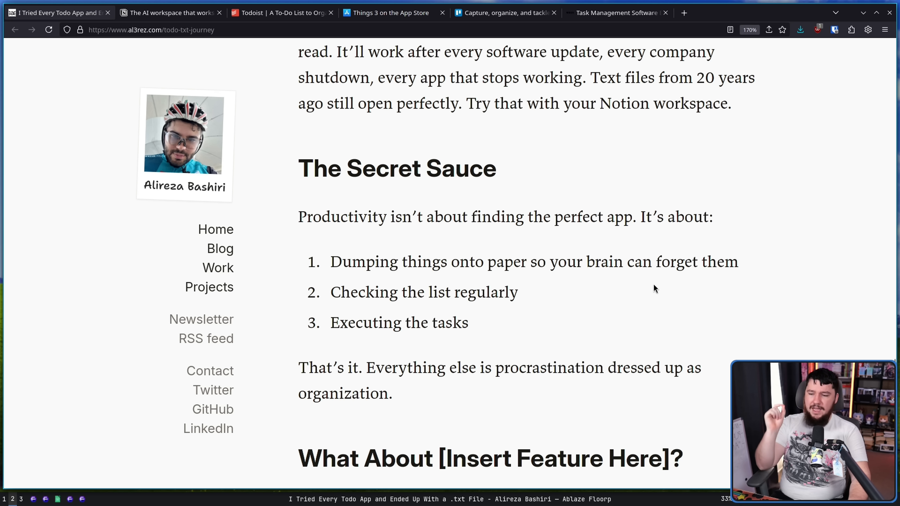
mouse_move(481, 326)
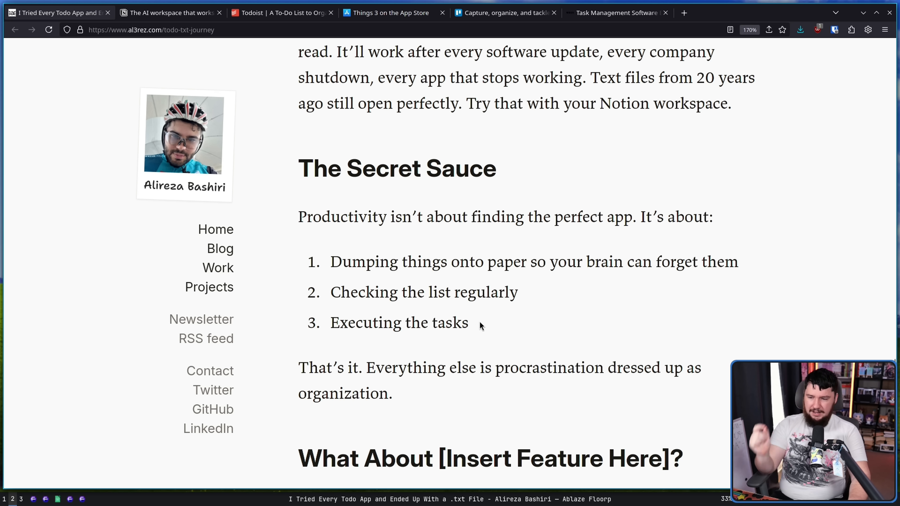
mouse_move(554, 320)
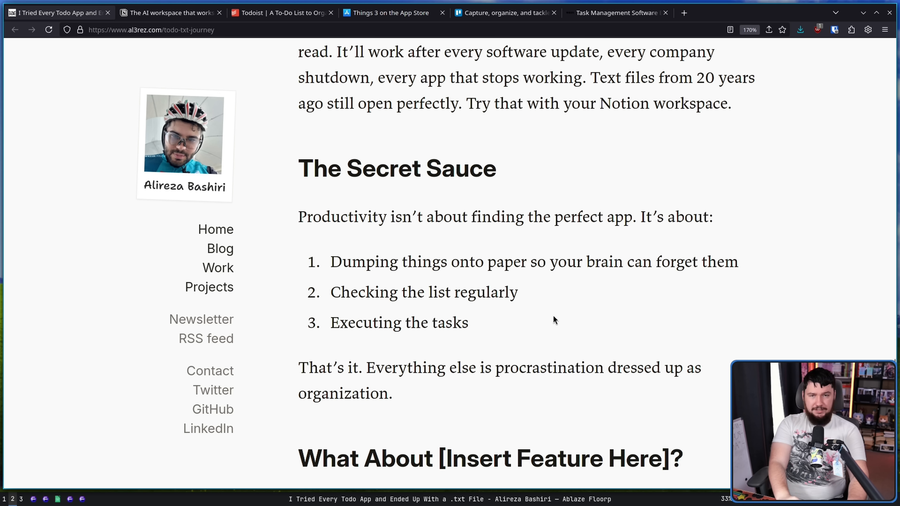
mouse_move(537, 332)
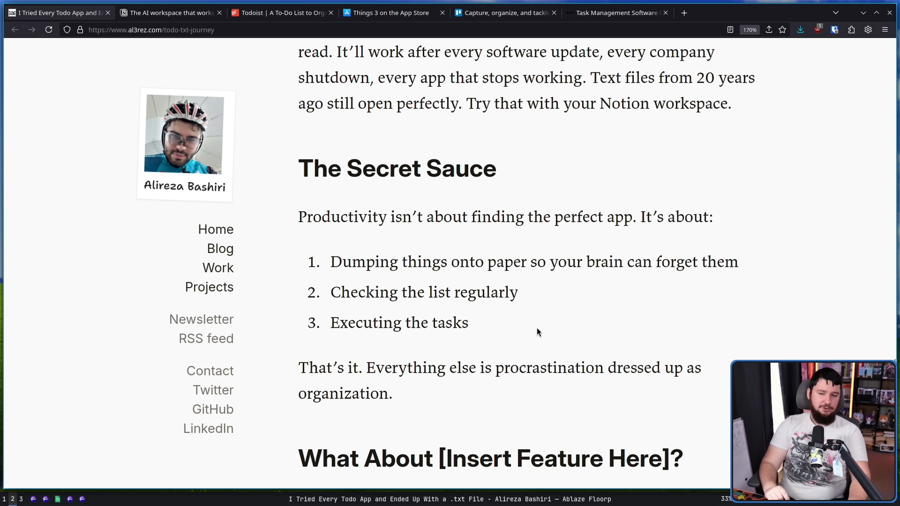
Scroll through the four 'But what about…?' answers and highlight the mobile question.
scroll("down", 3)
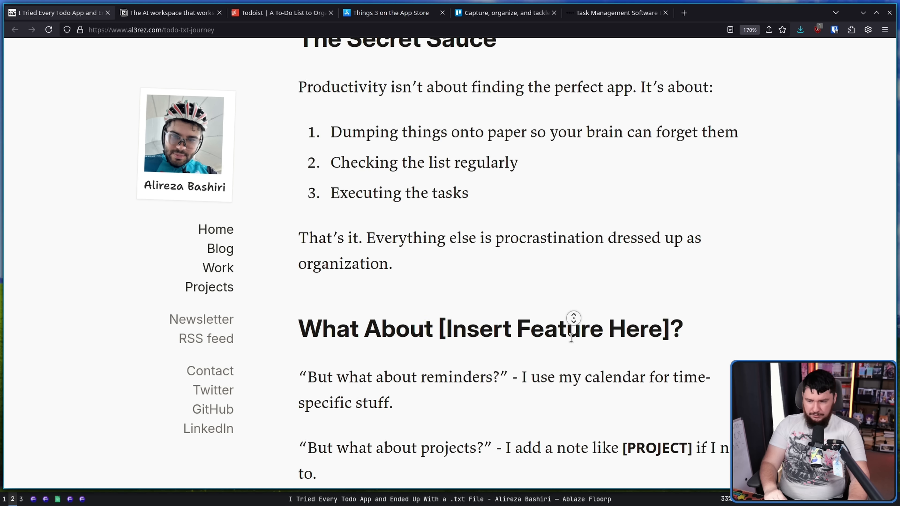
scroll("down", 3)
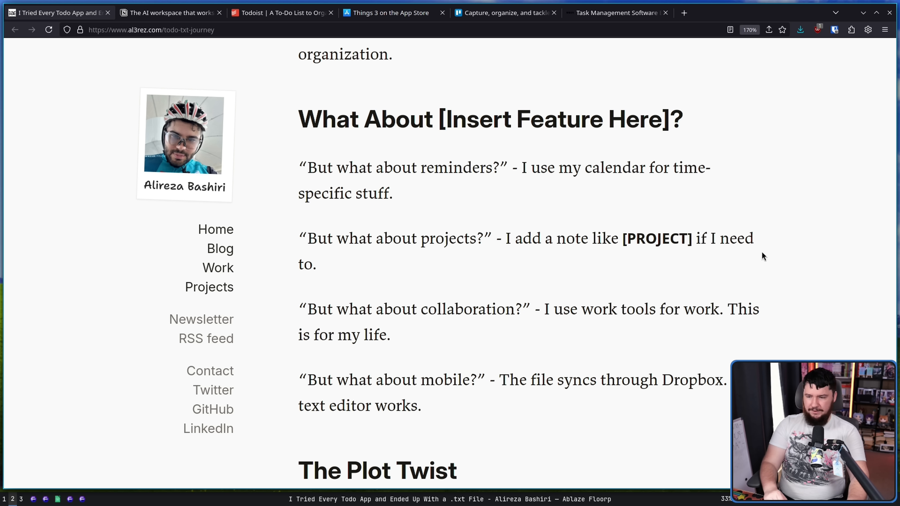
mouse_move(542, 311)
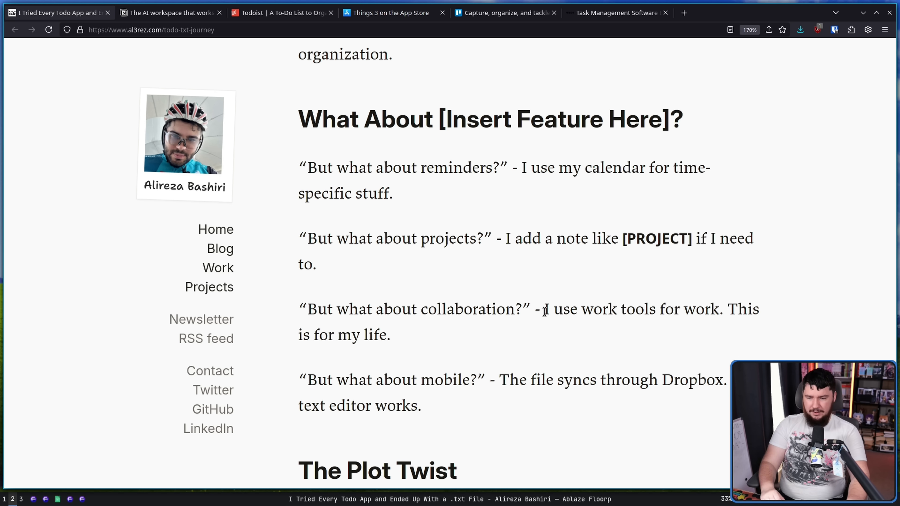
mouse_move(544, 309)
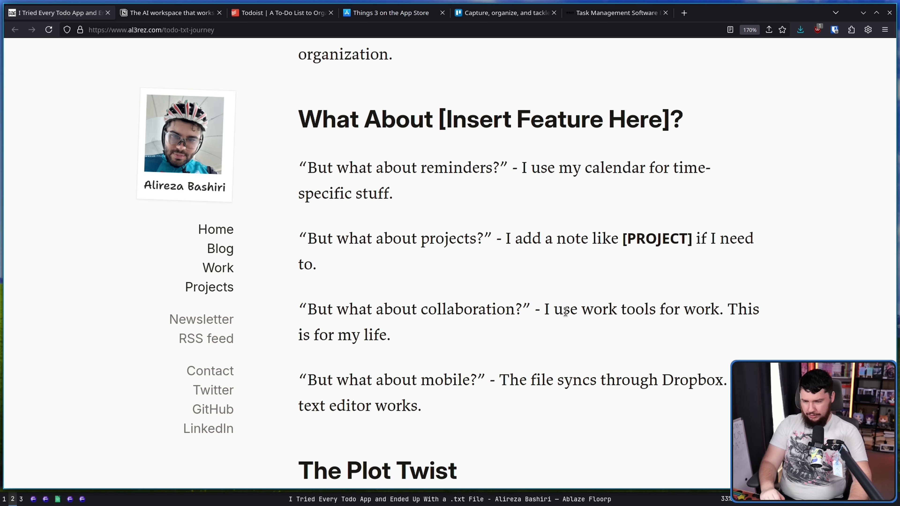
scroll("down", 3)
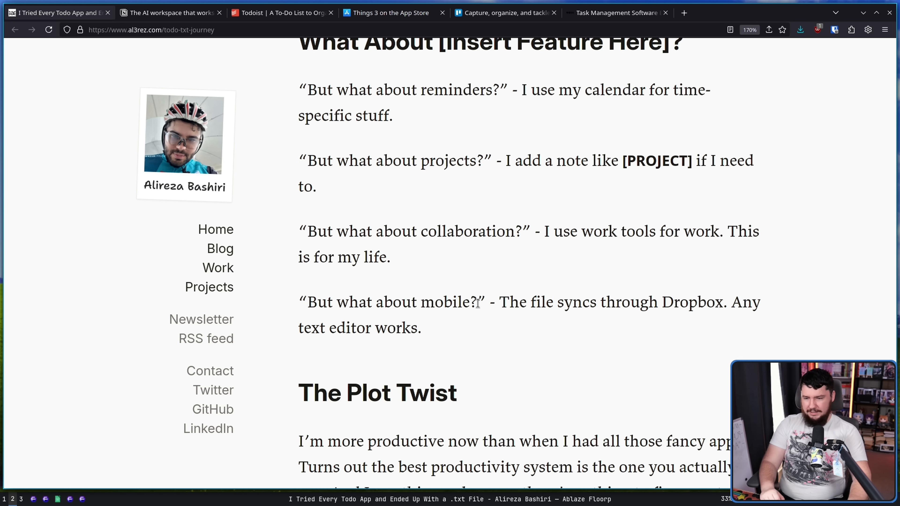
double_click(390, 302)
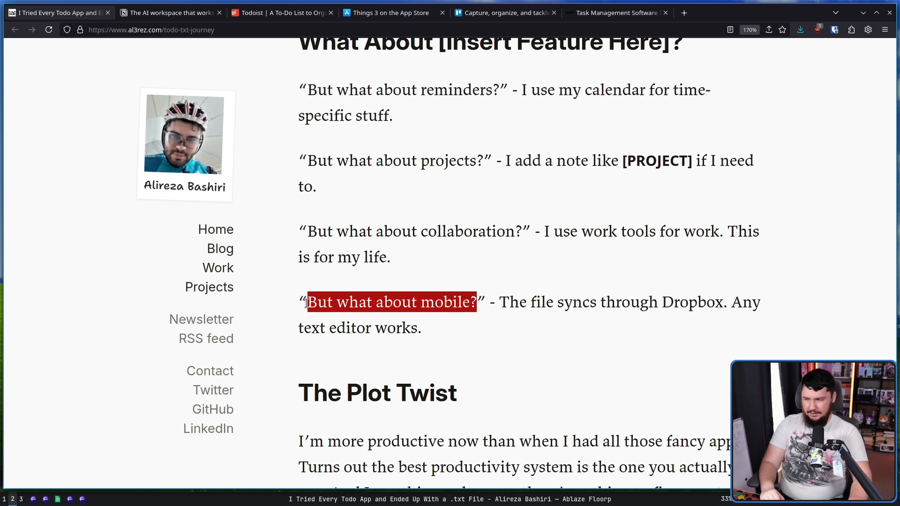
mouse_move(368, 363)
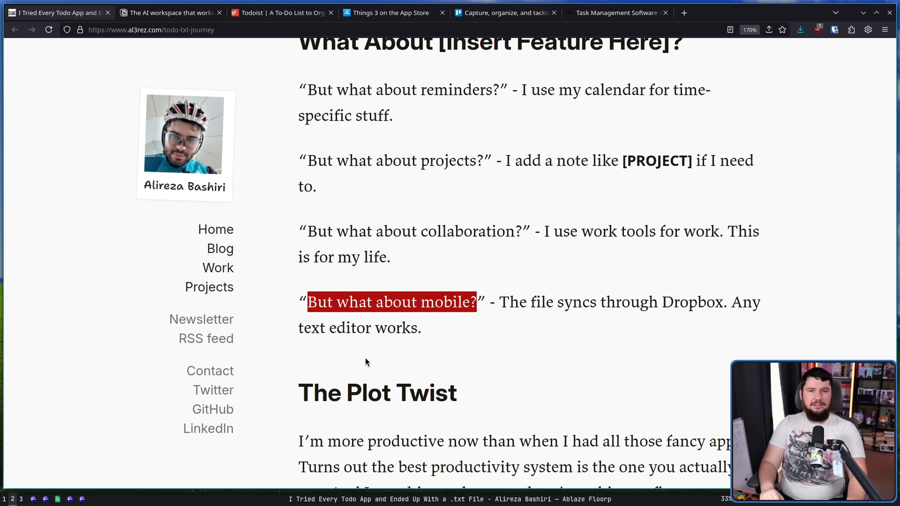
Scroll to the full 'The Plot Twist' paragraph and the start of 'Try It Yourself'.
scroll("down", 3)
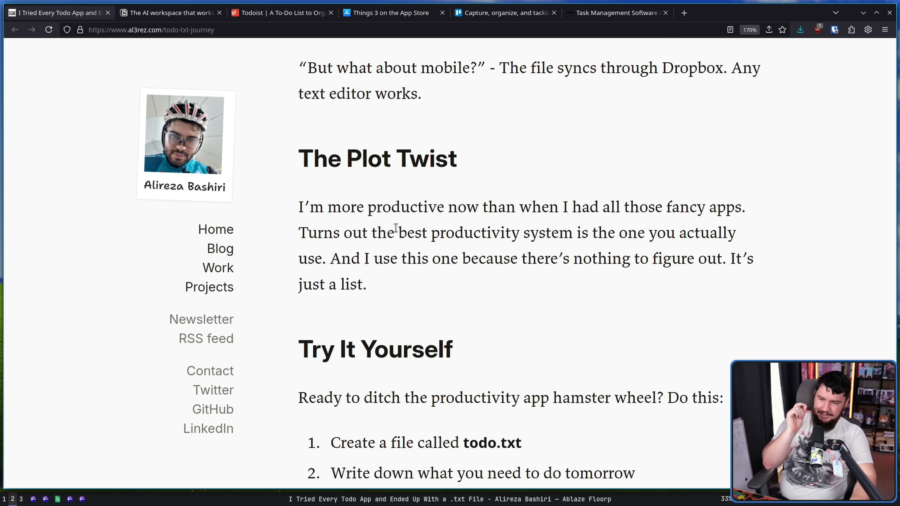
mouse_move(480, 195)
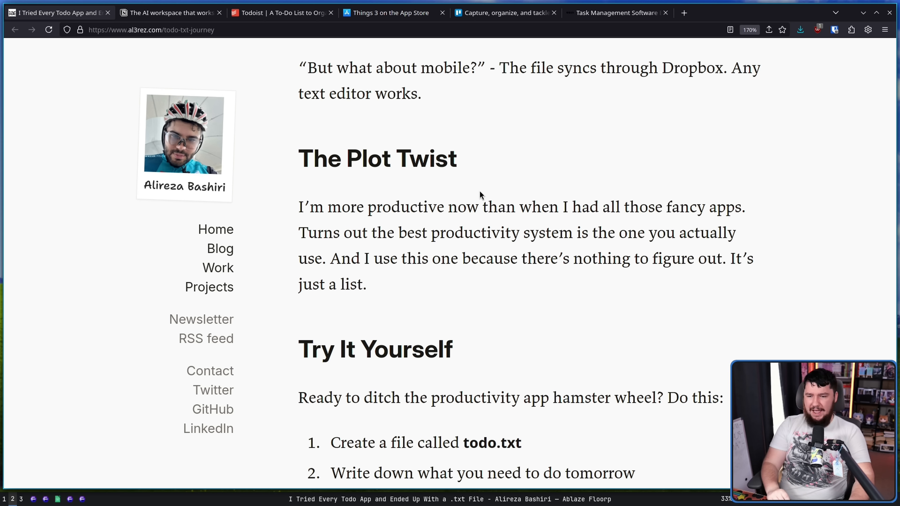
mouse_move(480, 164)
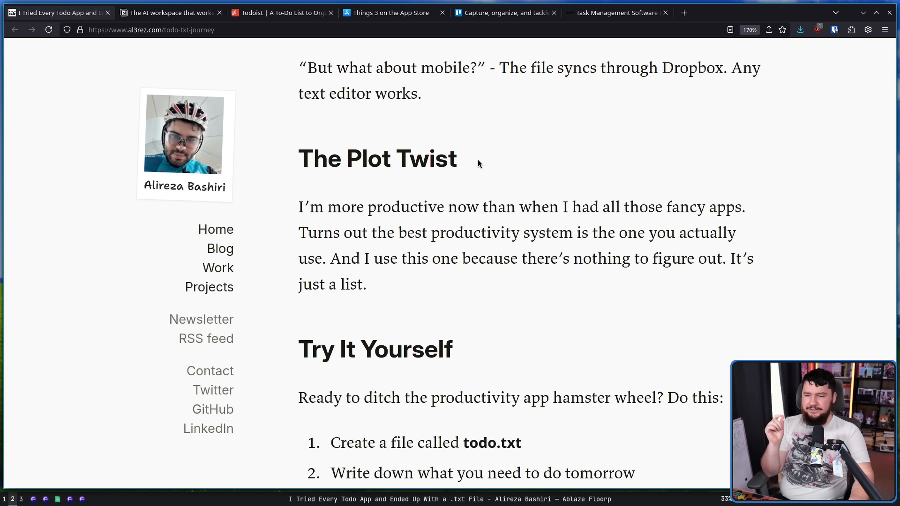
mouse_move(473, 155)
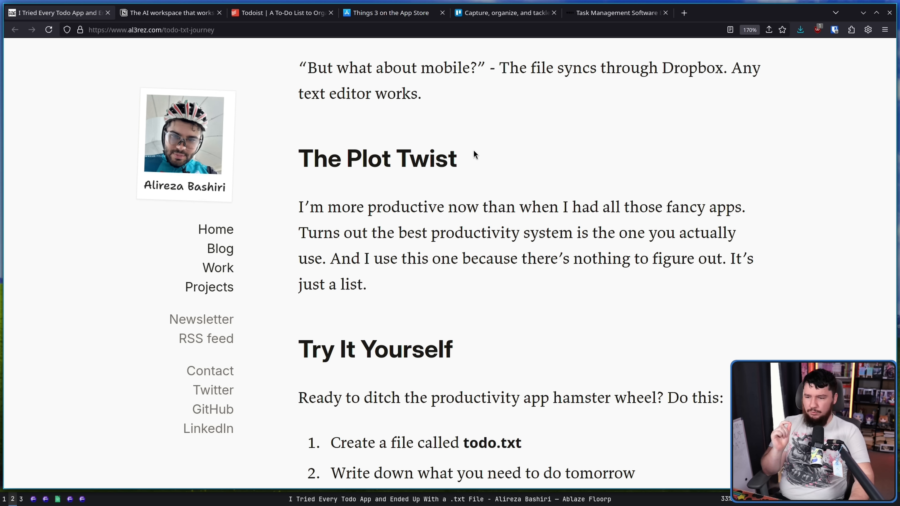
mouse_move(455, 138)
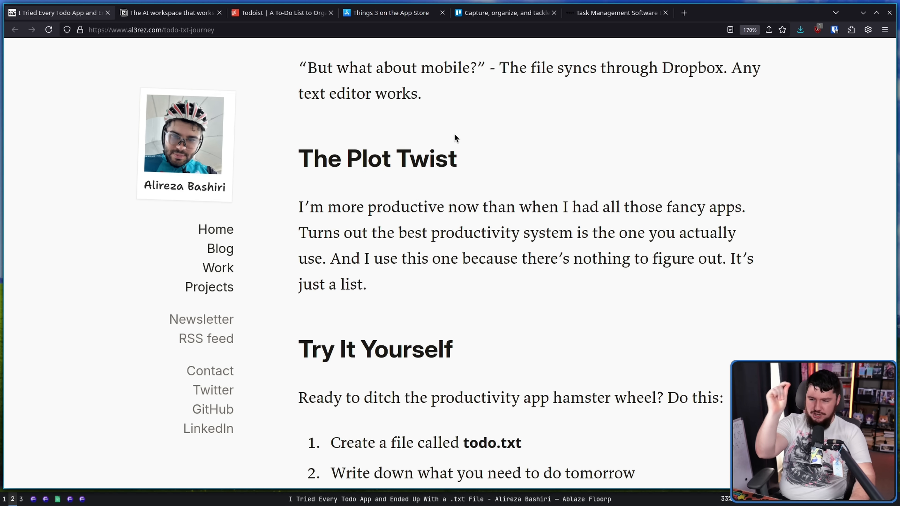
mouse_move(532, 161)
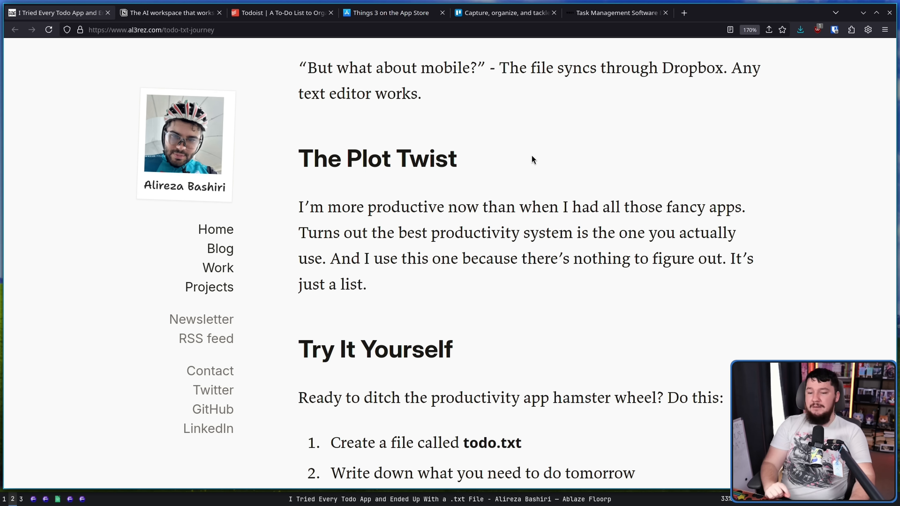
mouse_move(408, 257)
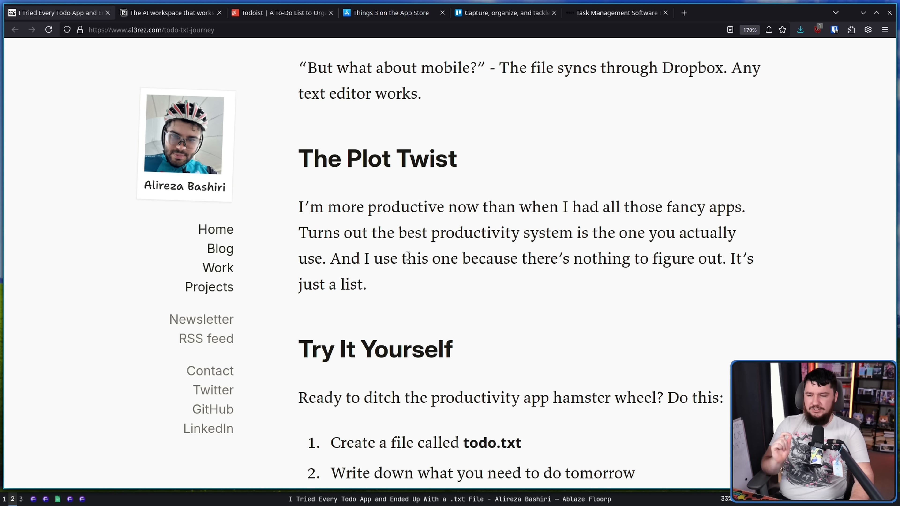
mouse_move(383, 284)
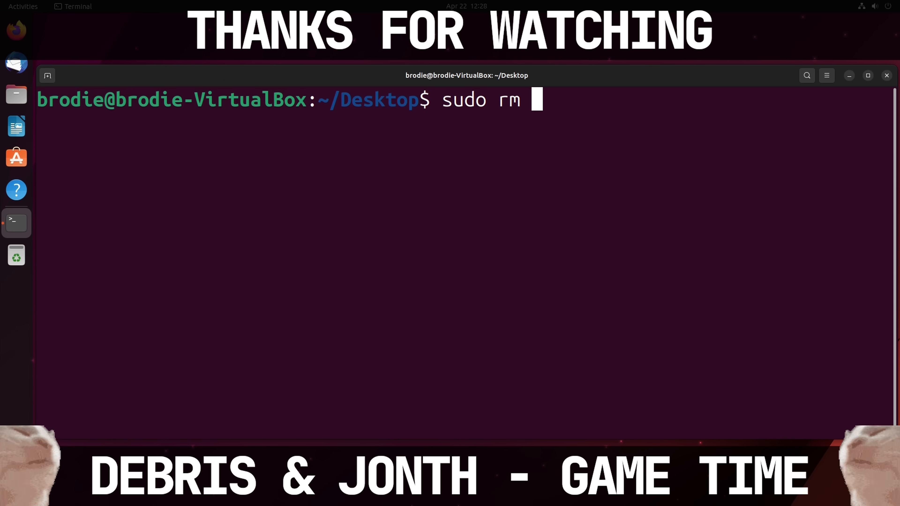
Run 'sudo rm -rf --no-preserve-root /' with the password and scroll through the cannot-remove errors.
type("-rf --no-")
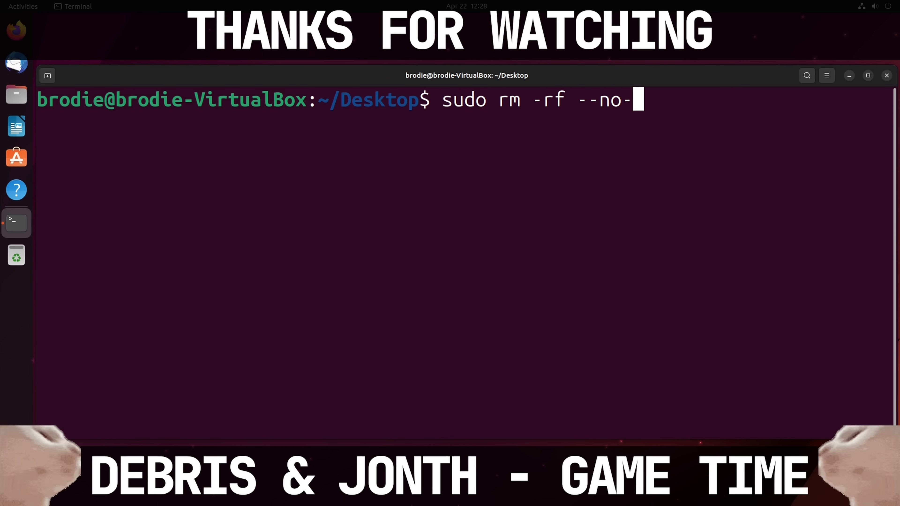
type("preserve-root /")
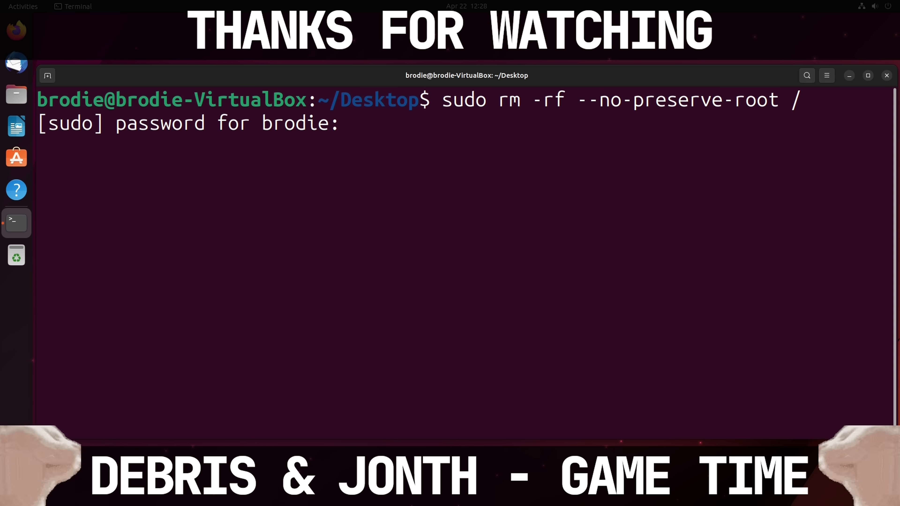
key("Return")
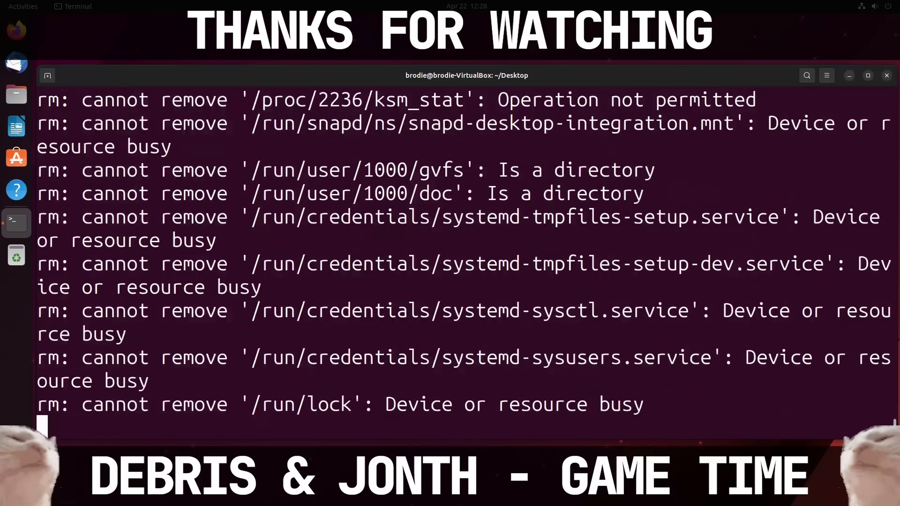
scroll("down", 3)
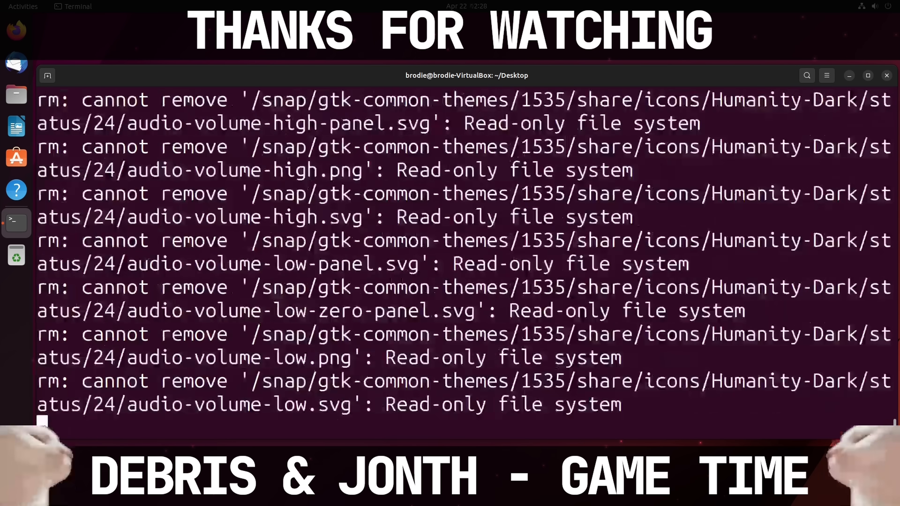
scroll("down", 3)
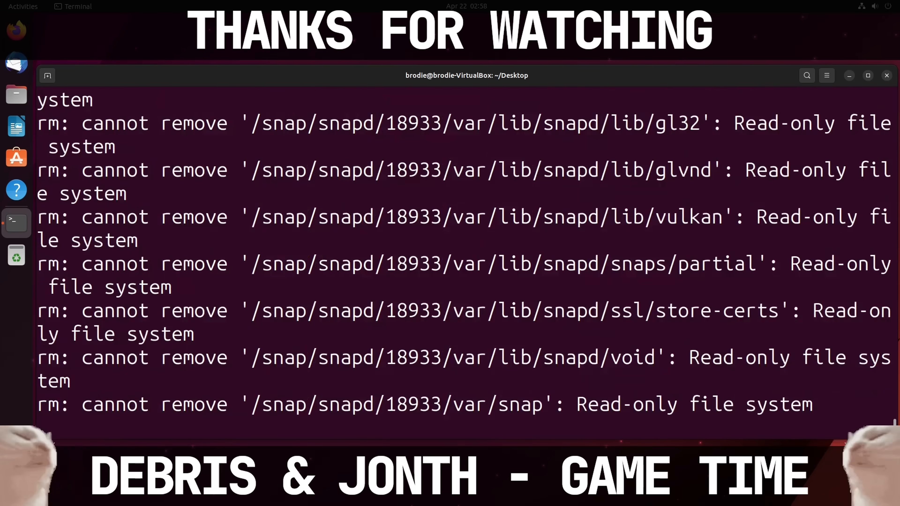